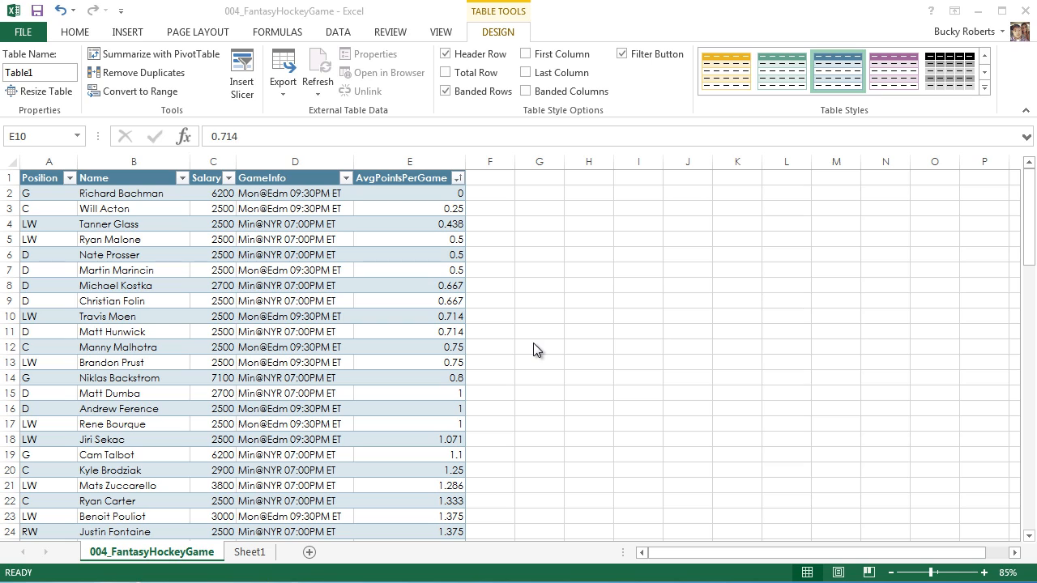
mouse_move(586, 281)
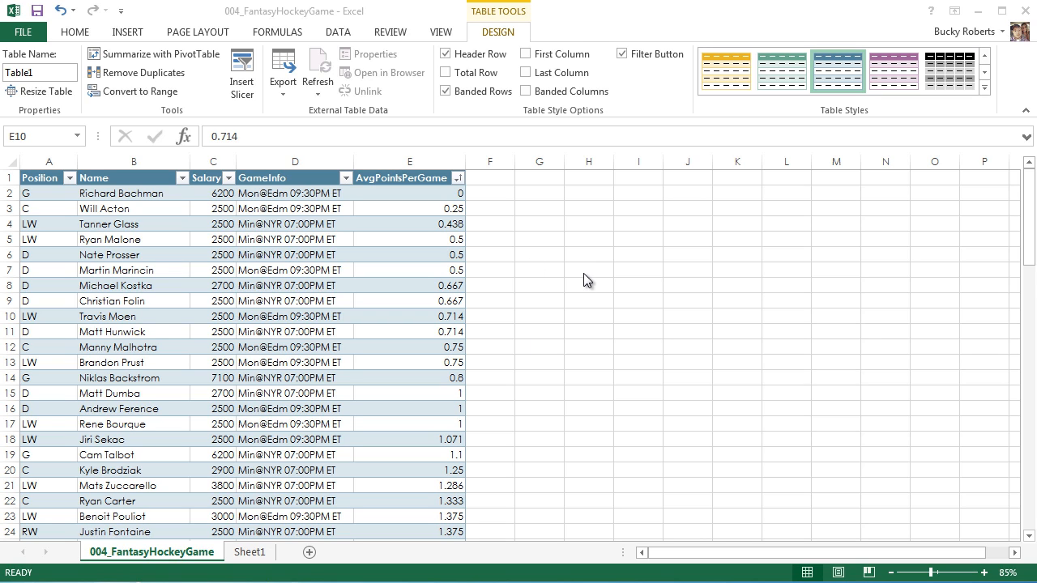
mouse_move(571, 272)
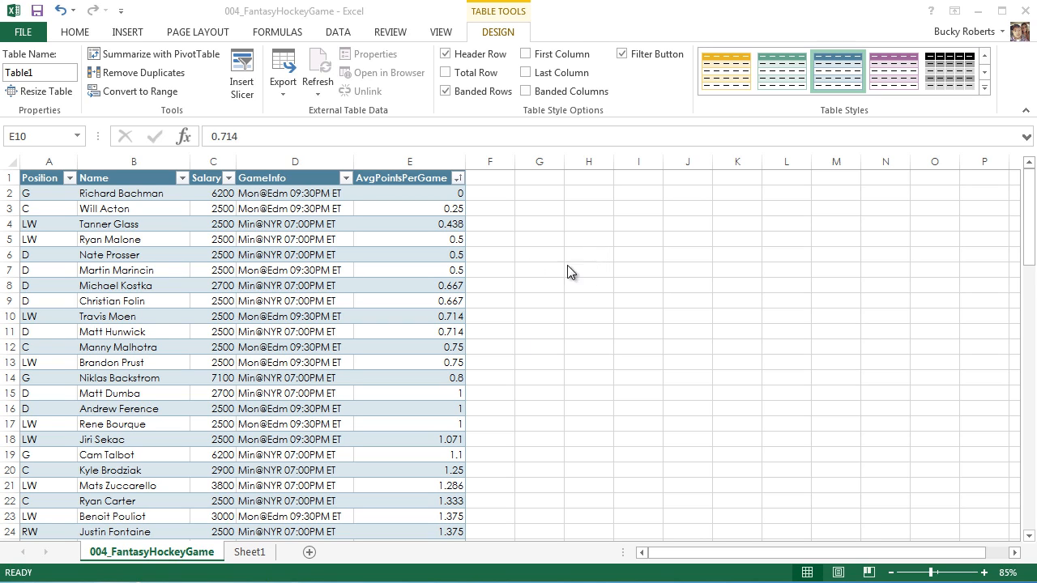
mouse_move(511, 267)
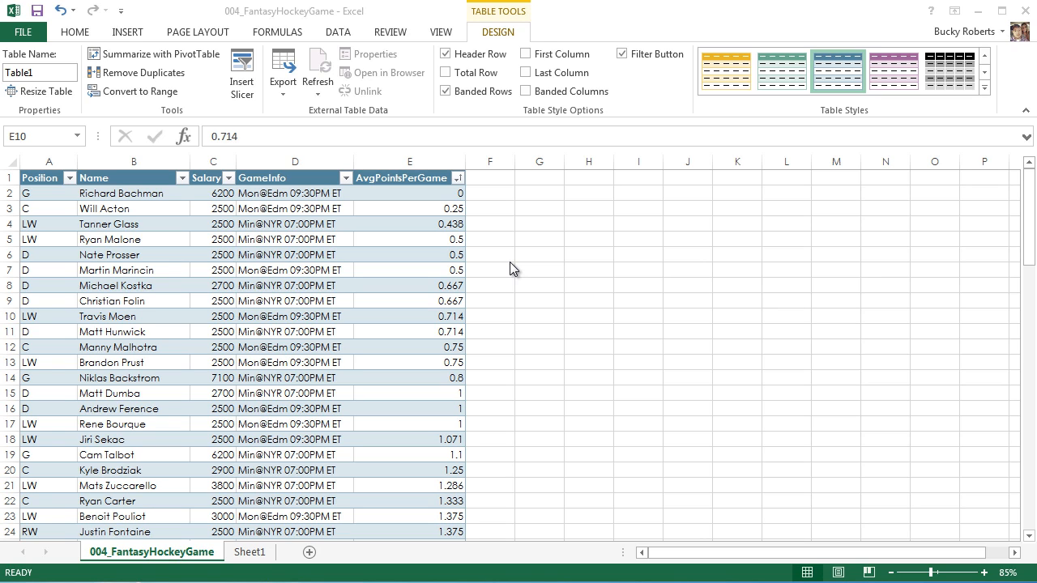
mouse_move(501, 264)
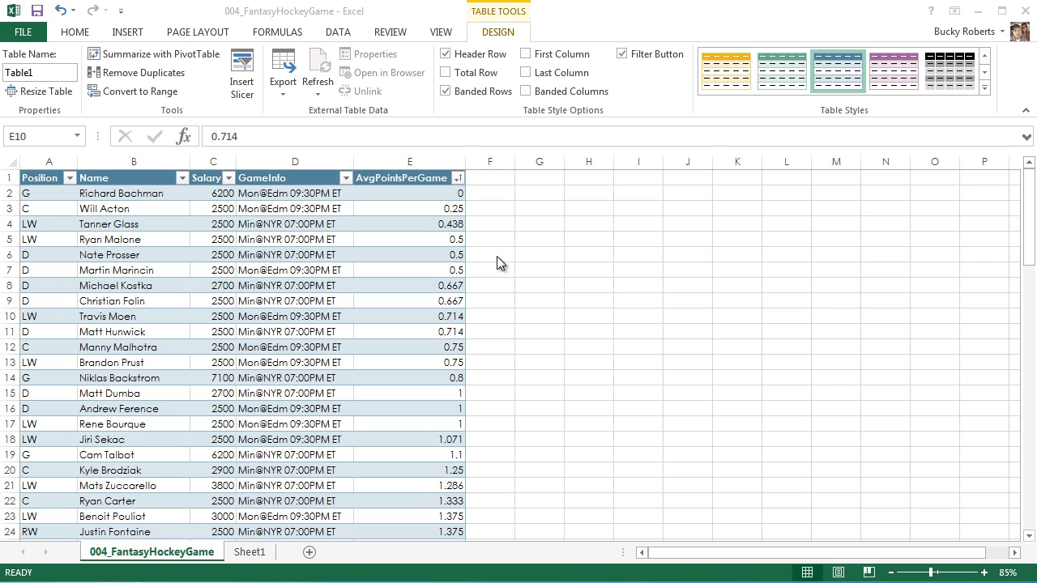
Select a cell inside the player table so the table tools become available
click(408, 316)
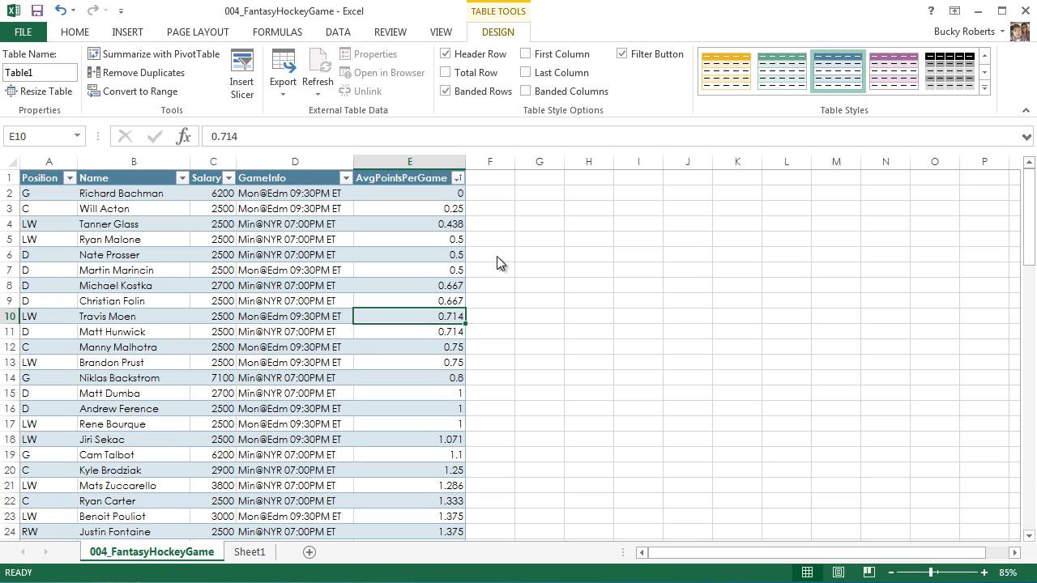
click(489, 224)
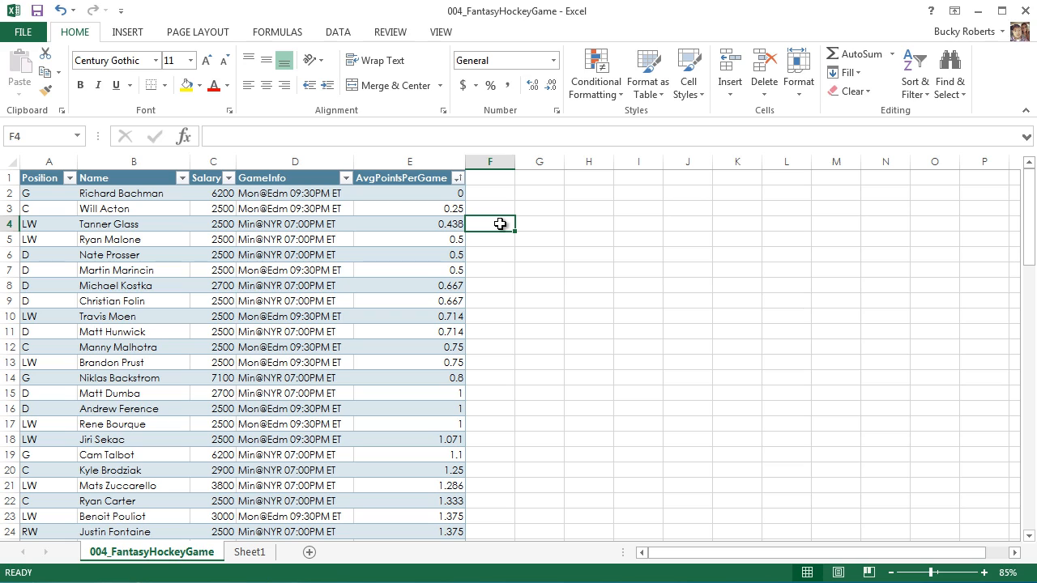
mouse_move(515, 272)
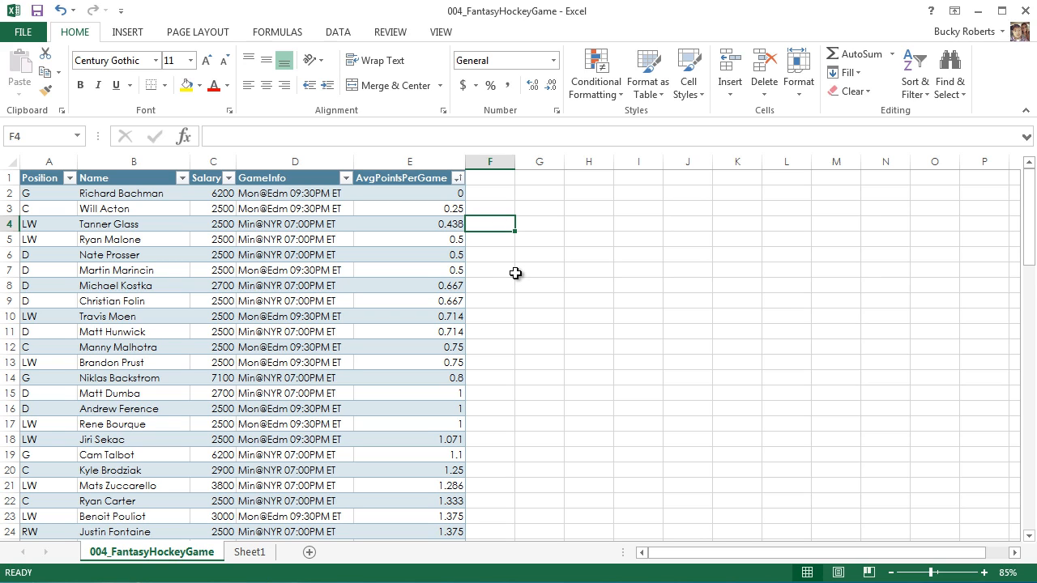
mouse_move(651, 389)
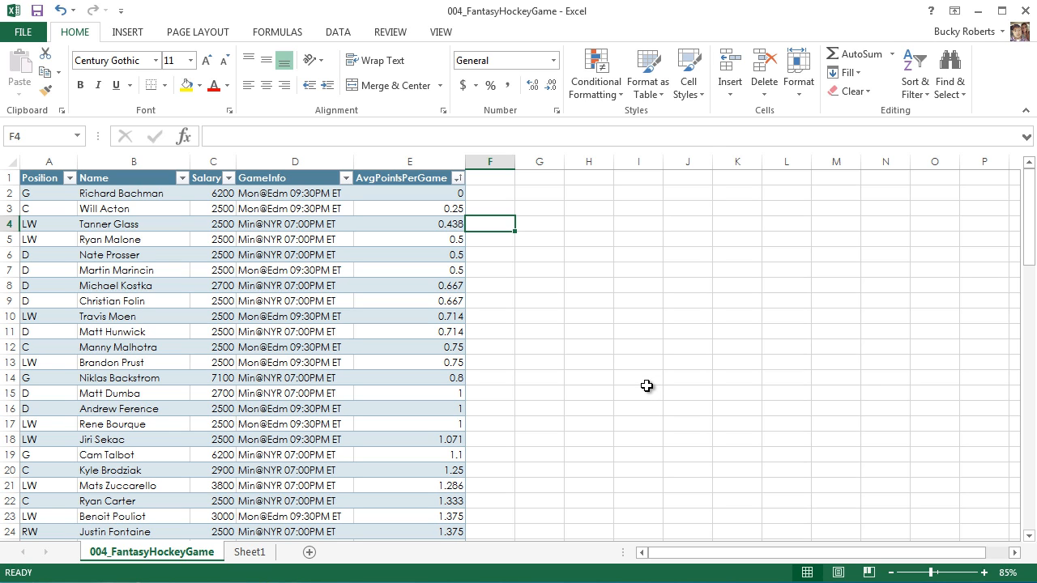
click(408, 363)
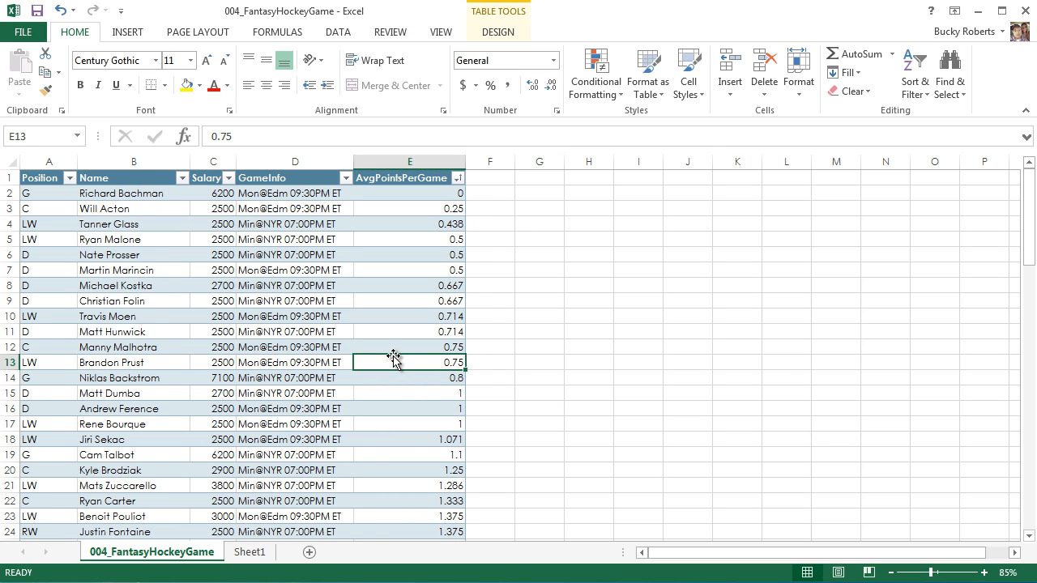
scroll(down, 3)
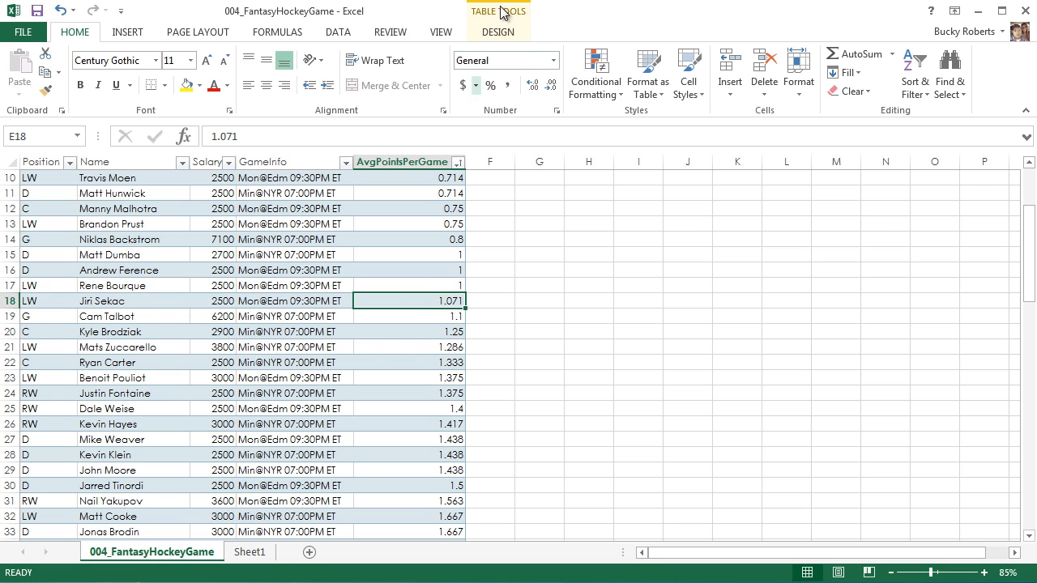
Show the Table Tools Design options and move to the table's last row, row 89
click(497, 32)
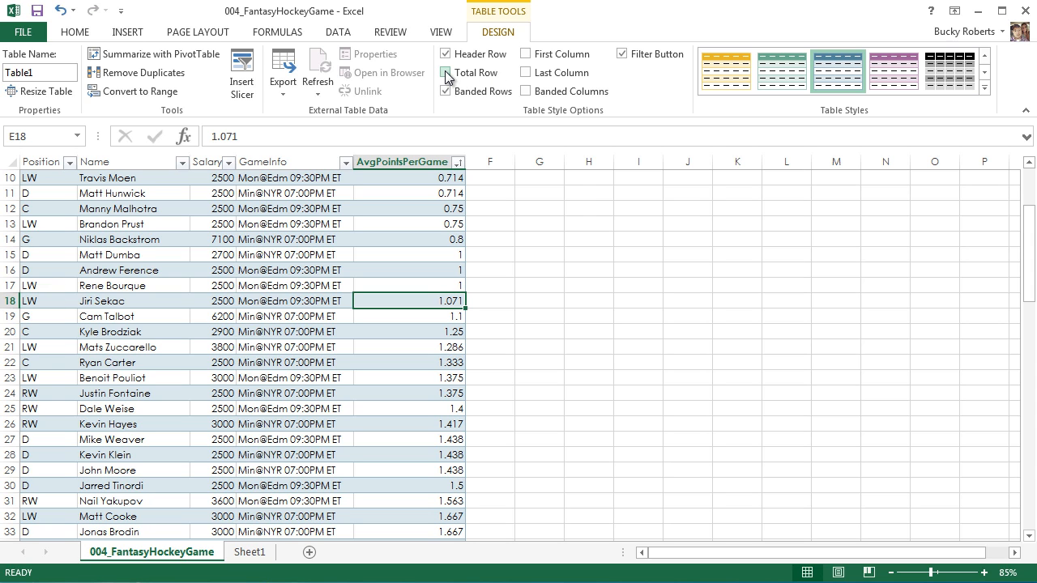
mouse_move(447, 72)
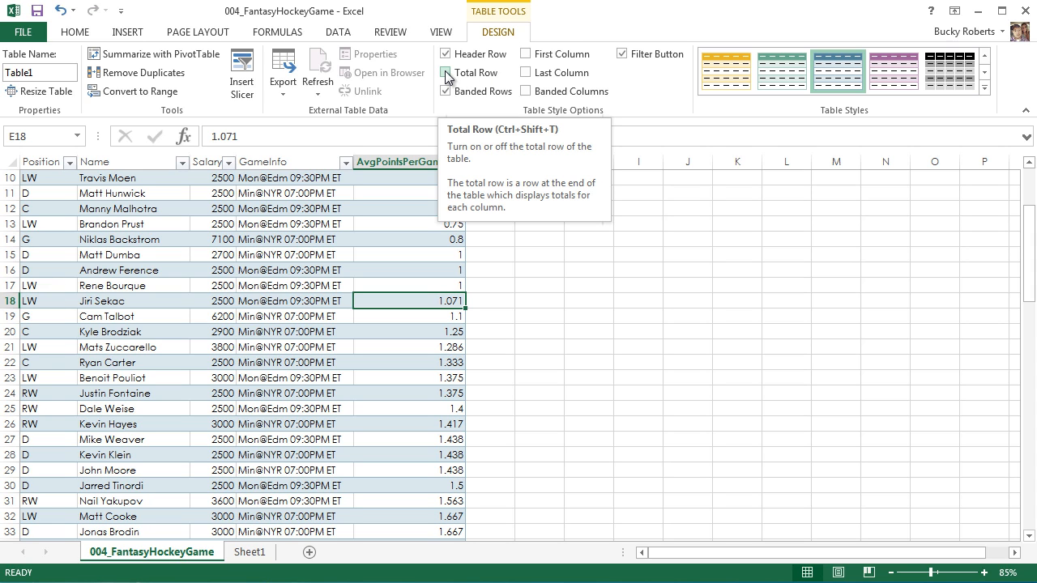
click(445, 73)
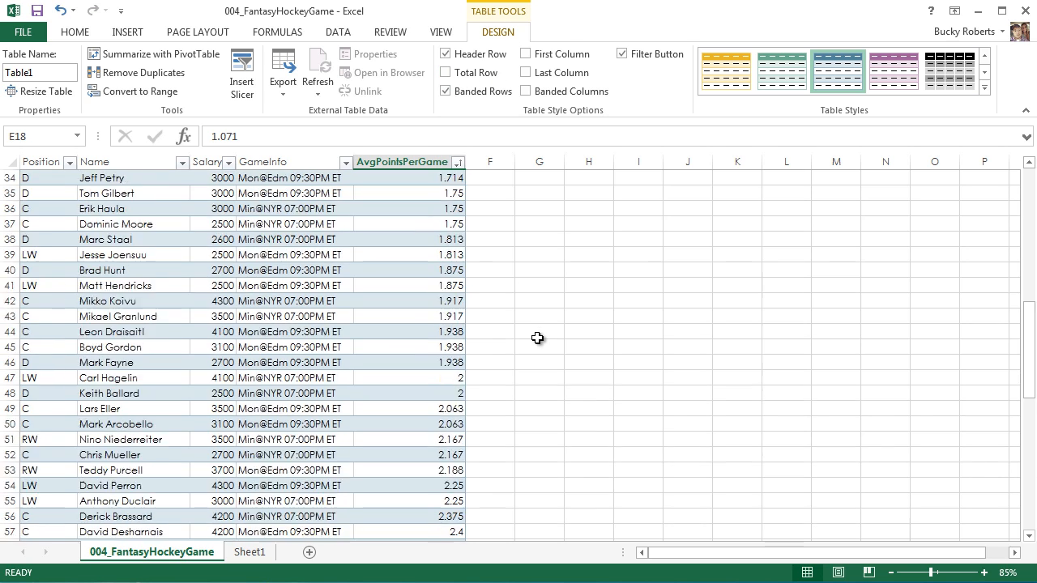
scroll(down, 3)
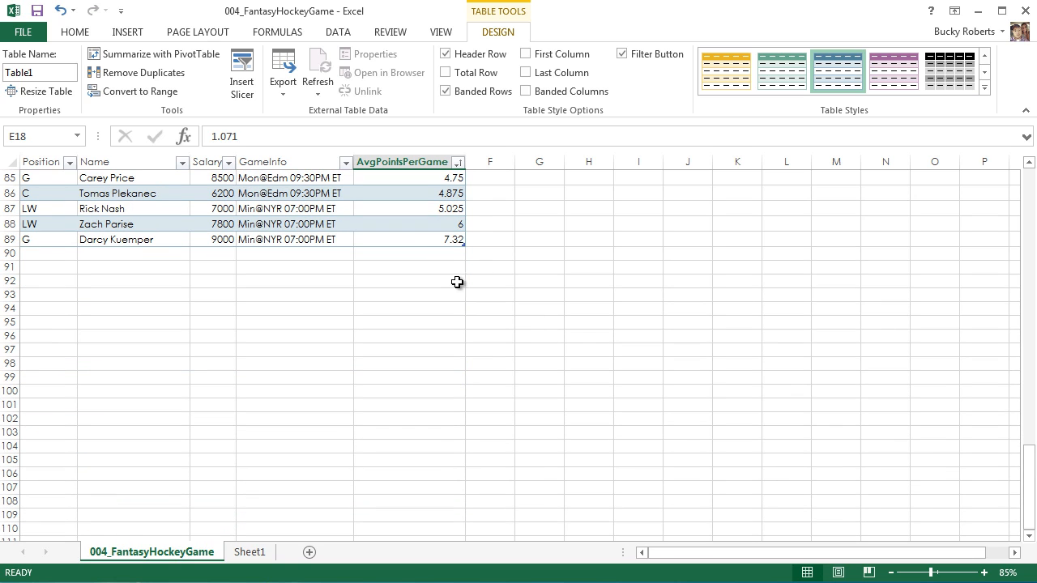
click(10, 239)
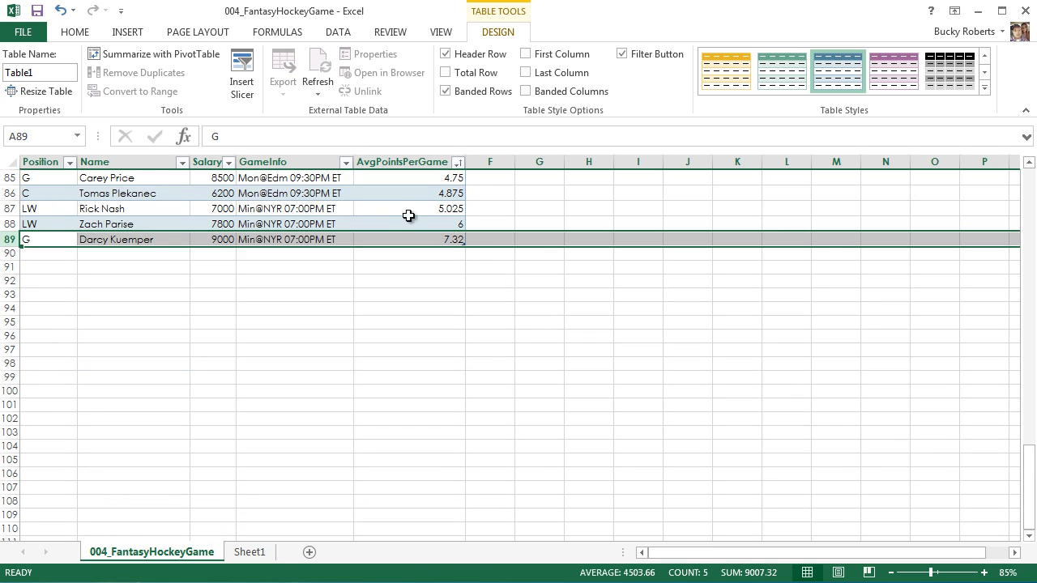
mouse_move(446, 72)
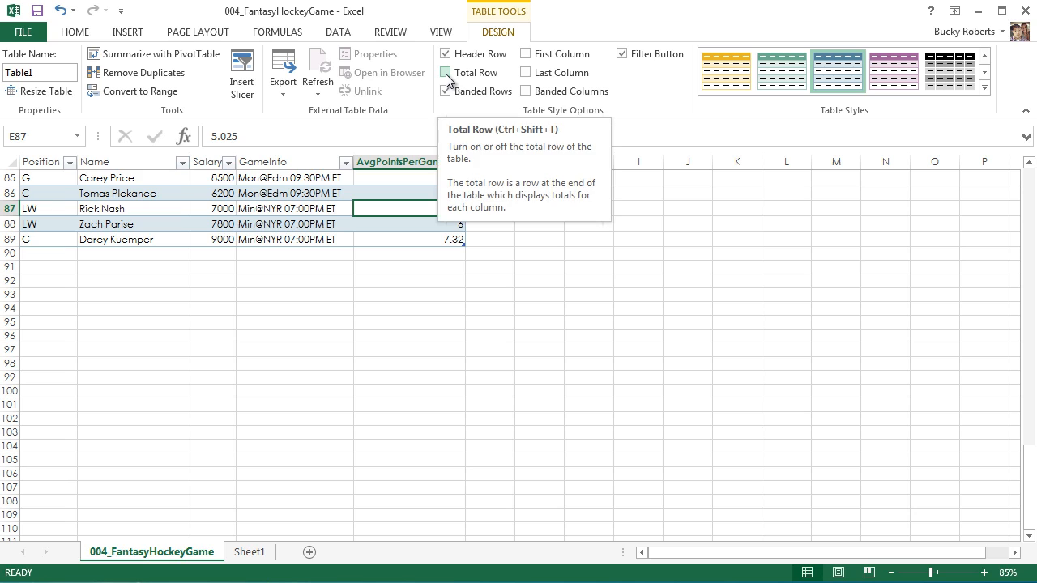
Add a Total row summing AvgPointsPerGame to 194.324 and inspect its SUBTOTAL formula
click(447, 71)
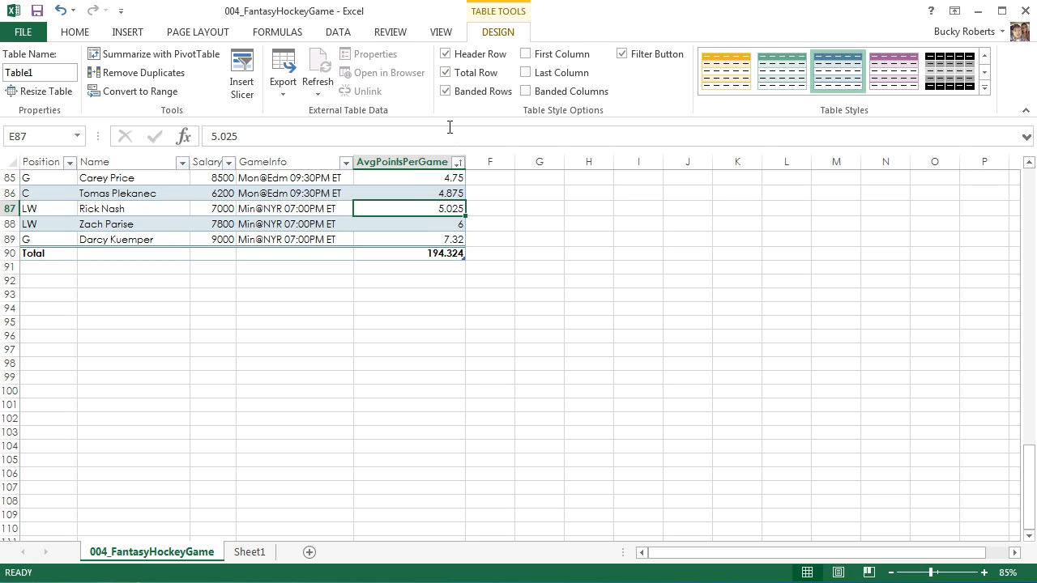
mouse_move(55, 263)
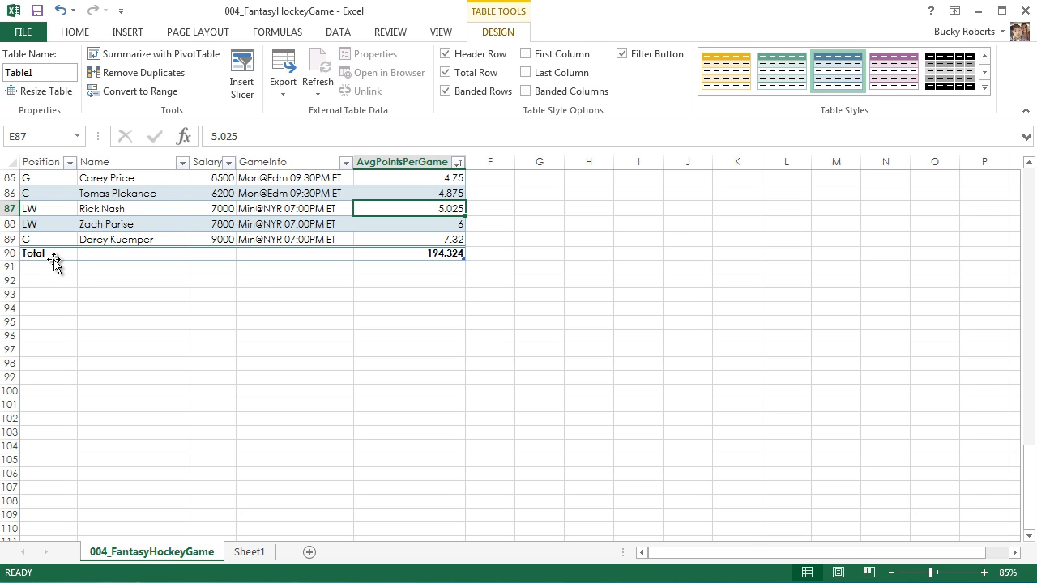
mouse_move(502, 335)
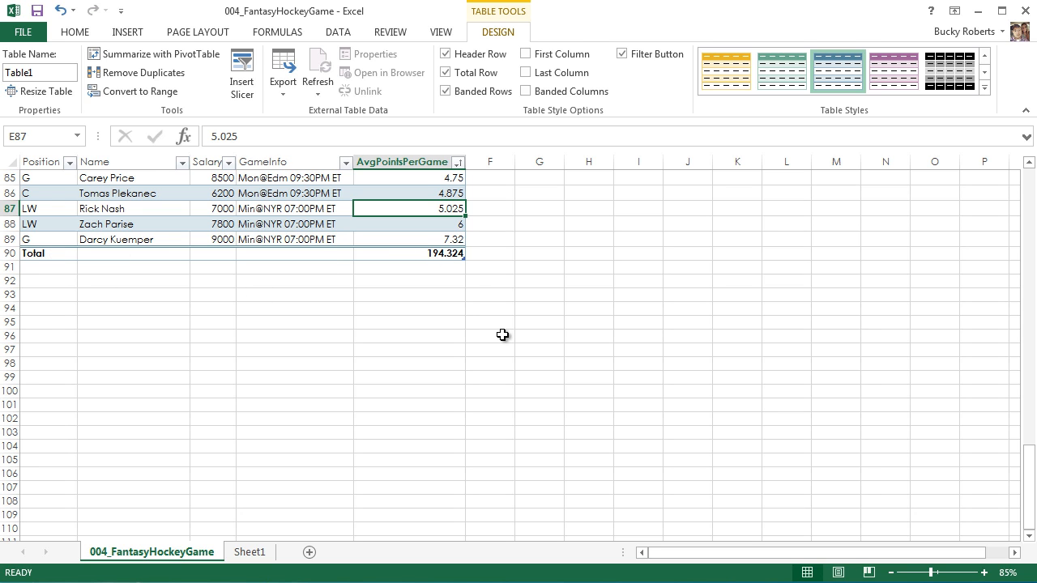
scroll(up, 3)
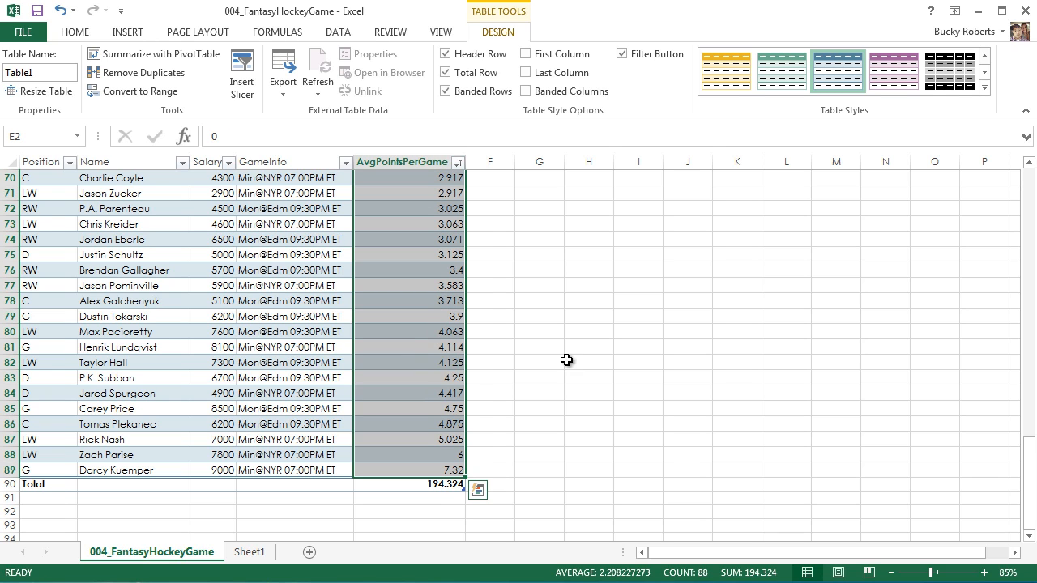
click(590, 362)
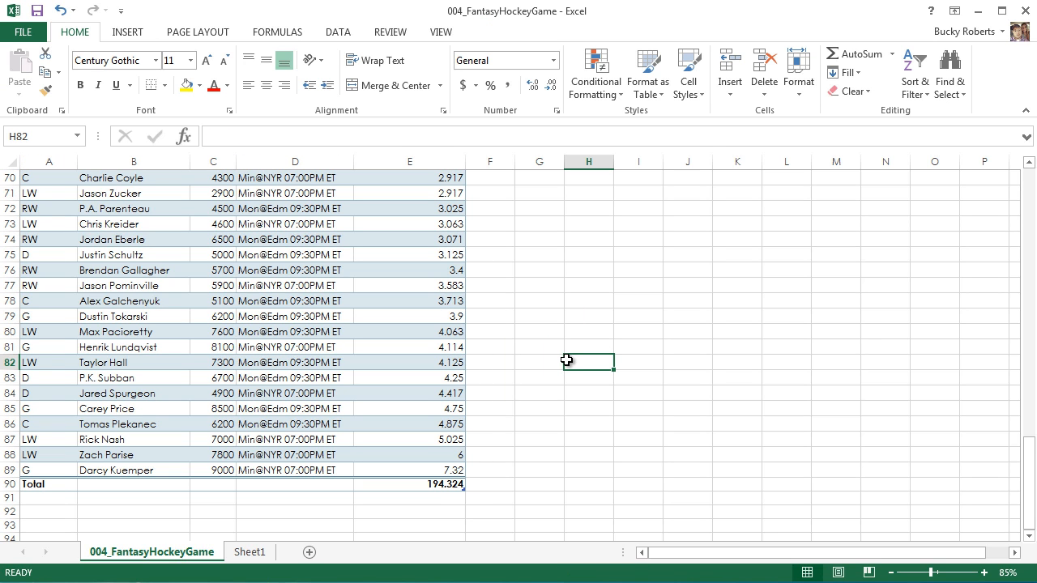
mouse_move(382, 466)
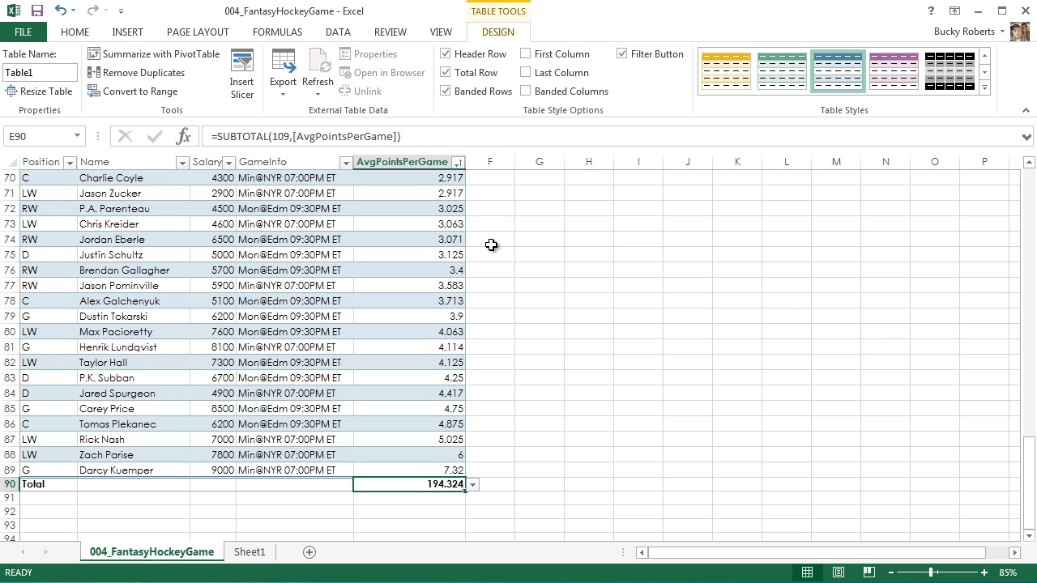
click(401, 162)
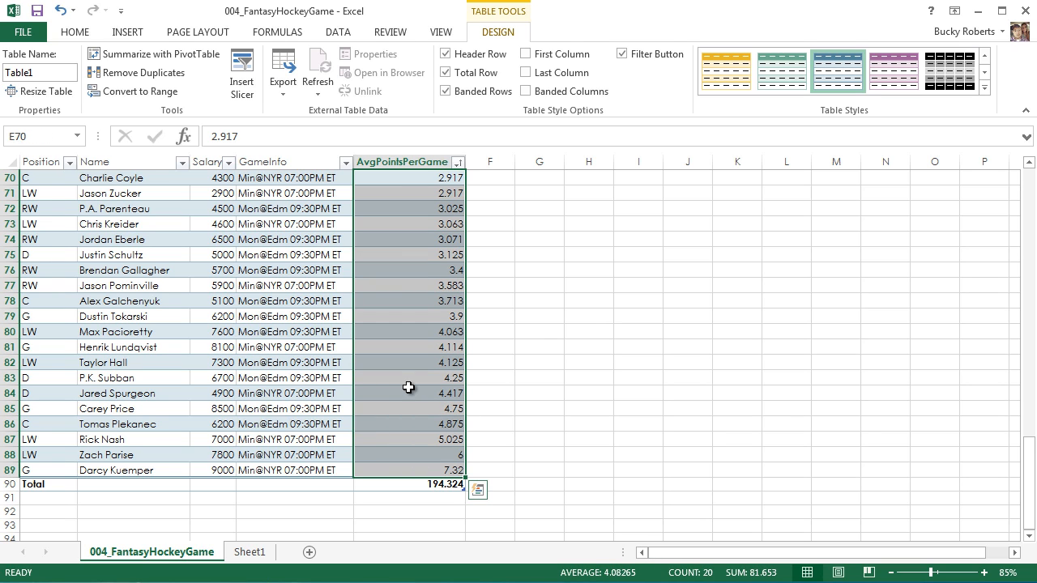
Highlight a block of AvgPointsPerGame values, then reselect the total cell
click(537, 347)
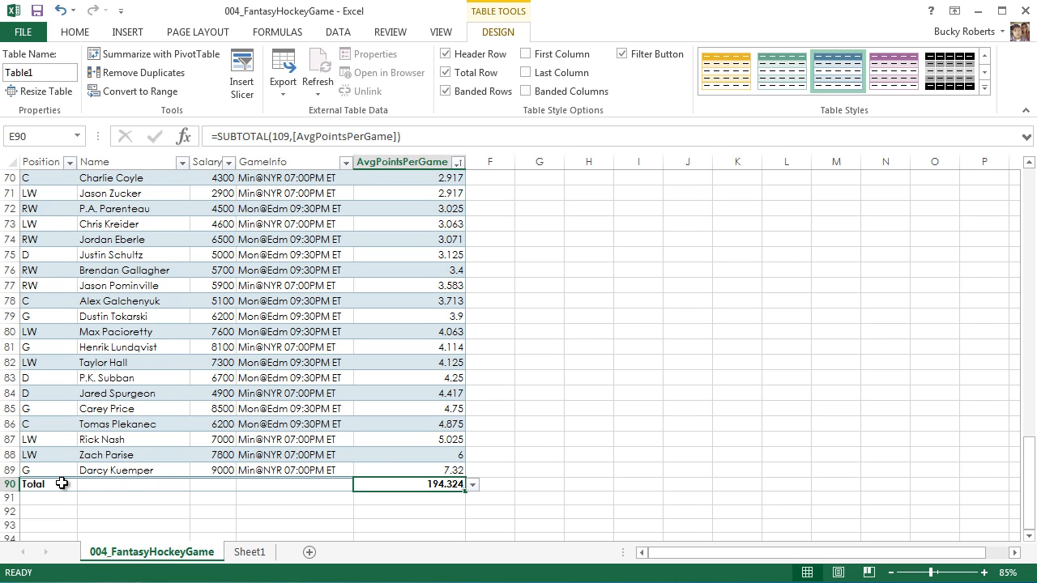
mouse_move(337, 393)
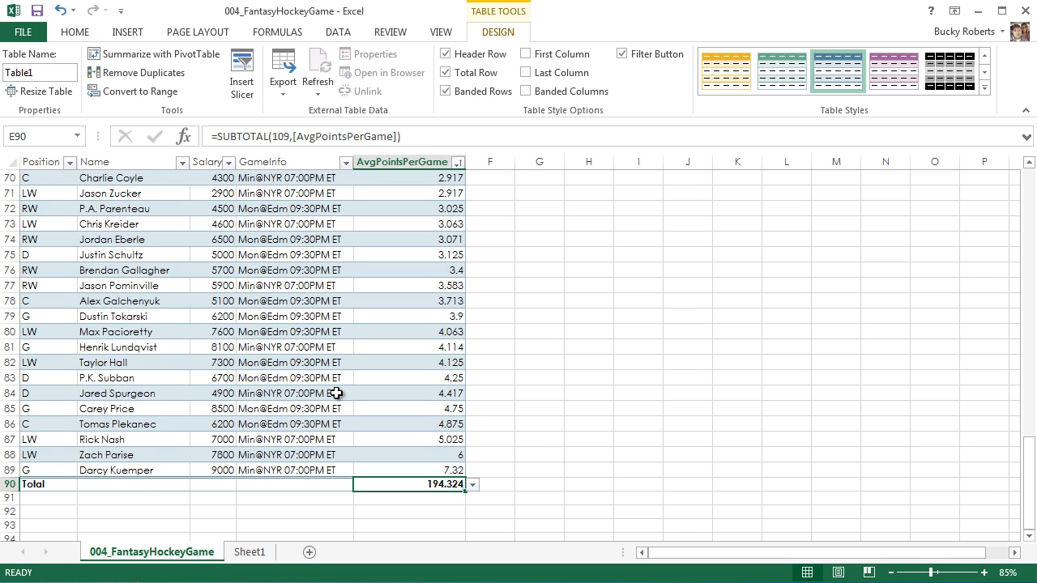
mouse_move(479, 496)
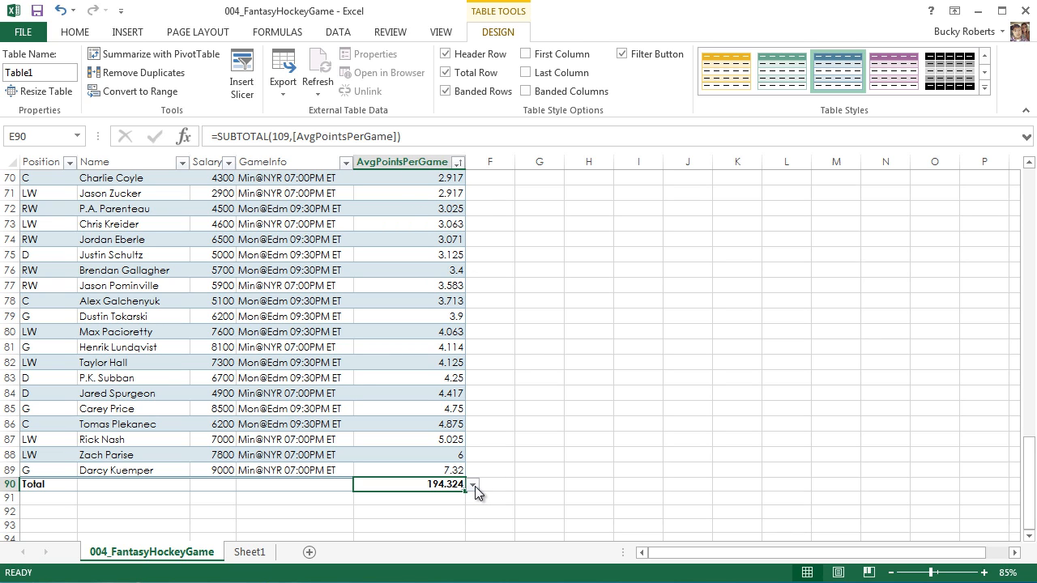
scroll(down, 3)
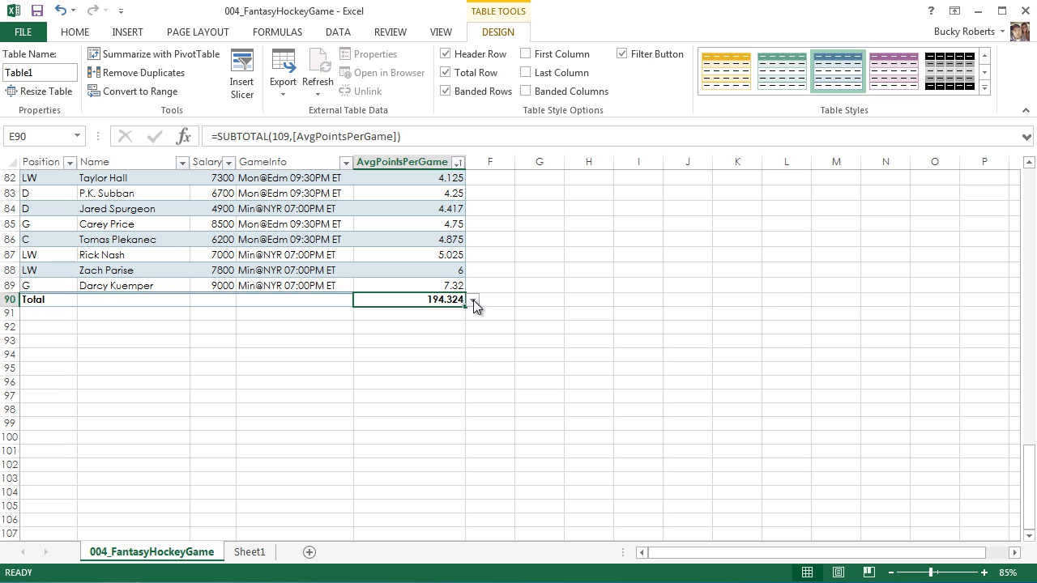
click(473, 300)
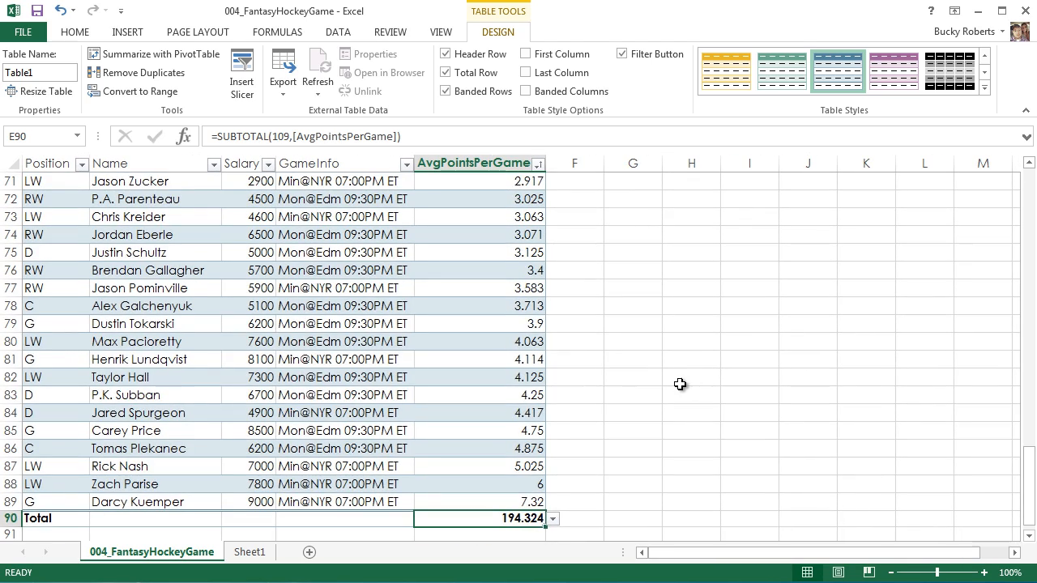
Switch the AvgPointsPerGame total function to Max, then Min, showing 0
scroll(down, 3)
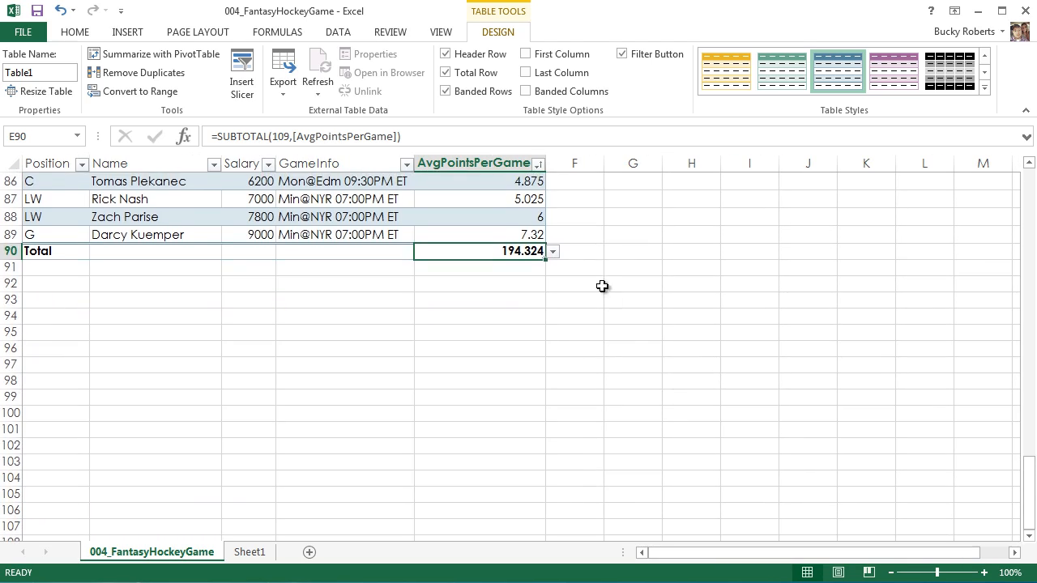
click(552, 251)
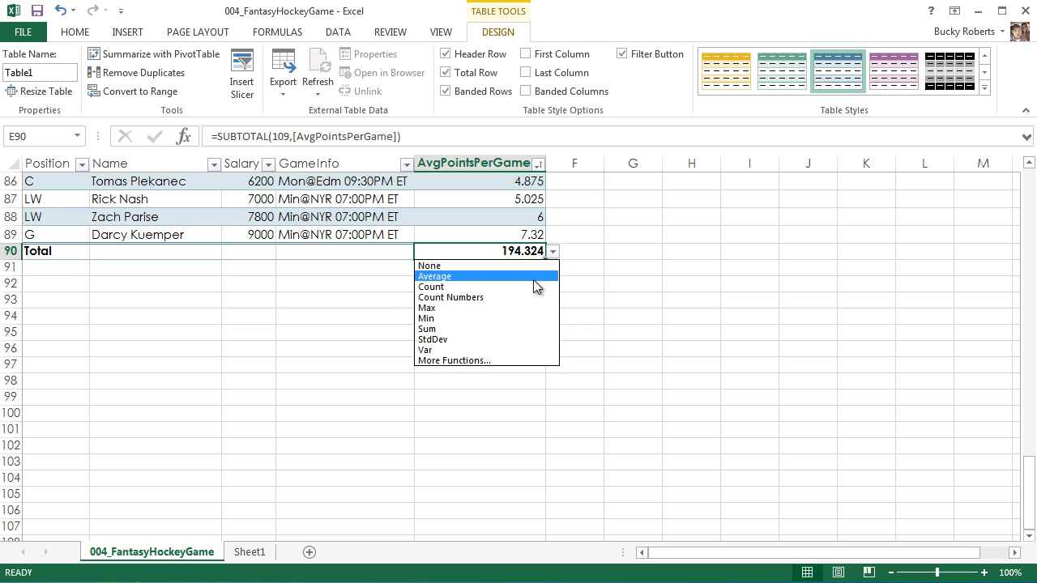
click(434, 275)
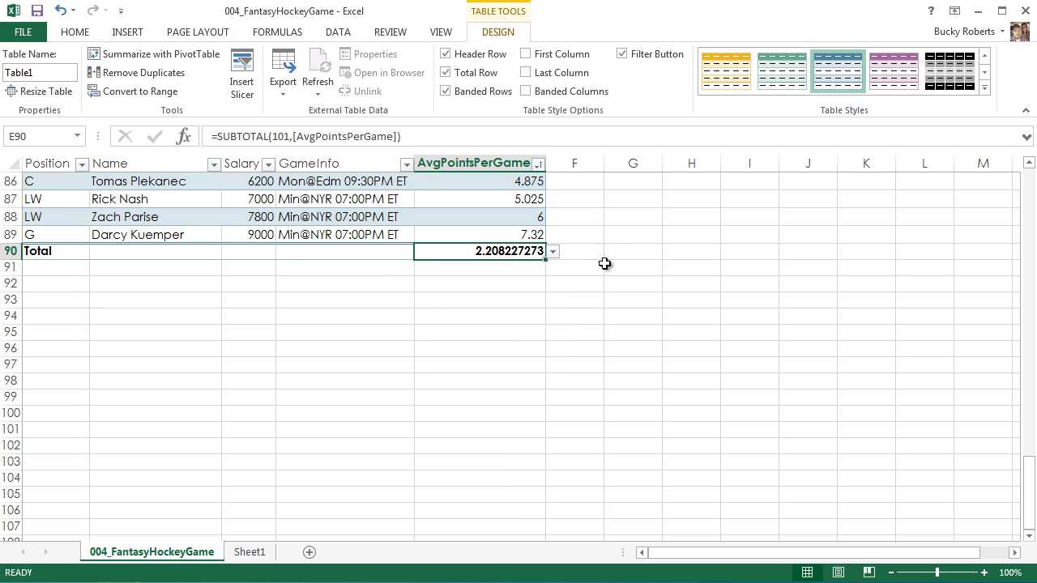
click(75, 33)
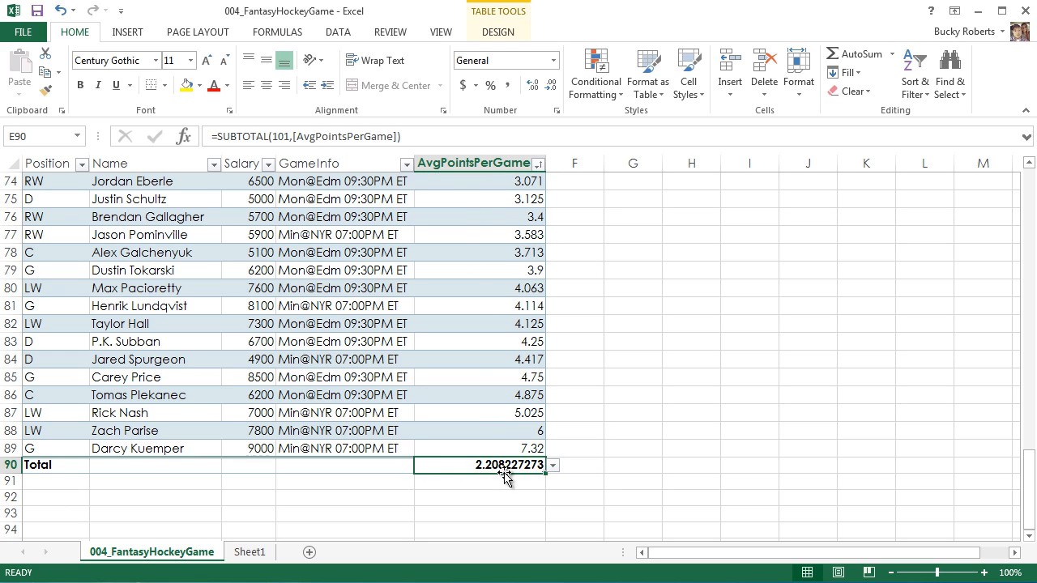
click(555, 465)
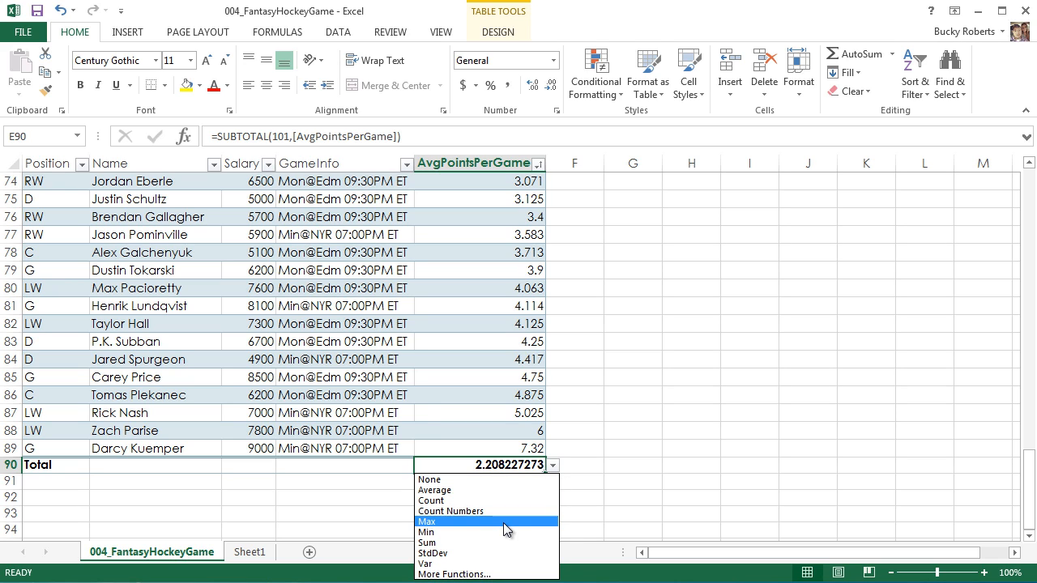
mouse_move(499, 499)
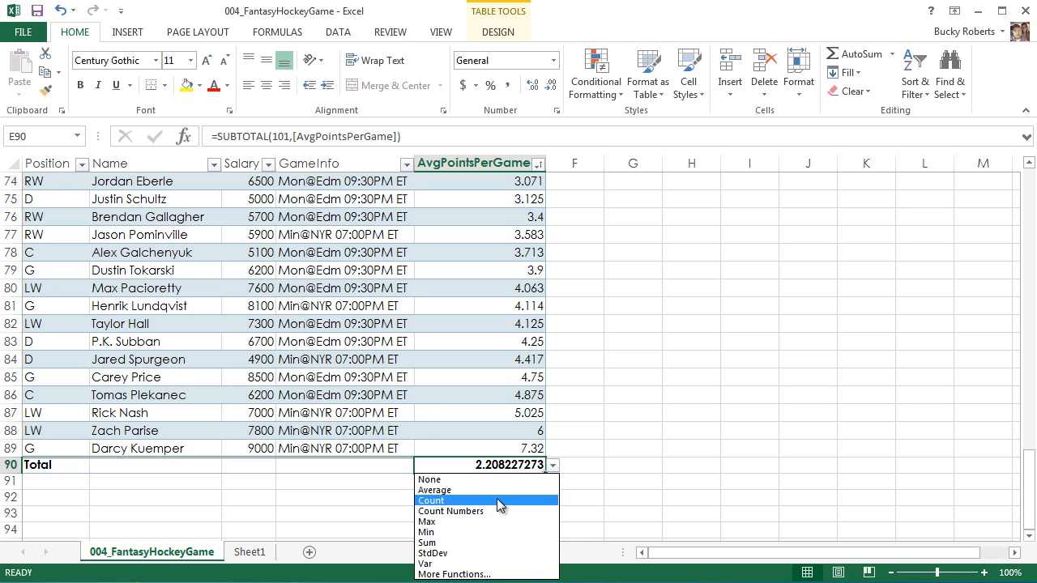
click(427, 522)
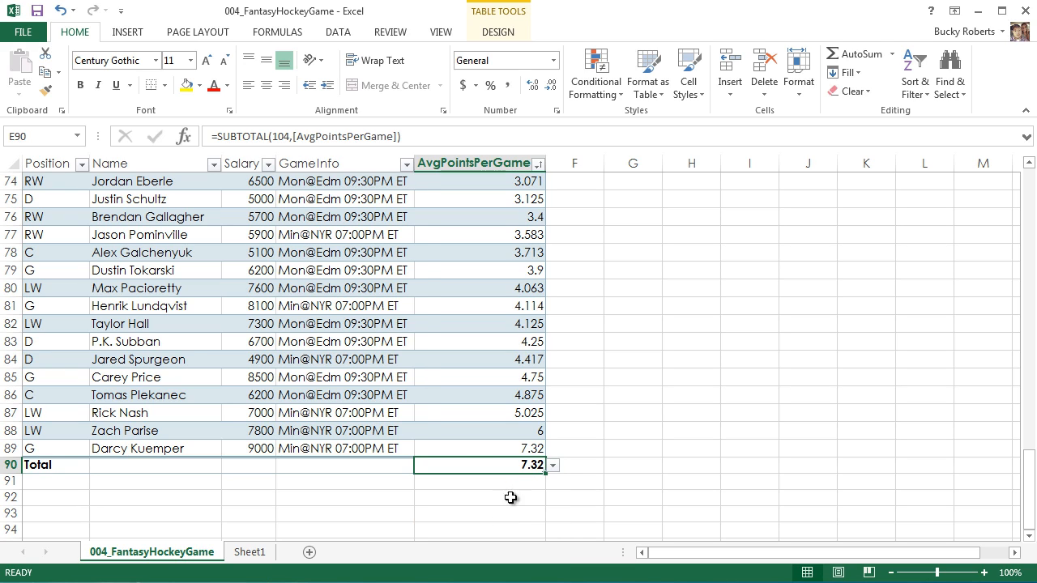
mouse_move(512, 481)
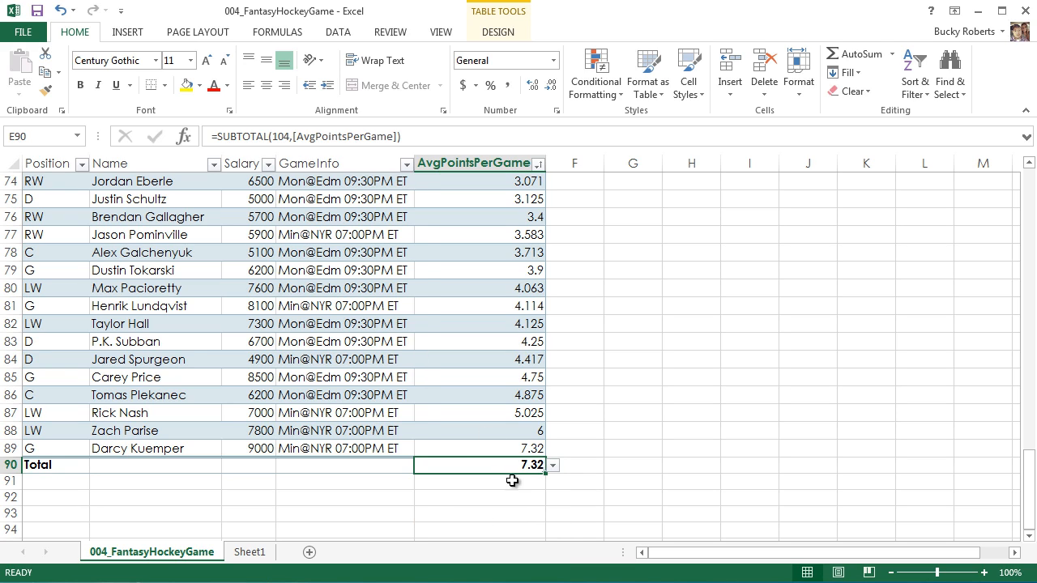
mouse_move(526, 478)
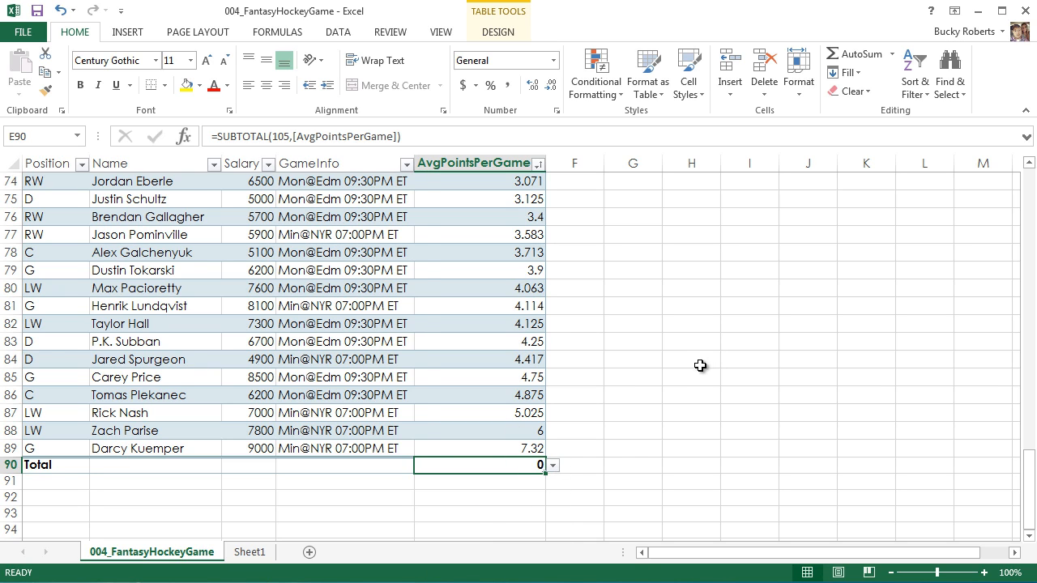
Zoom out to see more rows of the table with the Min total
scroll(down, 3)
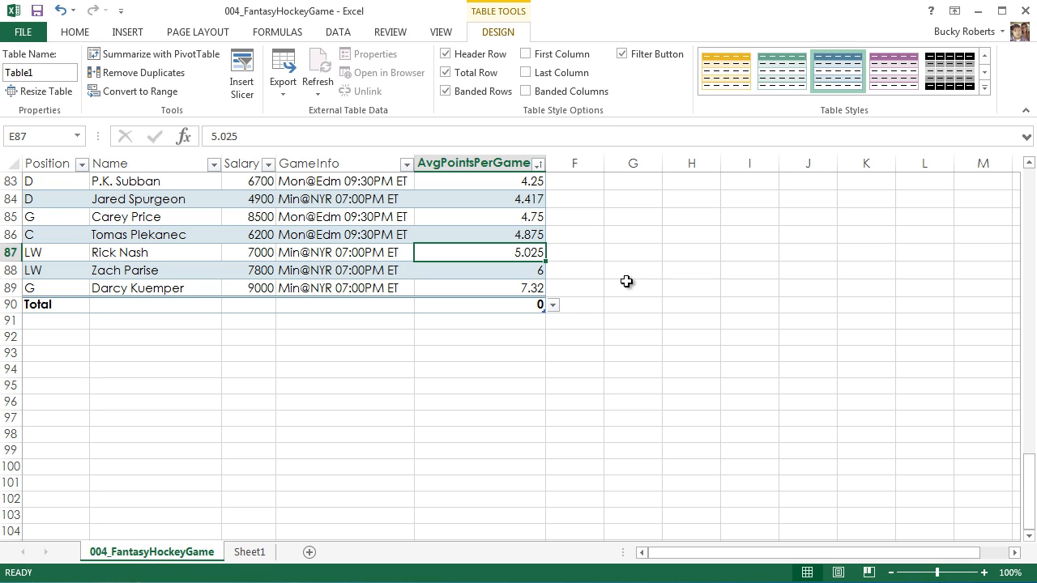
mouse_move(645, 353)
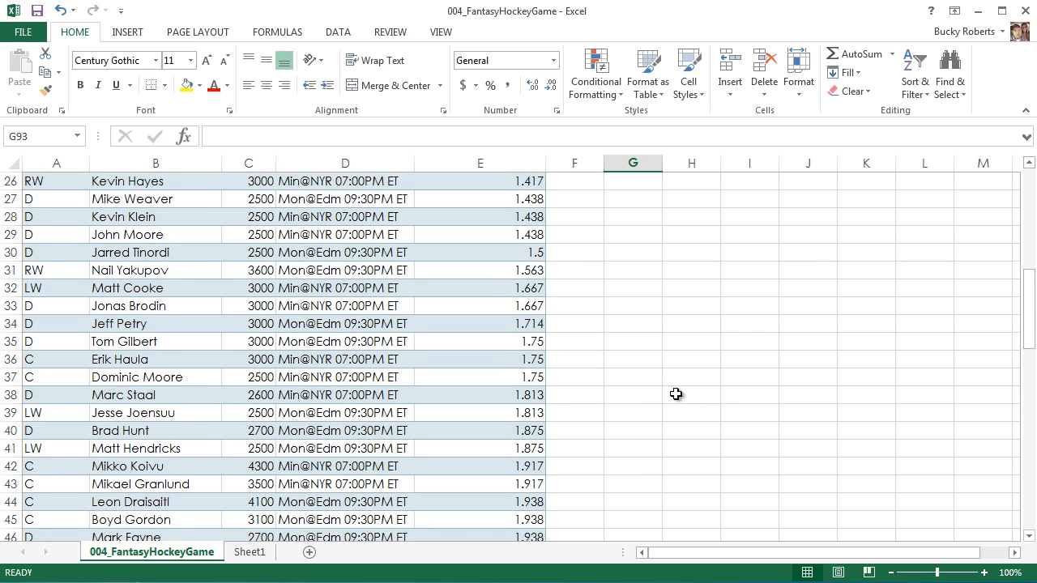
scroll(up, 3)
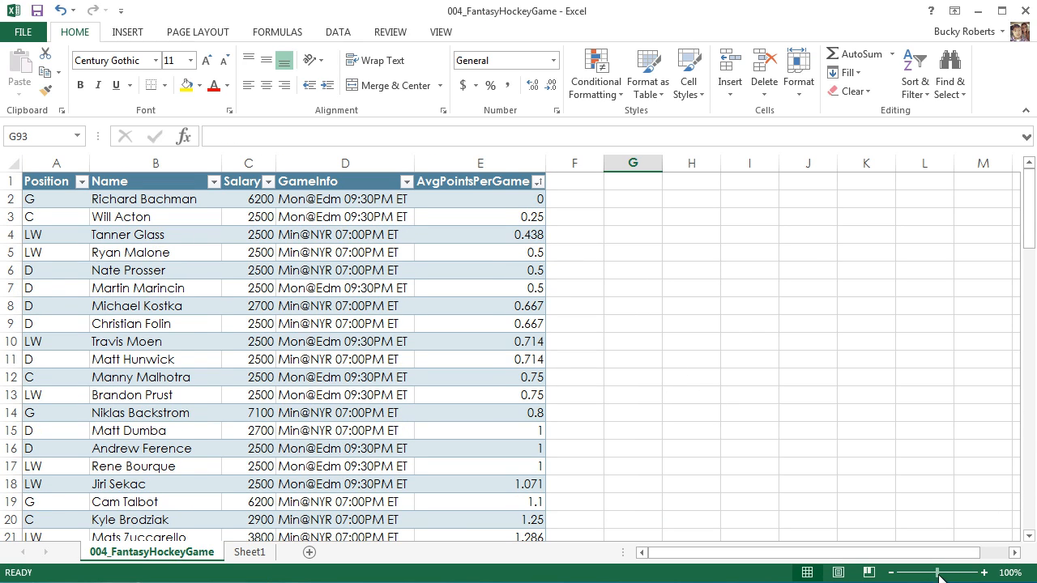
click(938, 574)
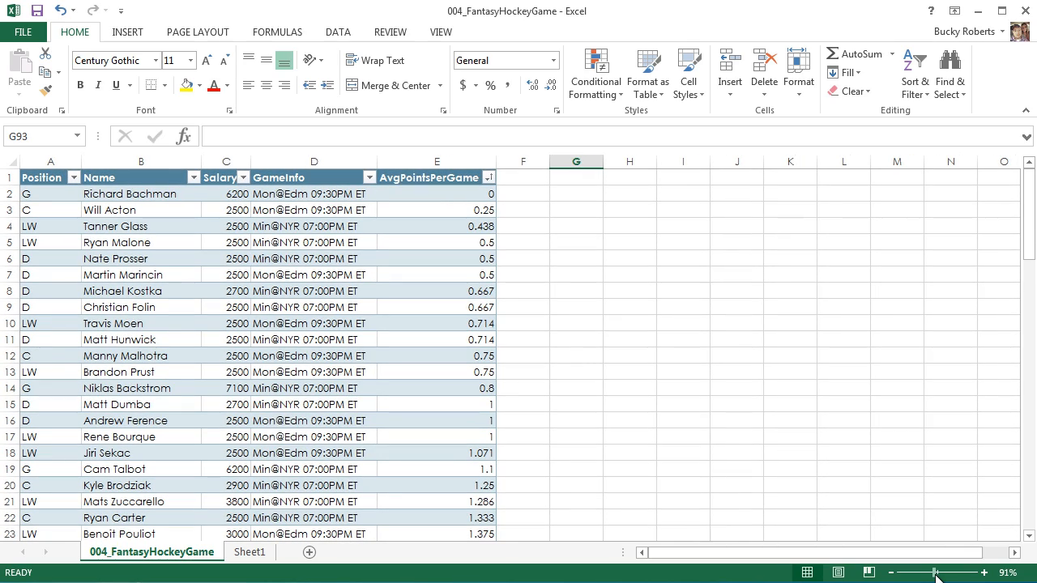
click(936, 573)
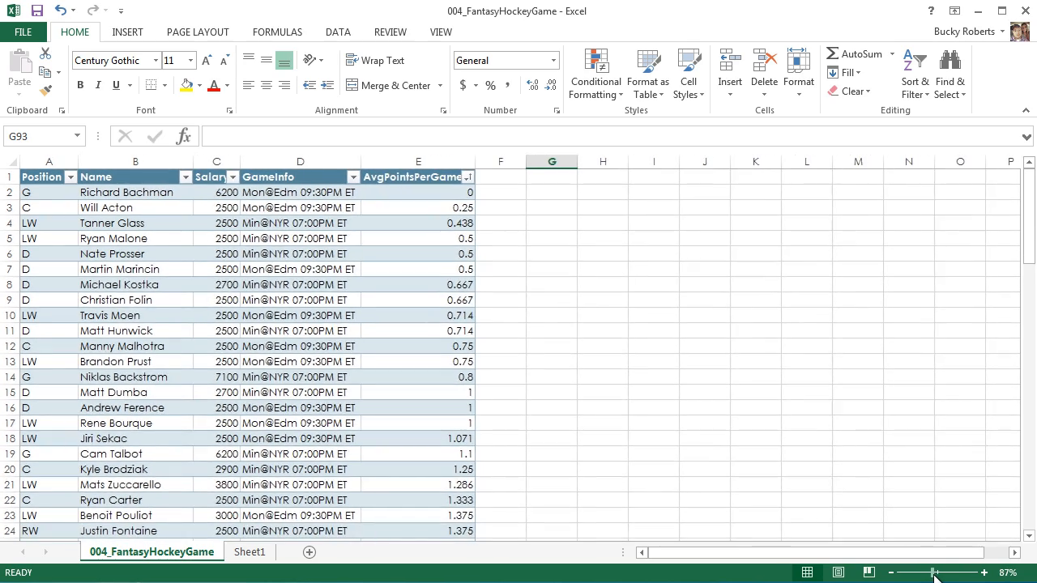
click(666, 378)
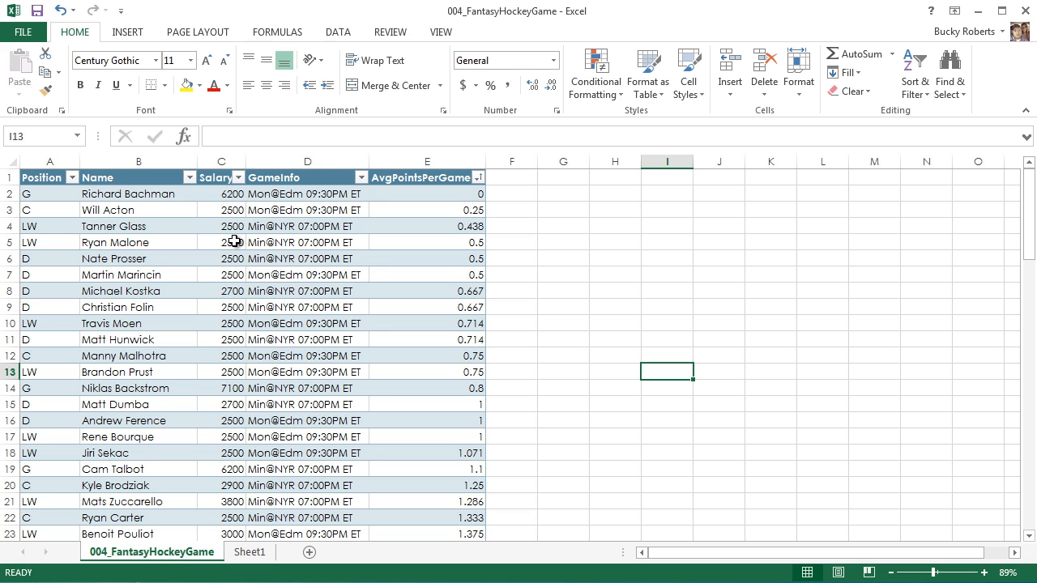
scroll(down, 3)
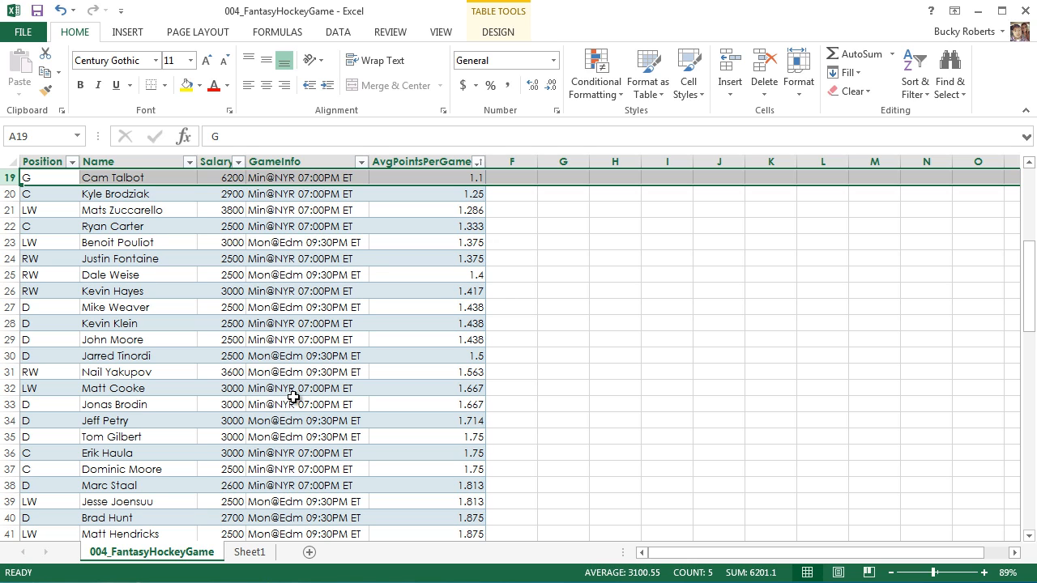
scroll(down, 3)
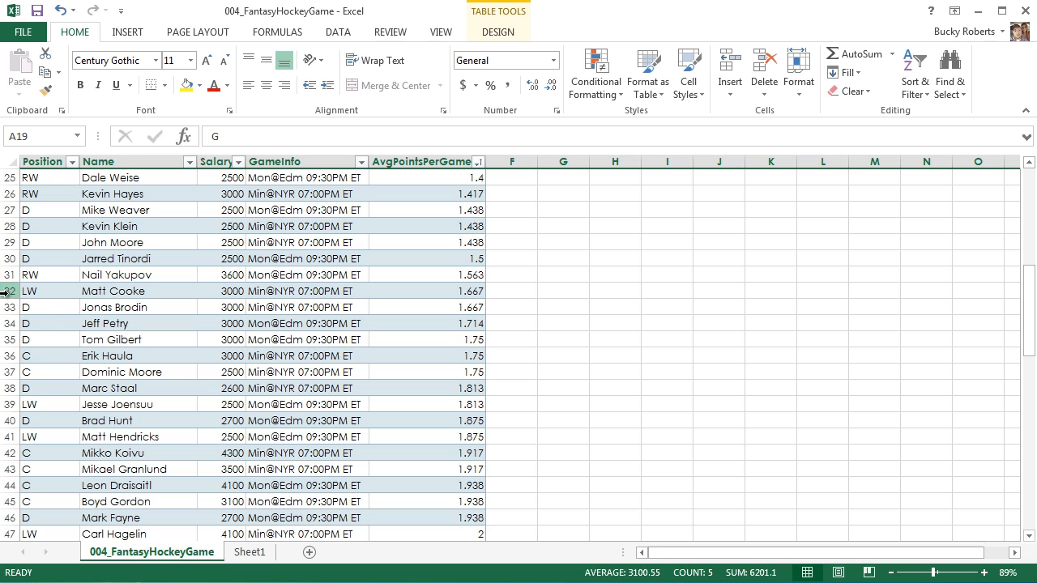
click(10, 421)
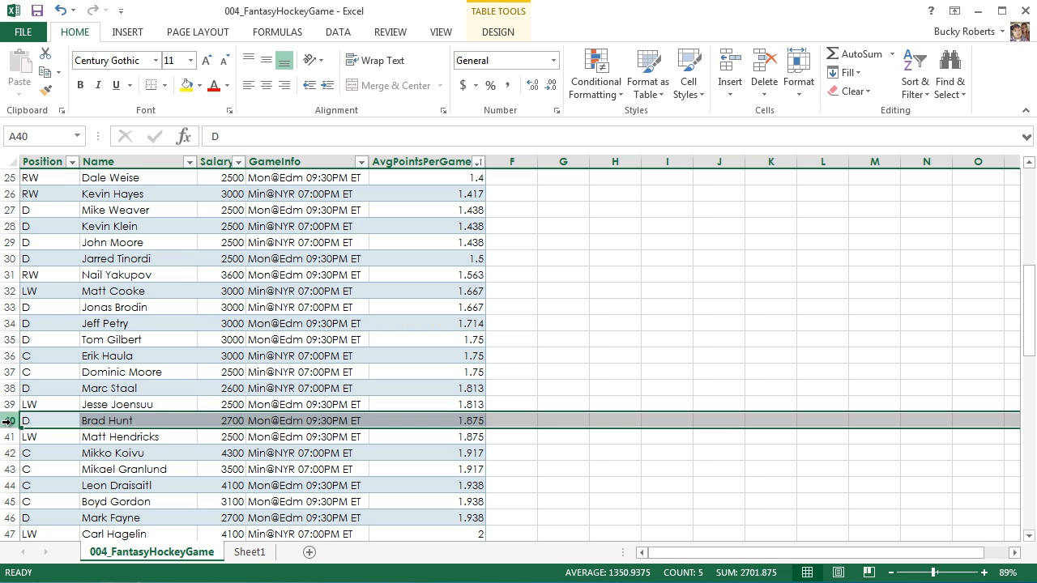
scroll(up, 3)
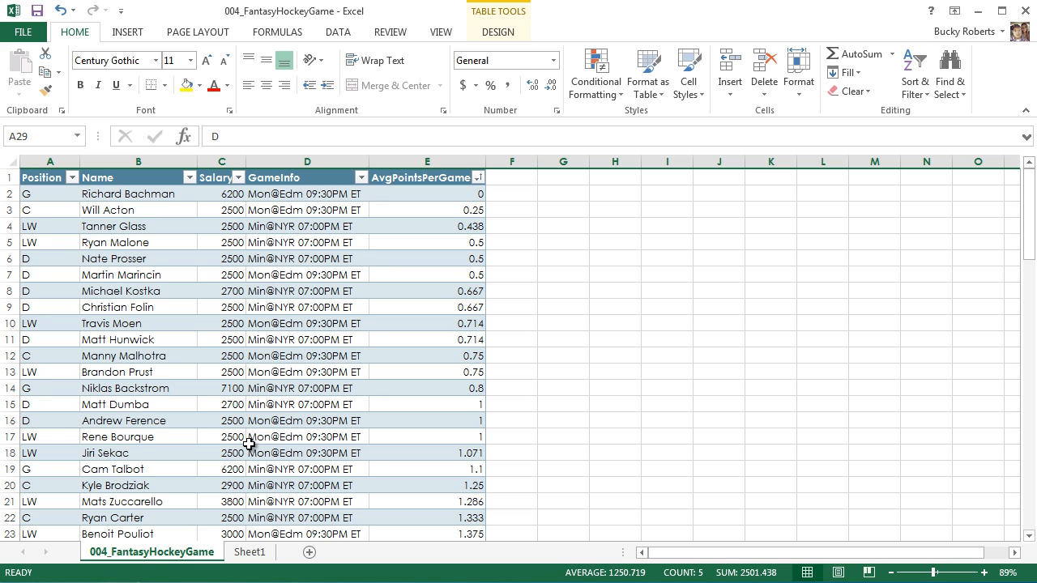
mouse_move(237, 376)
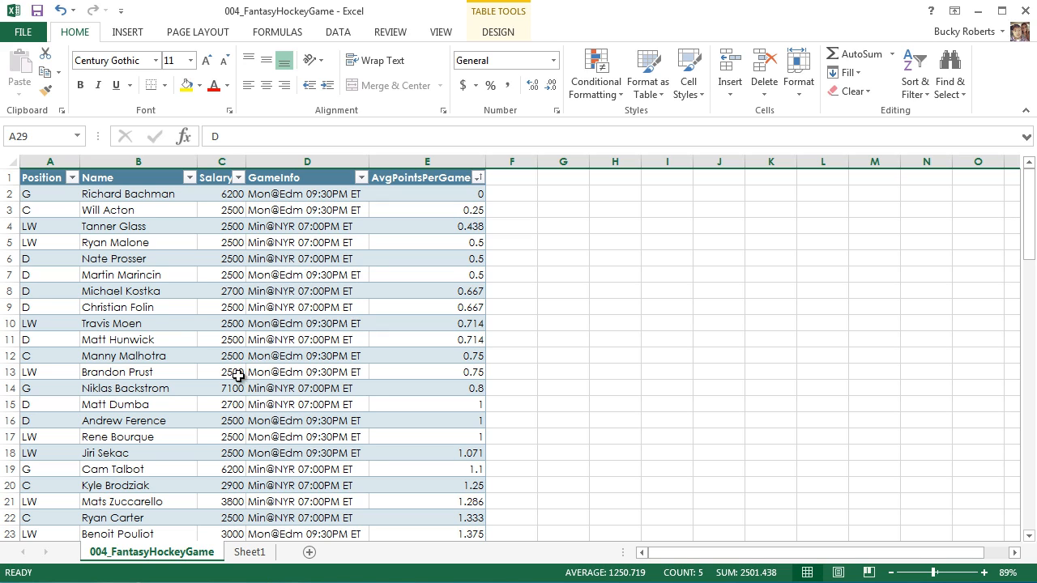
Show the Table Tools Design options for the player table and select all its data
click(138, 292)
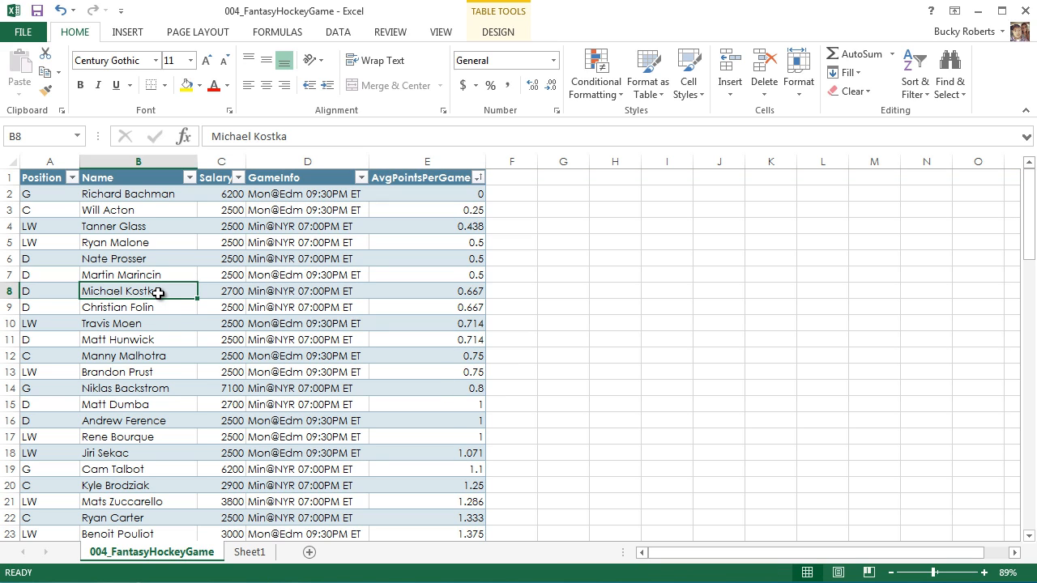
mouse_move(326, 113)
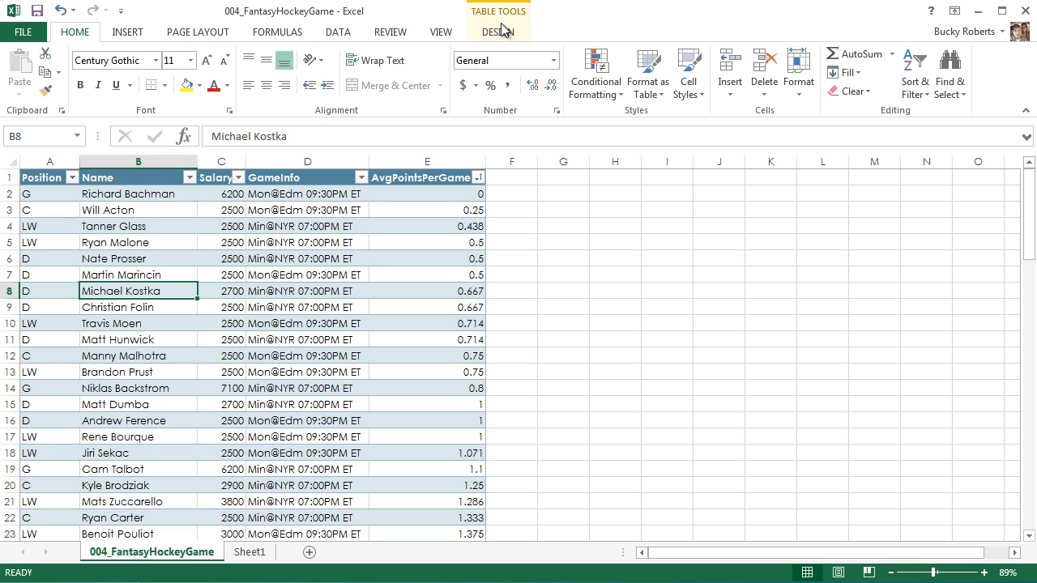
click(499, 33)
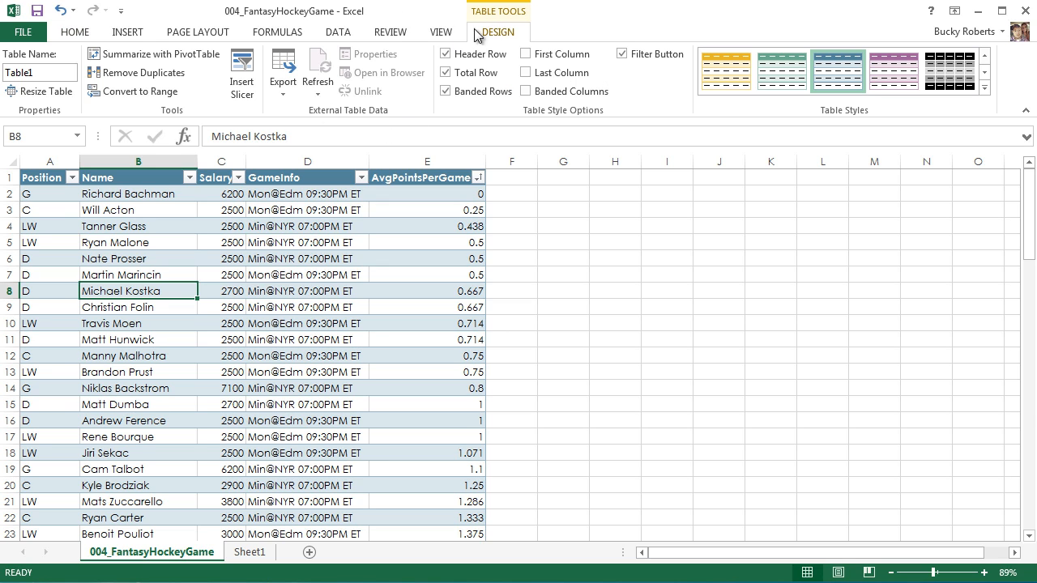
mouse_move(178, 116)
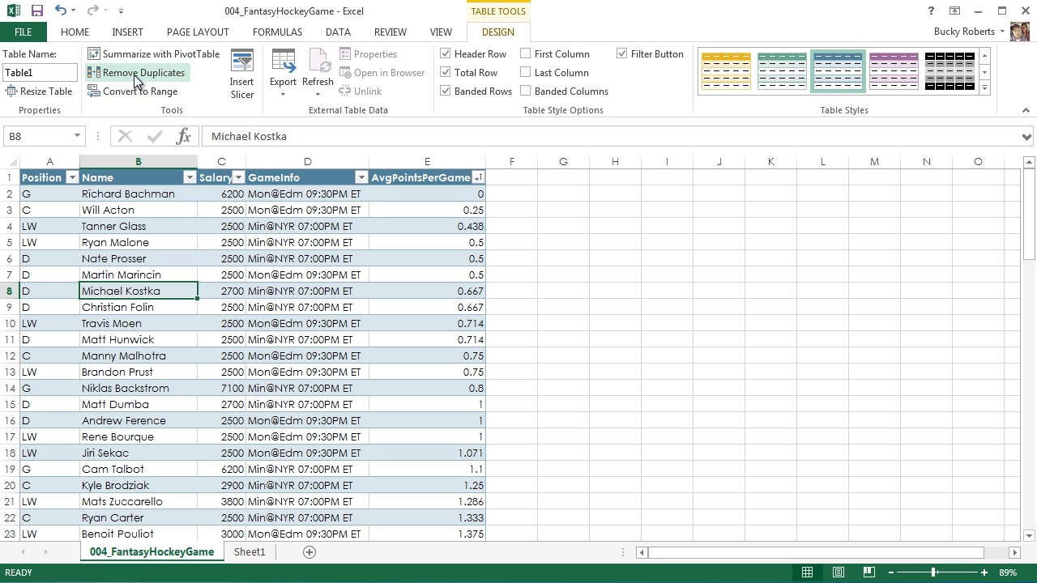
mouse_move(129, 85)
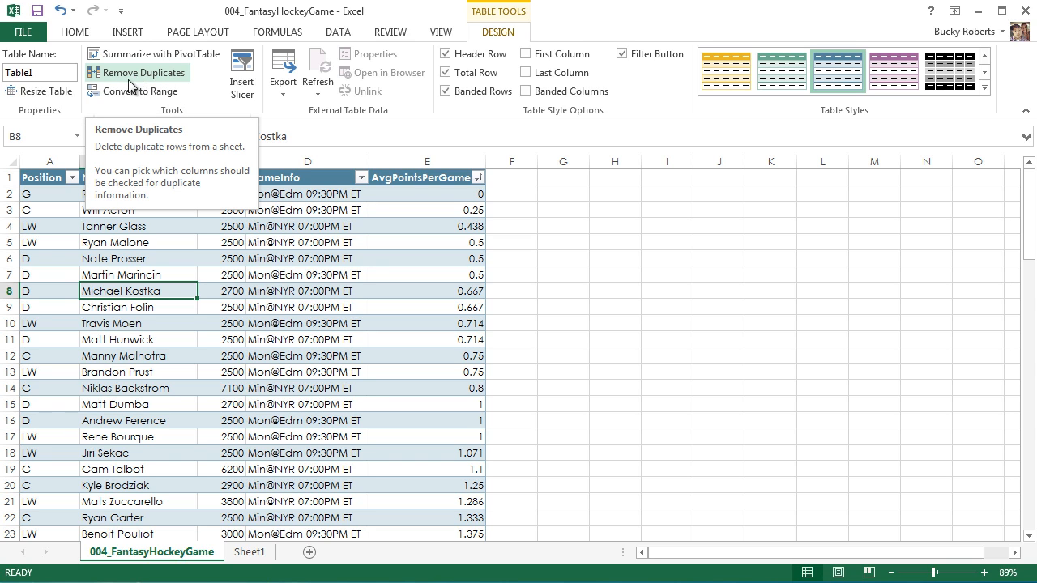
mouse_move(133, 78)
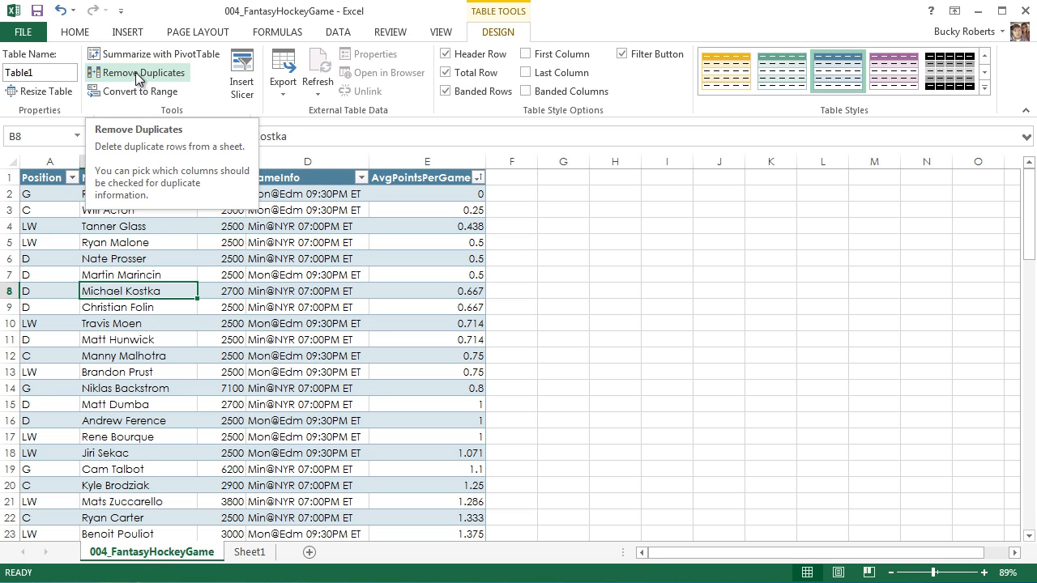
click(49, 195)
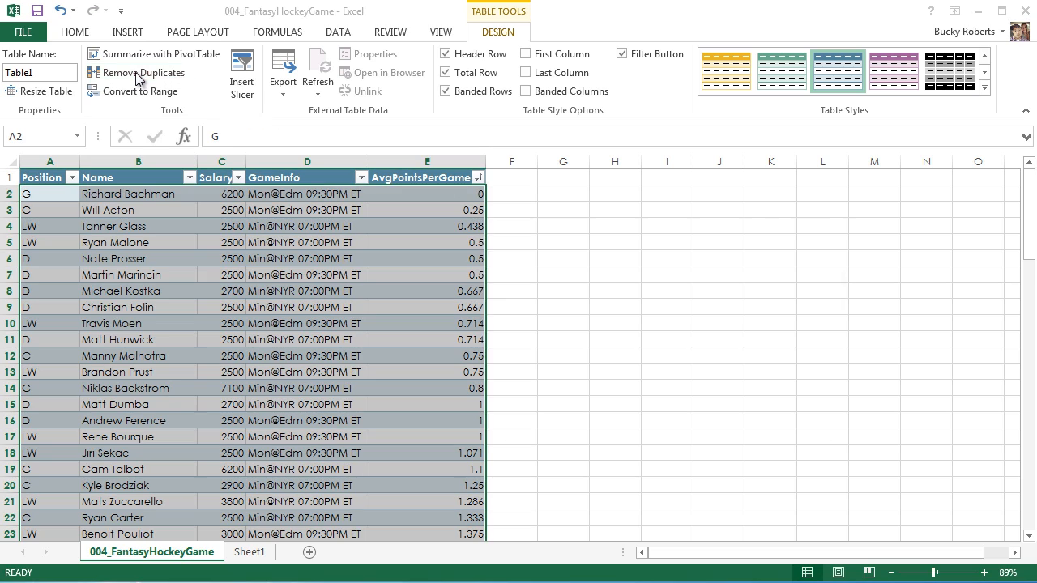
click(144, 73)
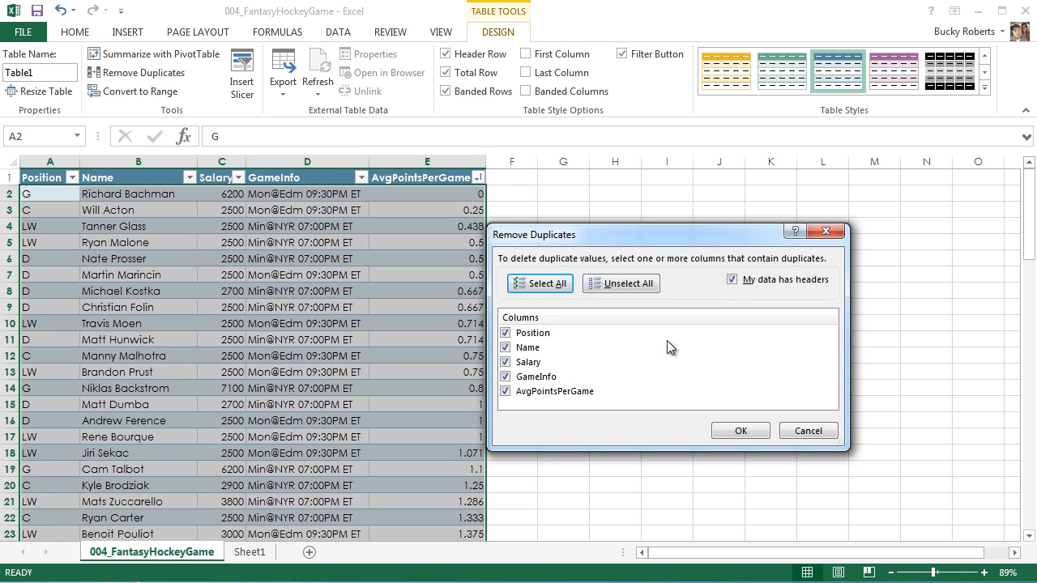
mouse_move(662, 353)
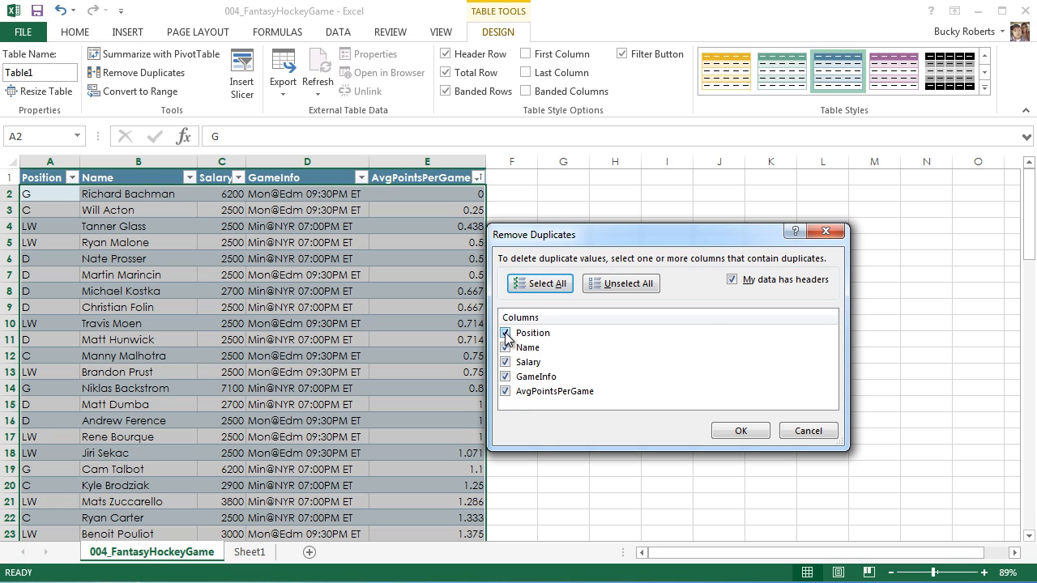
click(506, 334)
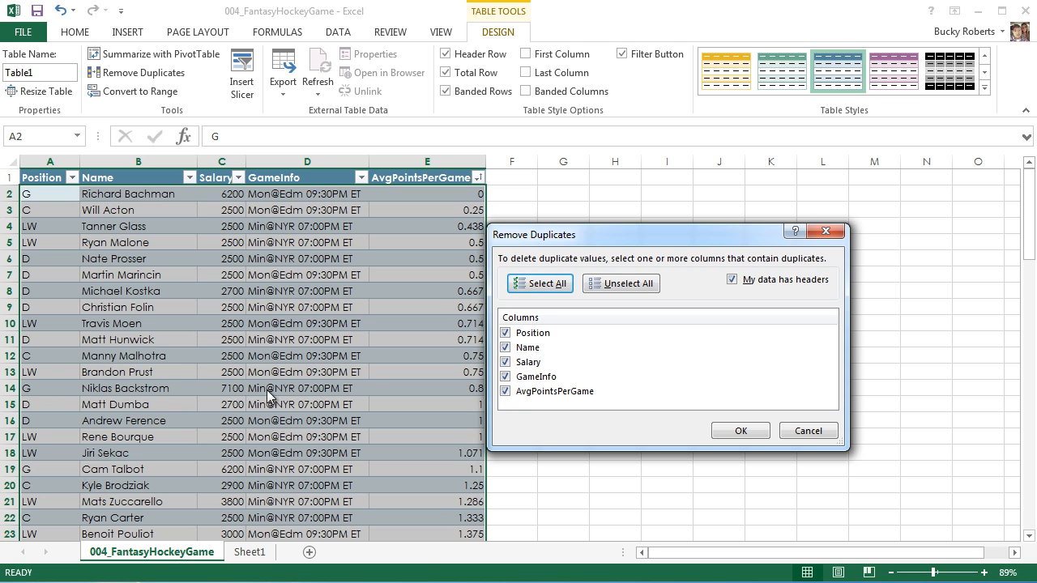
mouse_move(460, 396)
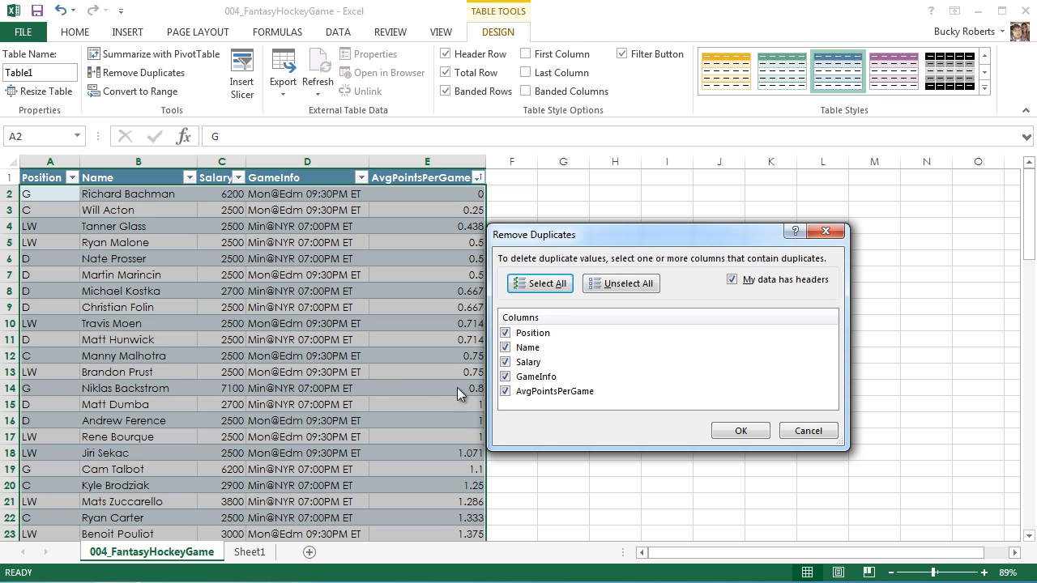
mouse_move(51, 379)
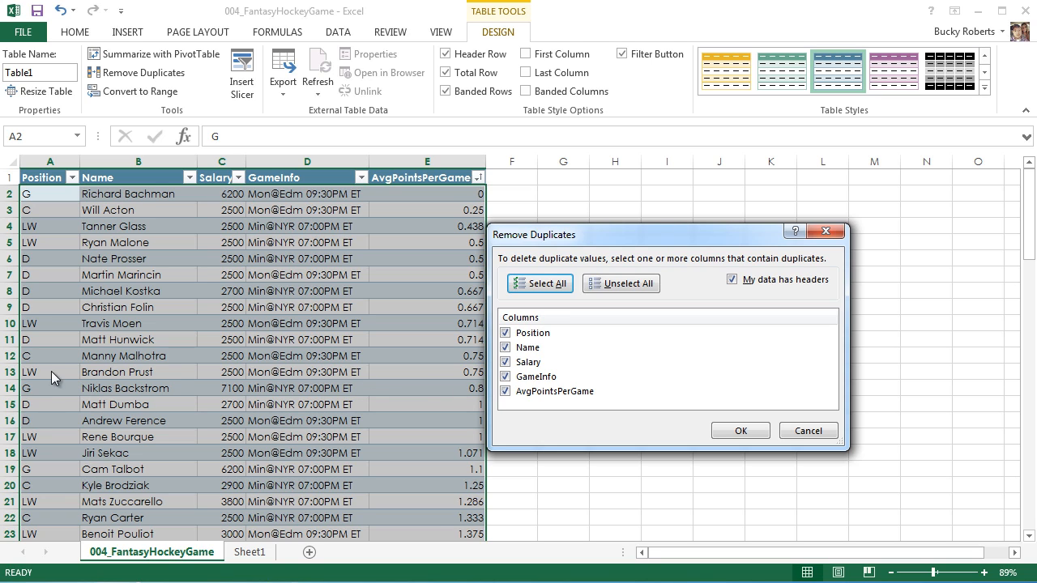
mouse_move(253, 376)
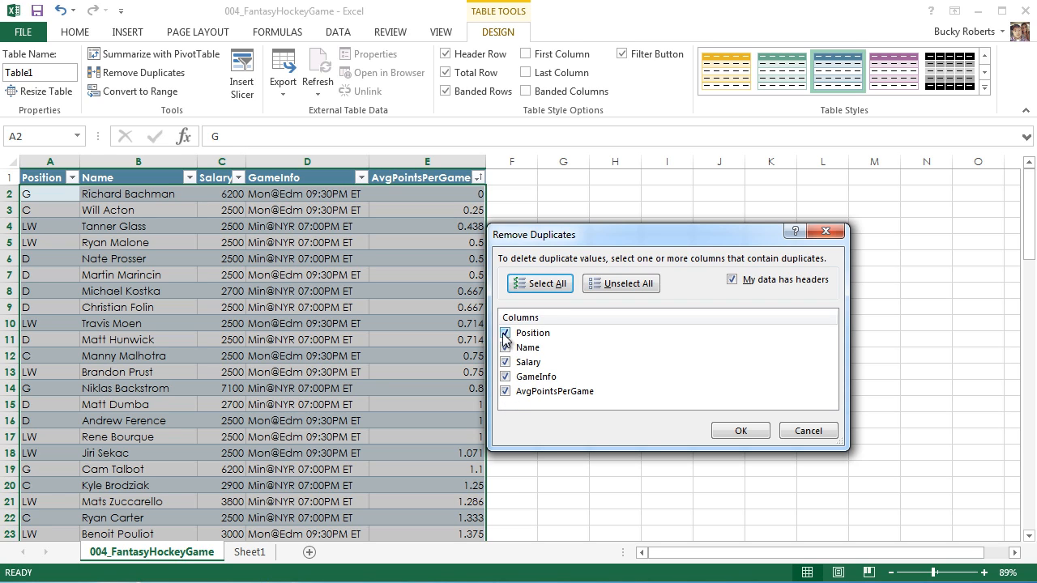
click(622, 282)
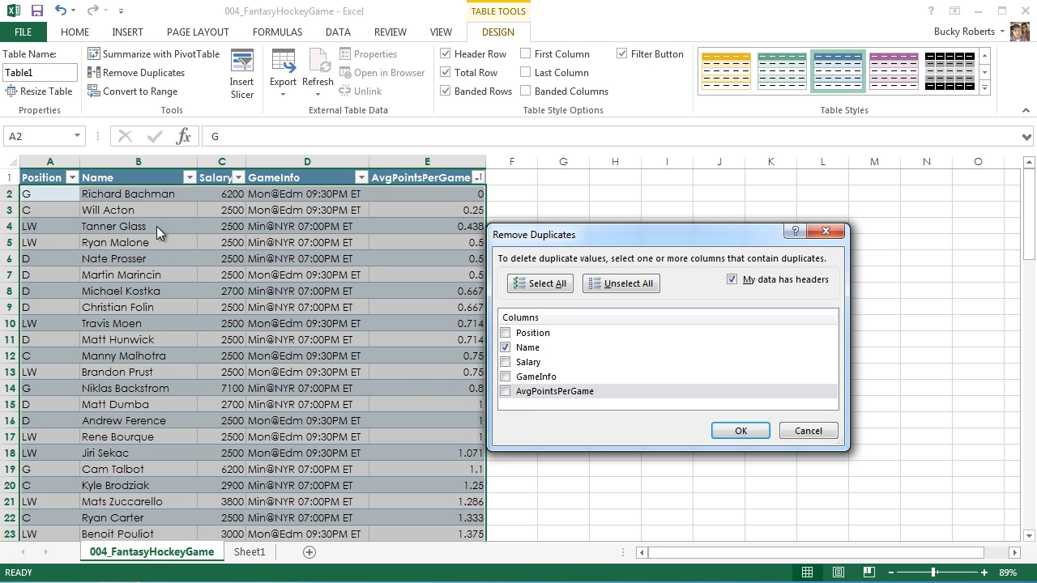
mouse_move(146, 395)
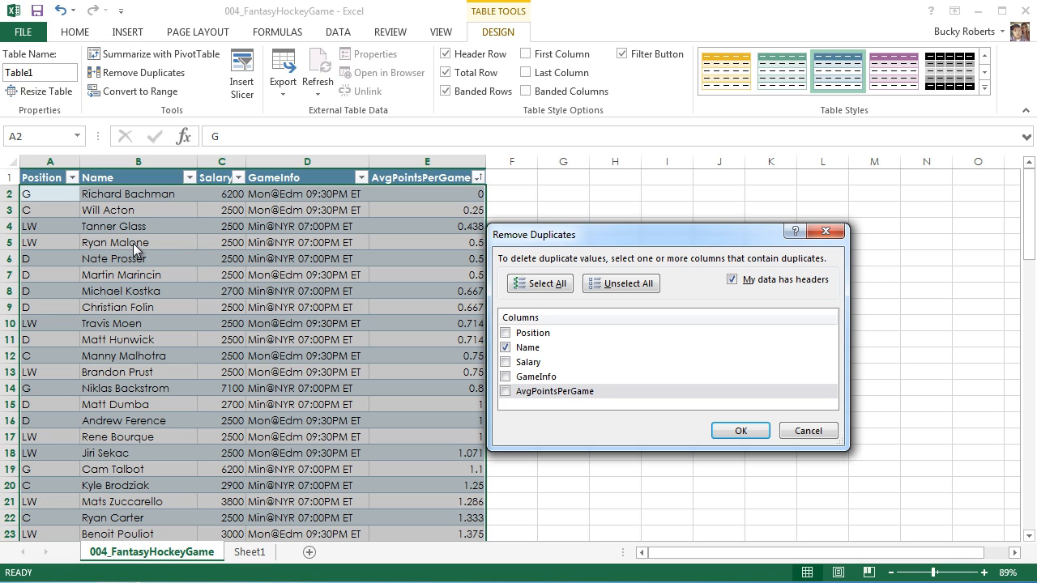
click(506, 332)
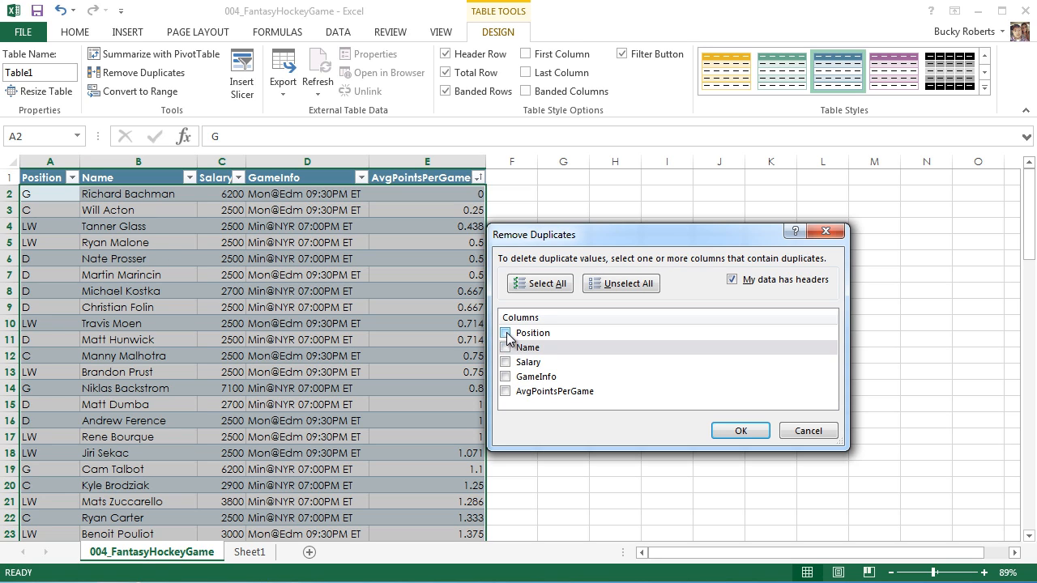
click(540, 284)
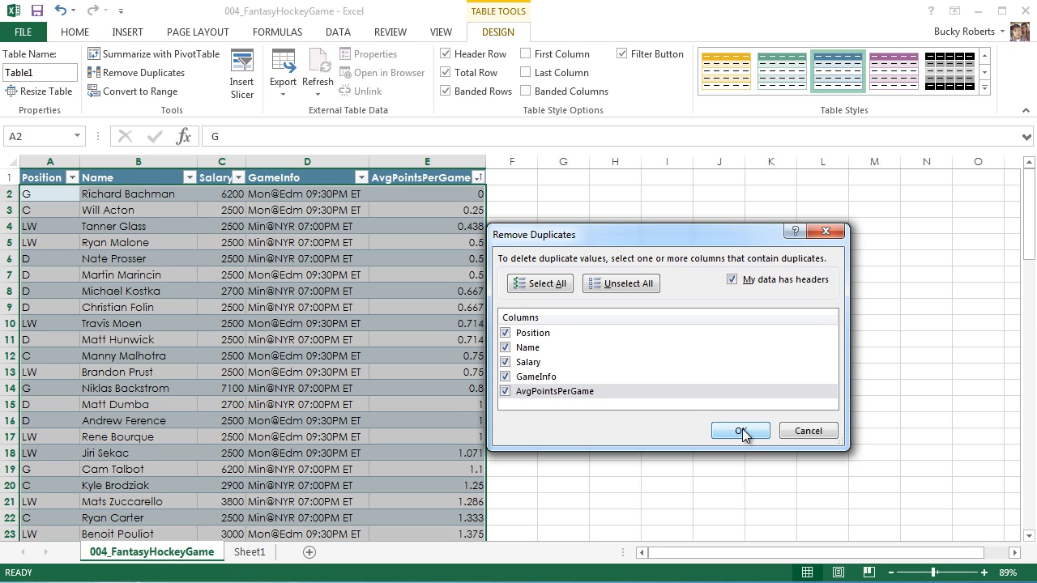
click(738, 431)
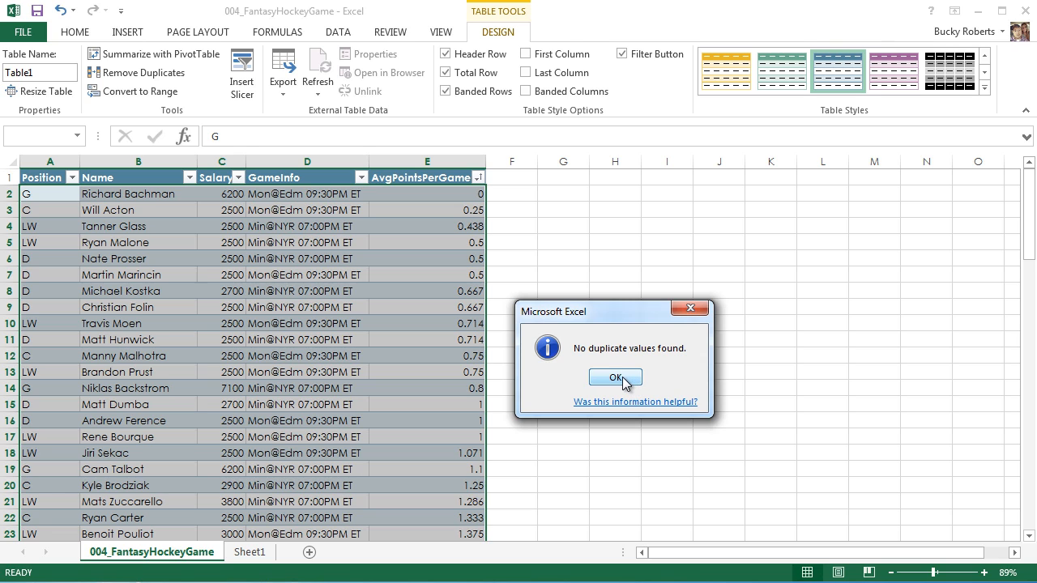
click(616, 378)
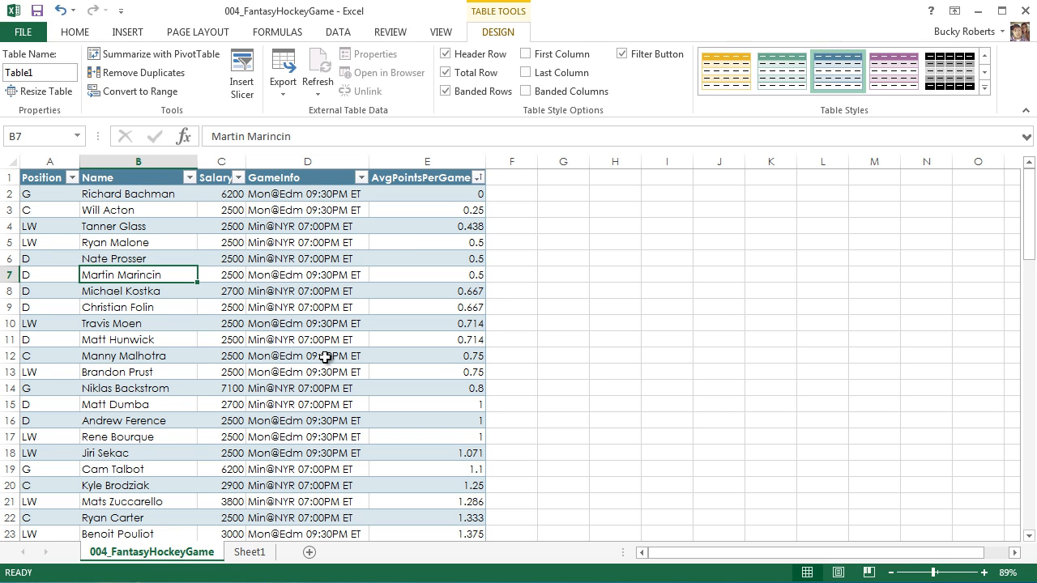
click(306, 308)
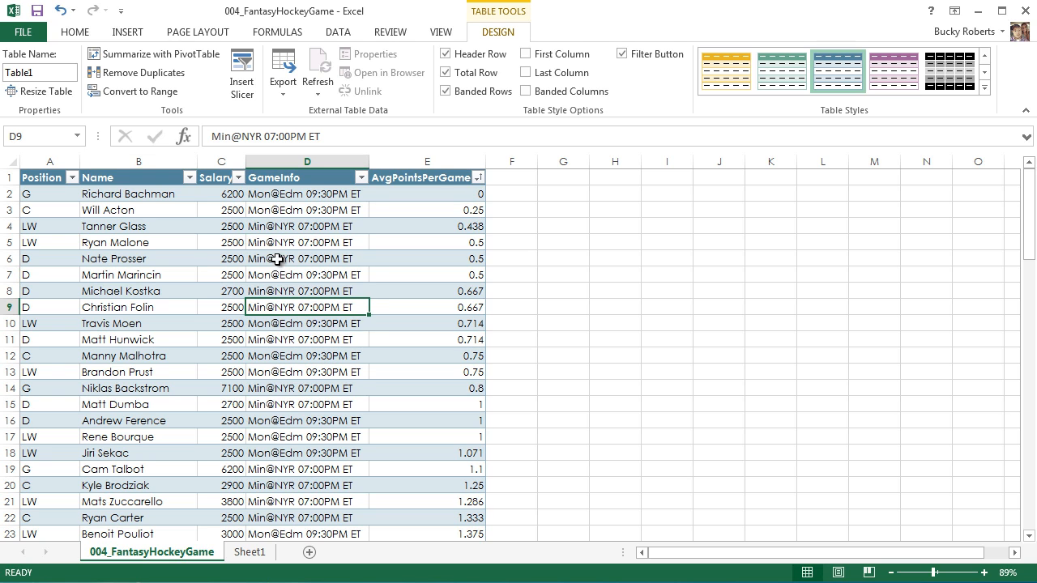
click(306, 194)
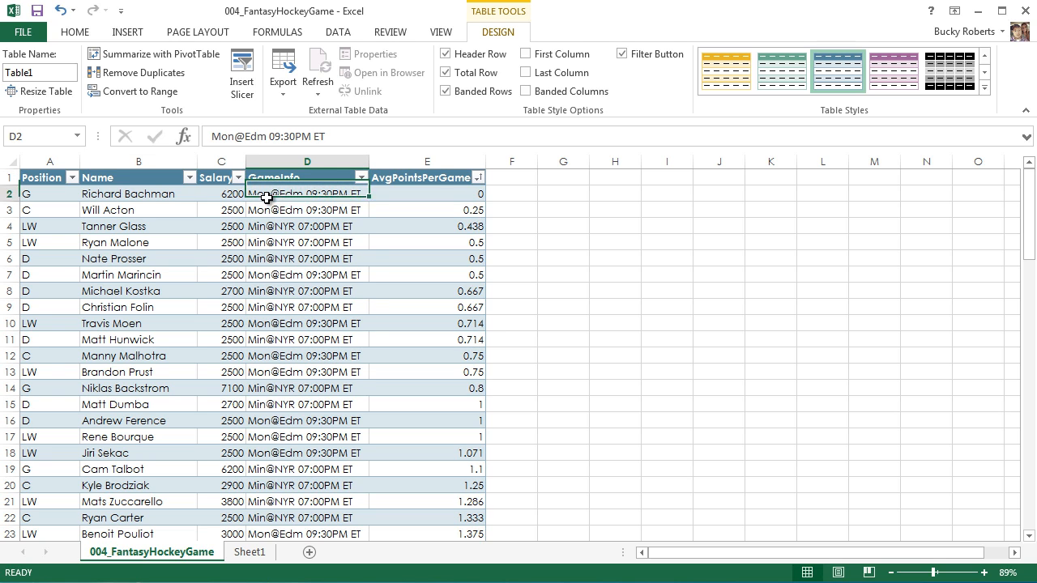
click(306, 357)
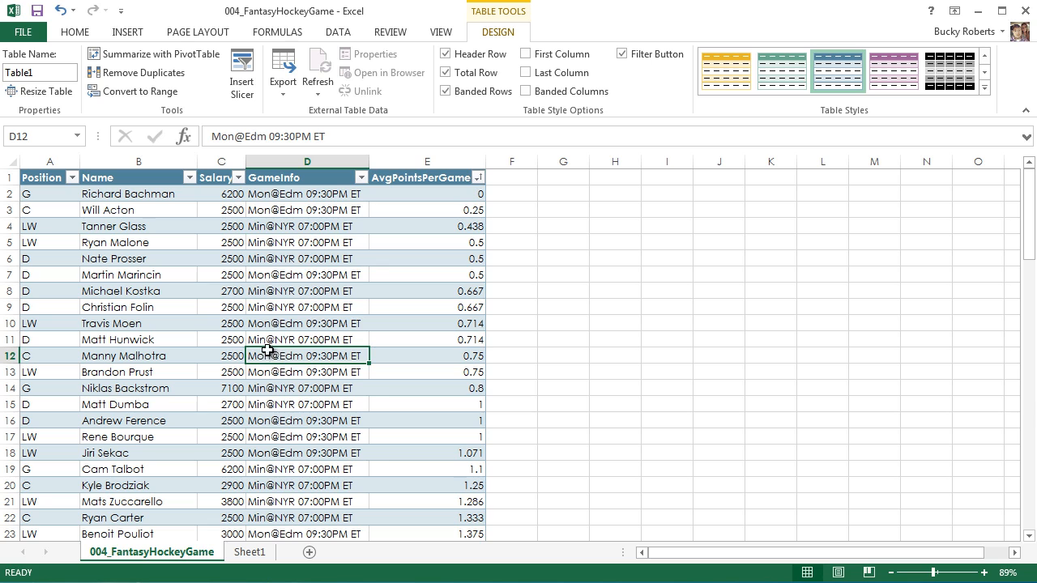
click(306, 340)
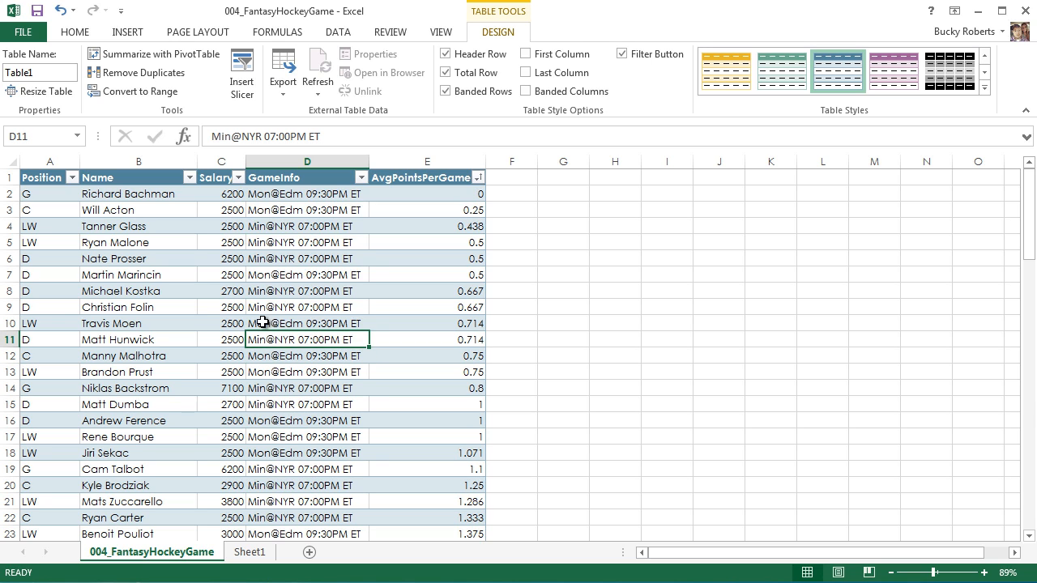
click(138, 324)
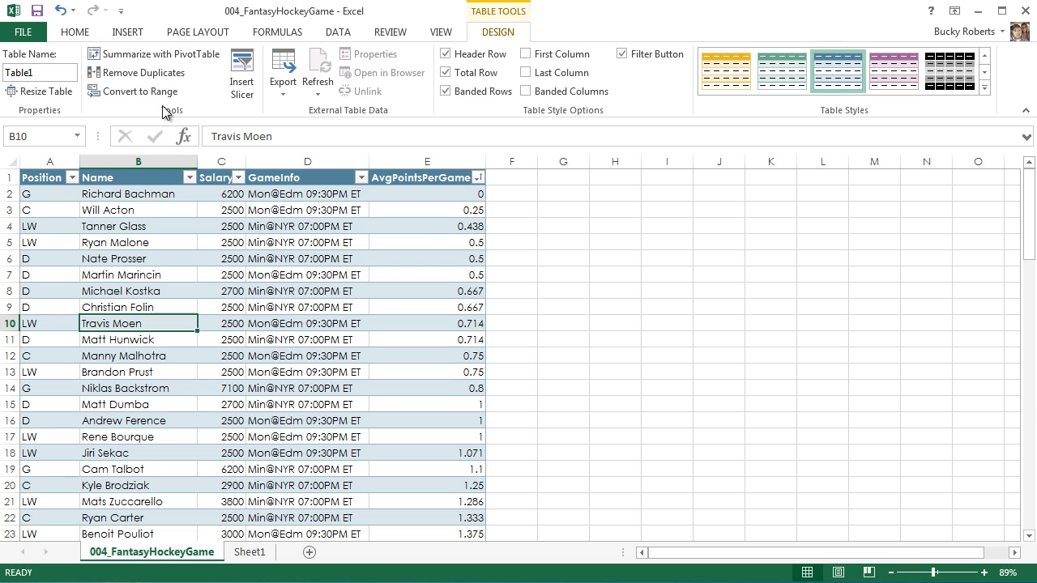
click(142, 73)
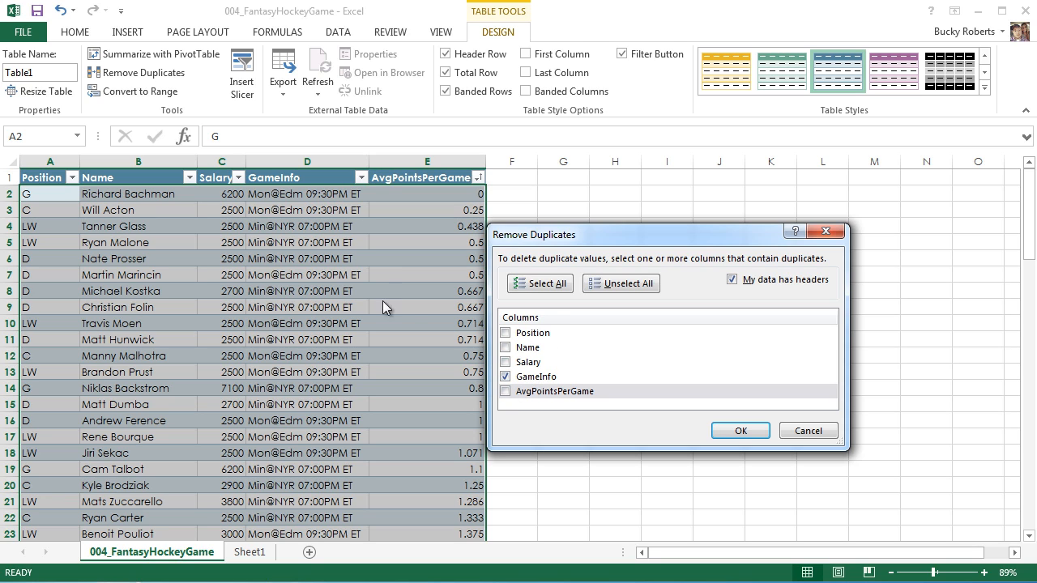
mouse_move(300, 293)
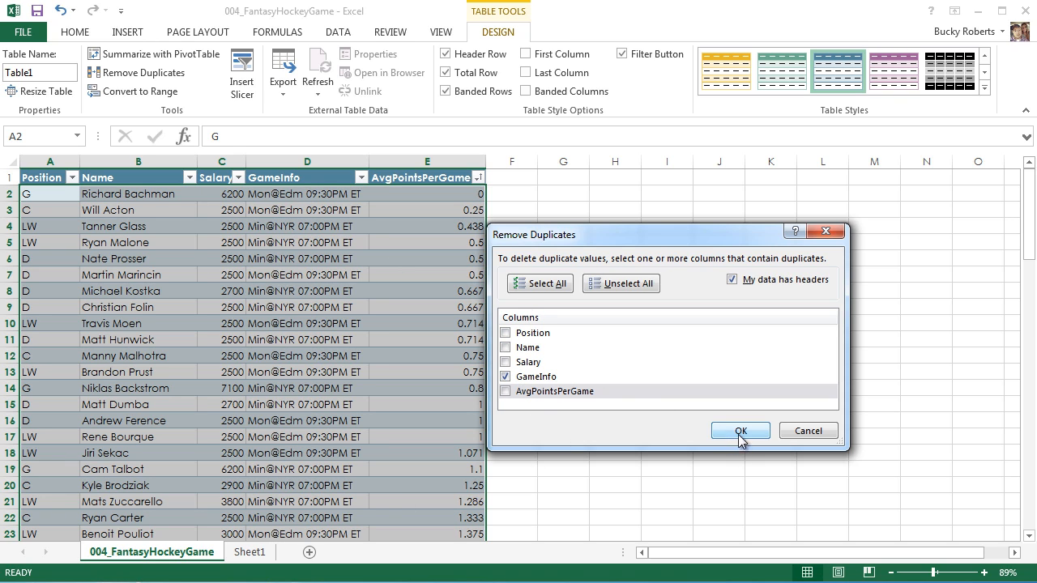
click(738, 431)
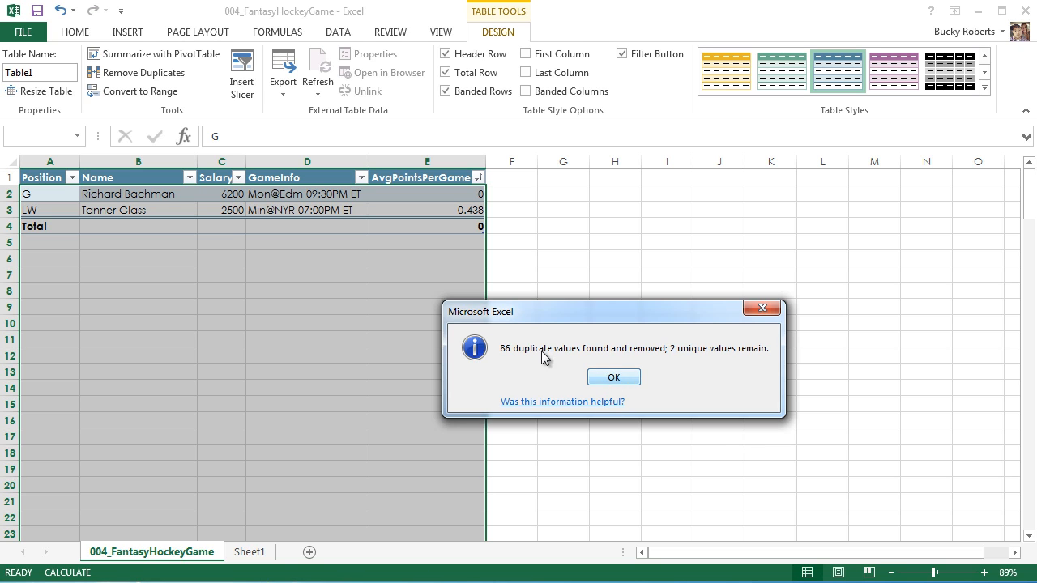
click(612, 378)
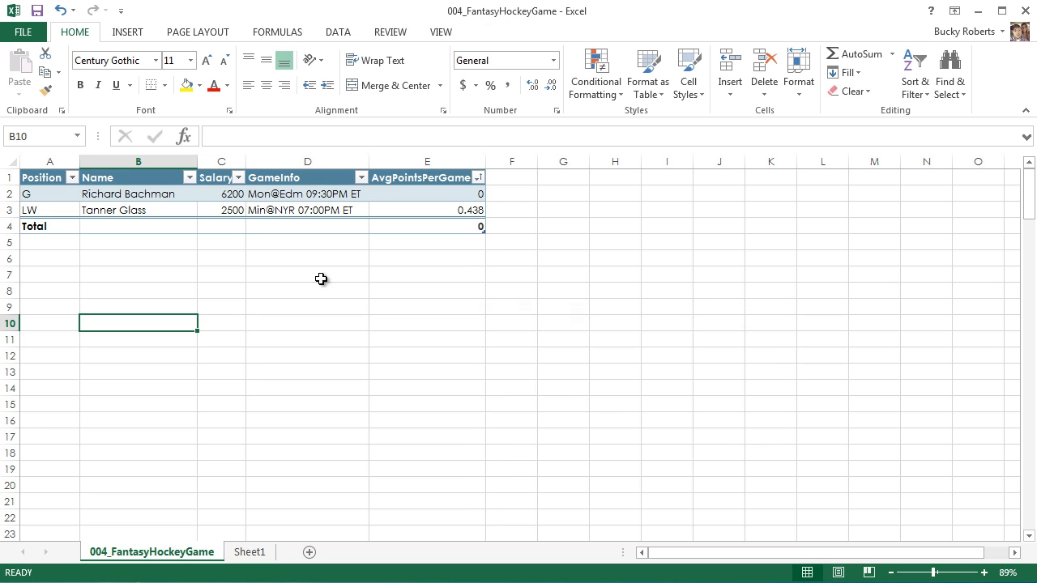
click(308, 209)
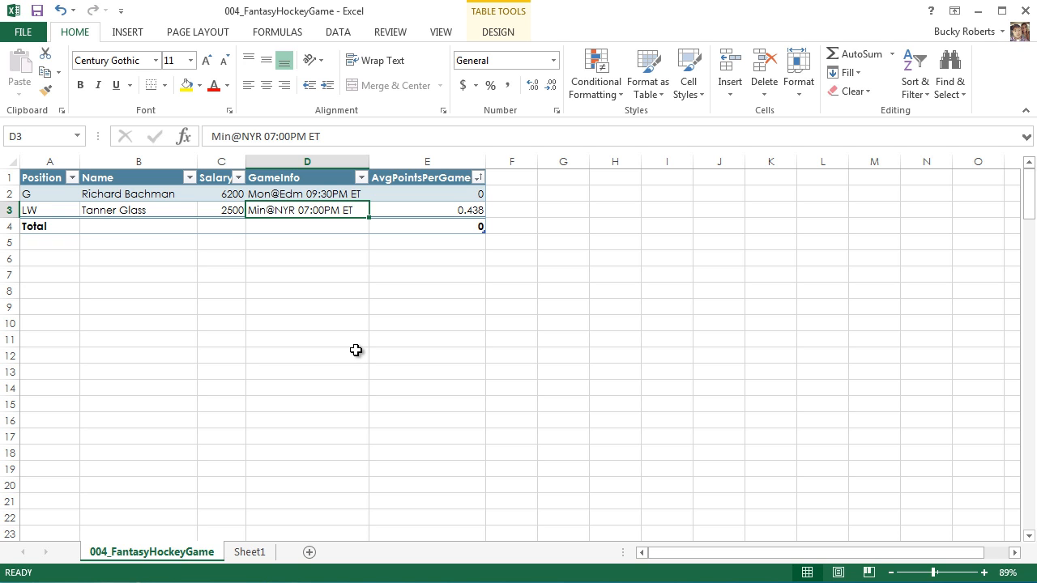
mouse_move(415, 366)
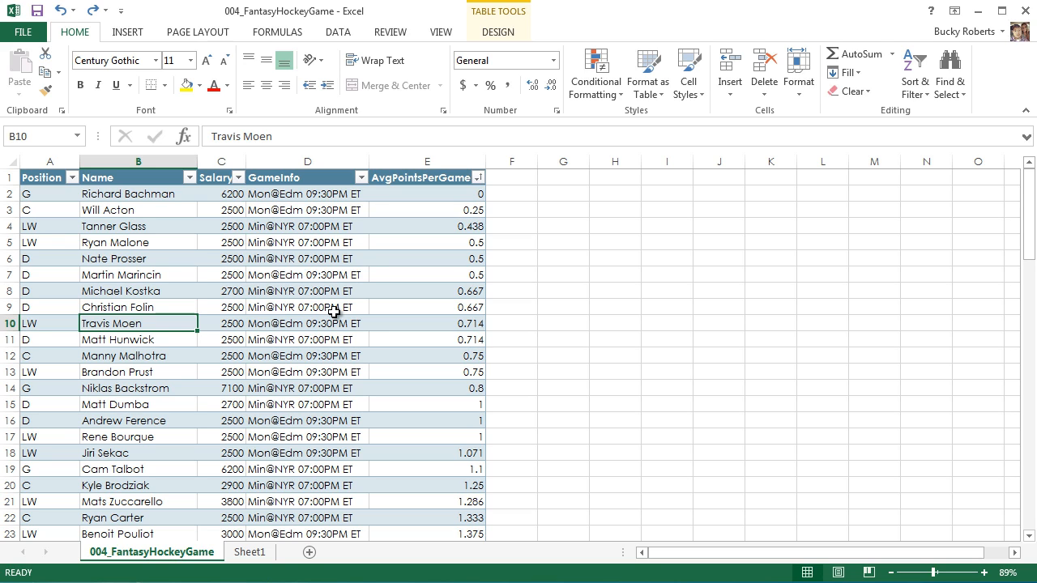
mouse_move(375, 315)
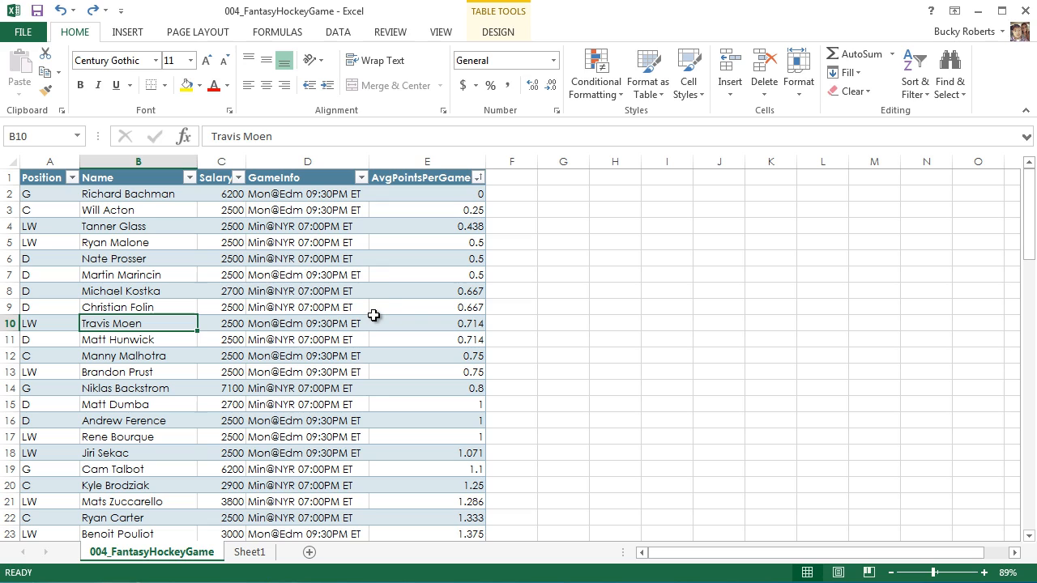
mouse_move(293, 136)
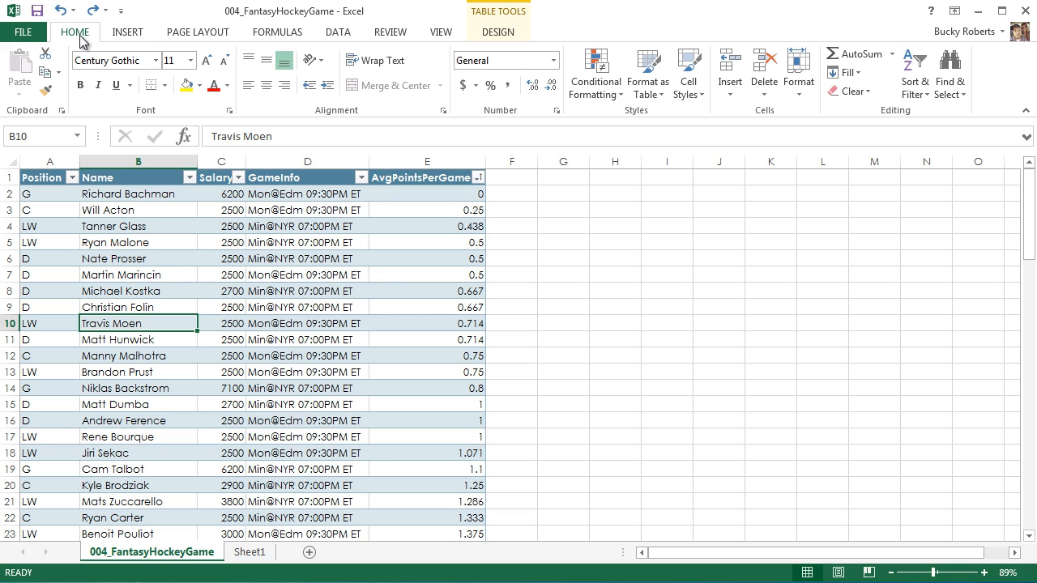
mouse_move(915, 73)
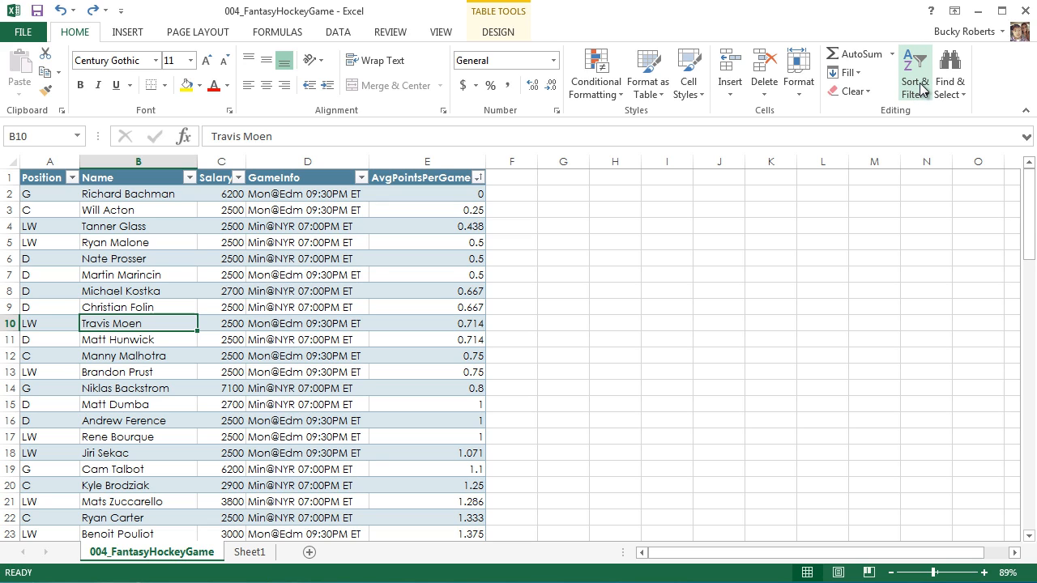
mouse_move(914, 73)
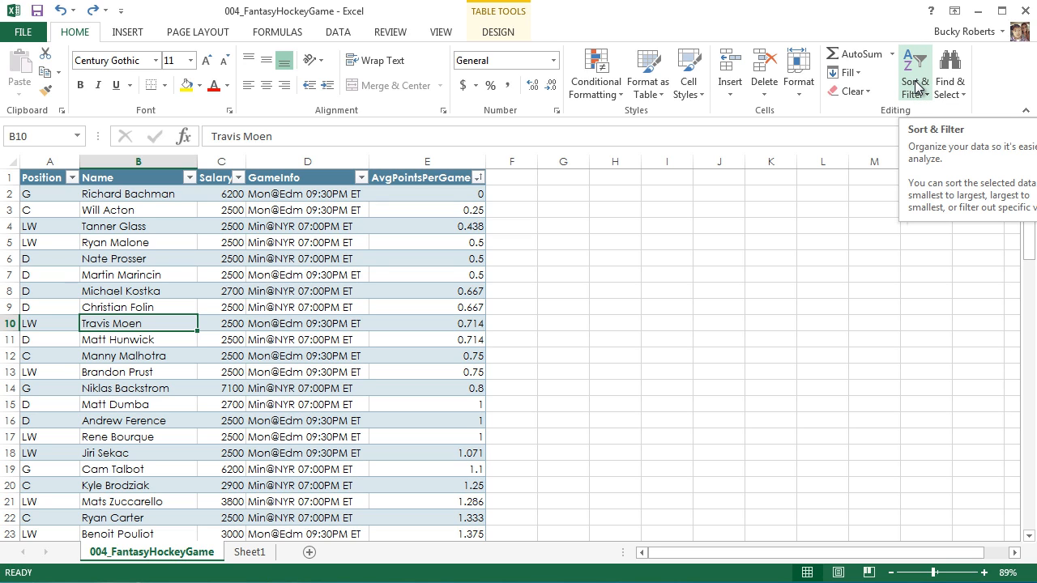
click(913, 72)
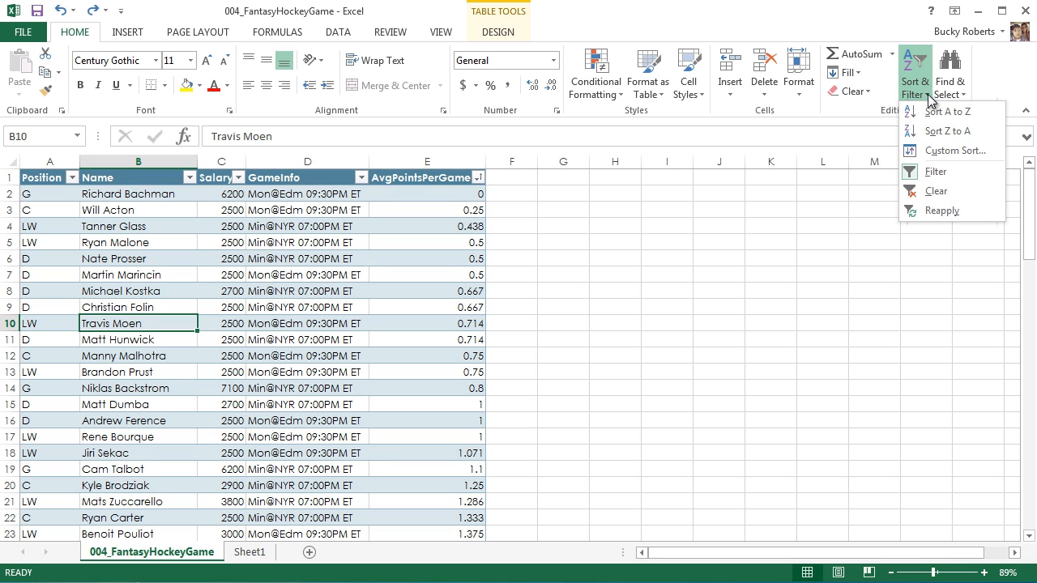
mouse_move(946, 130)
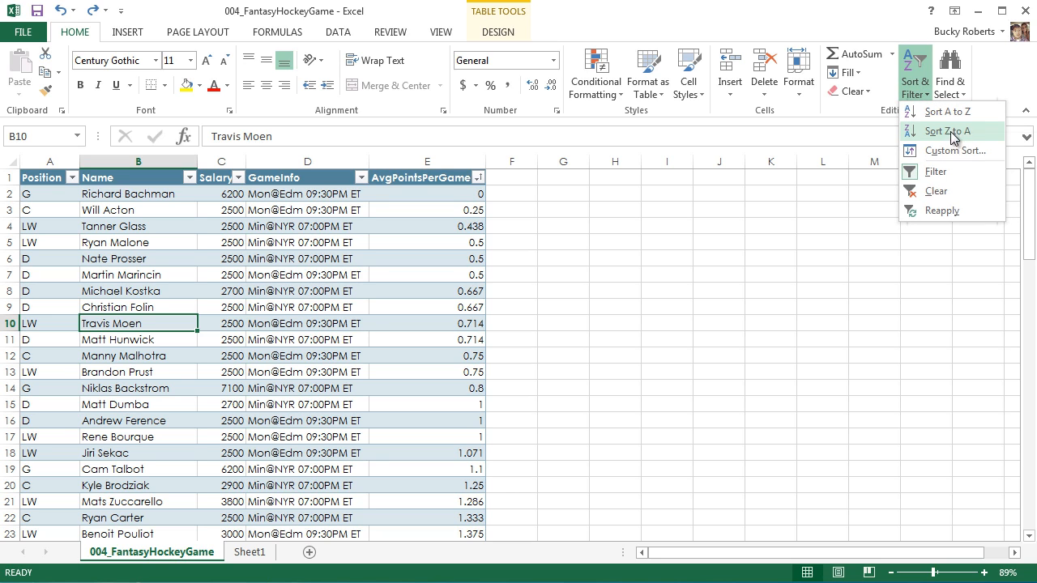
mouse_move(946, 130)
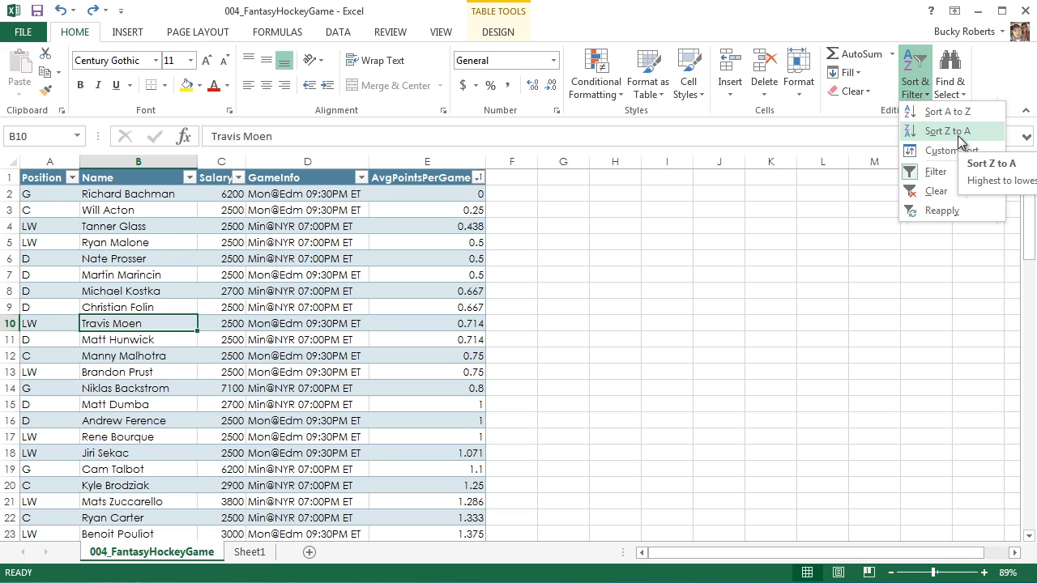
mouse_move(953, 150)
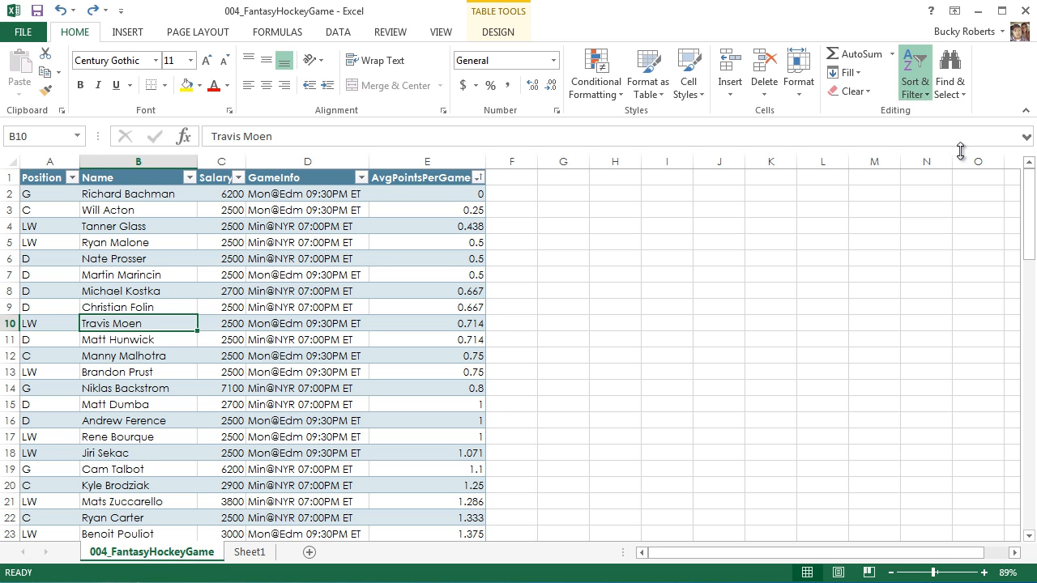
Start a custom sort with Position A to Z as the first level
click(913, 71)
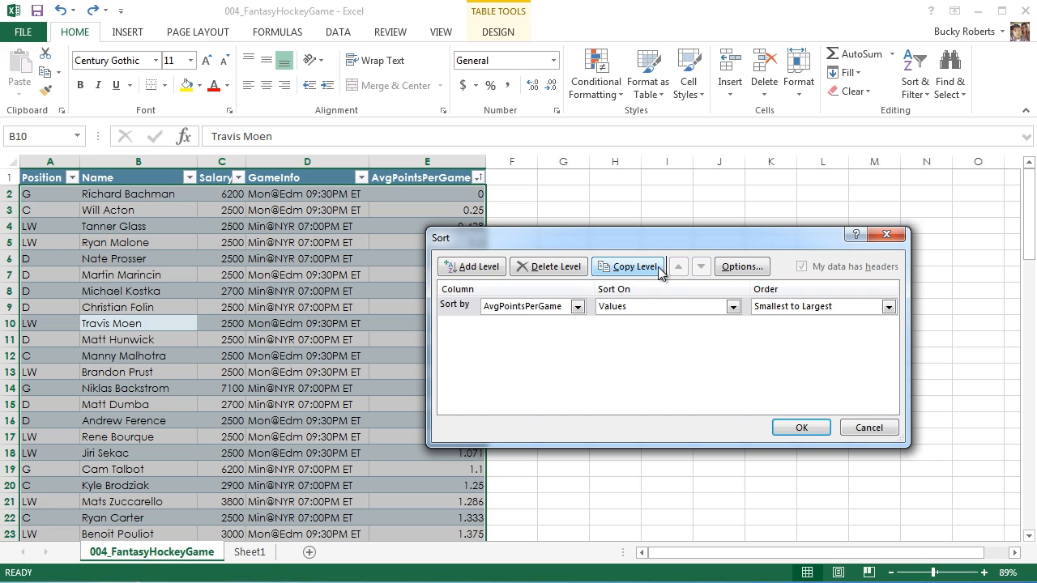
mouse_move(563, 320)
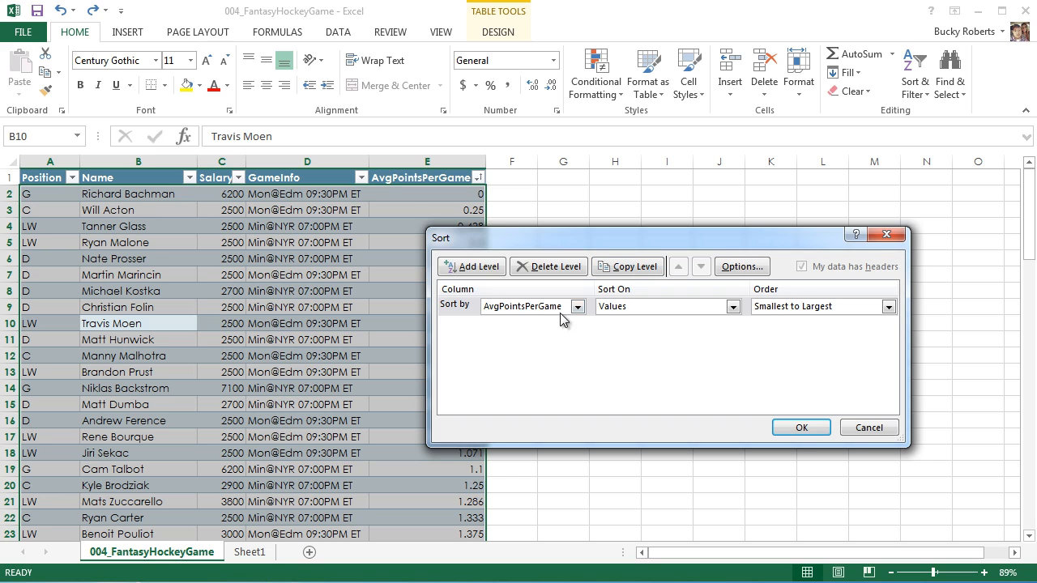
mouse_move(576, 307)
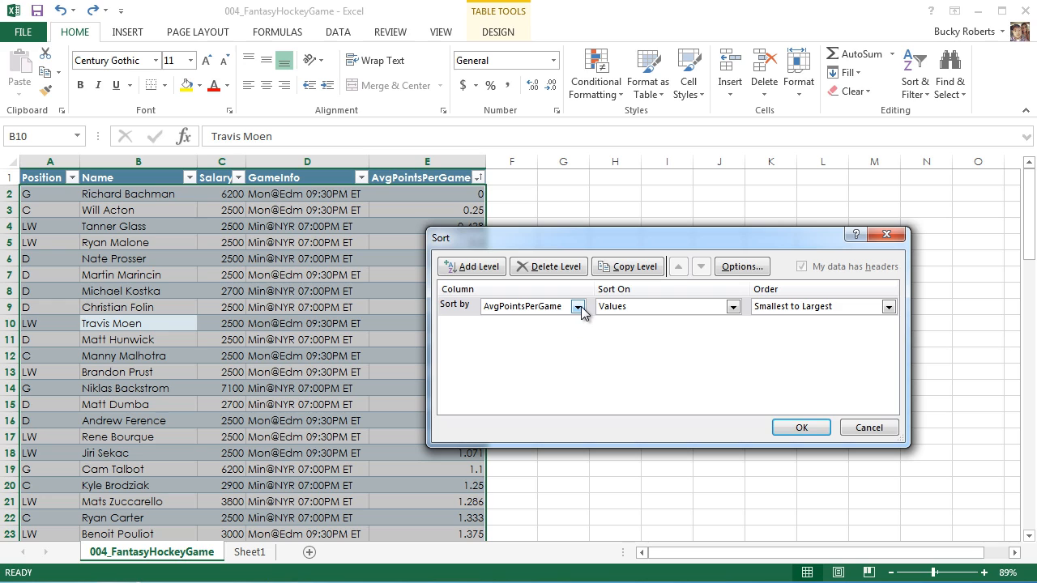
click(579, 306)
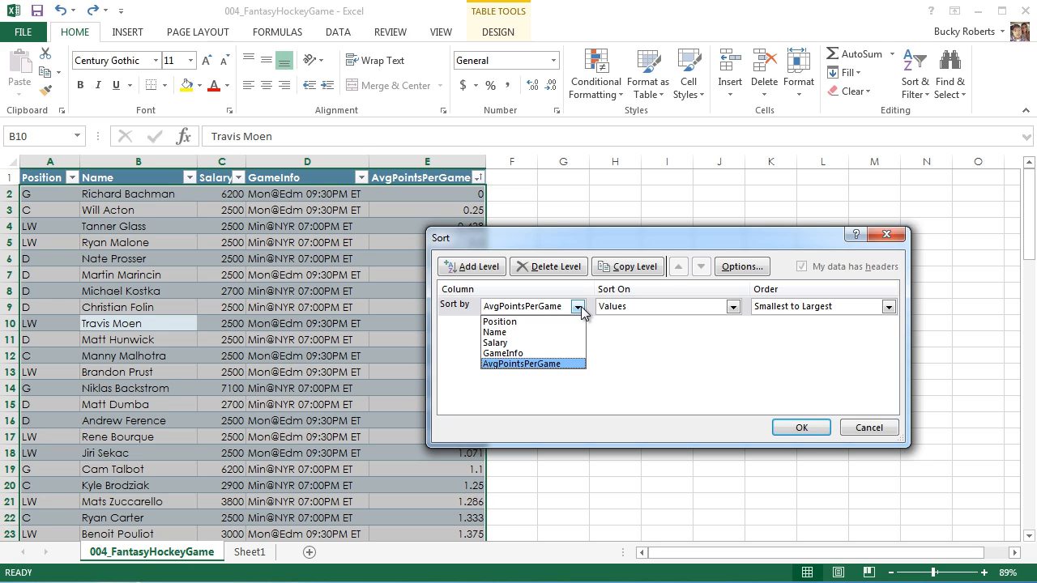
click(499, 321)
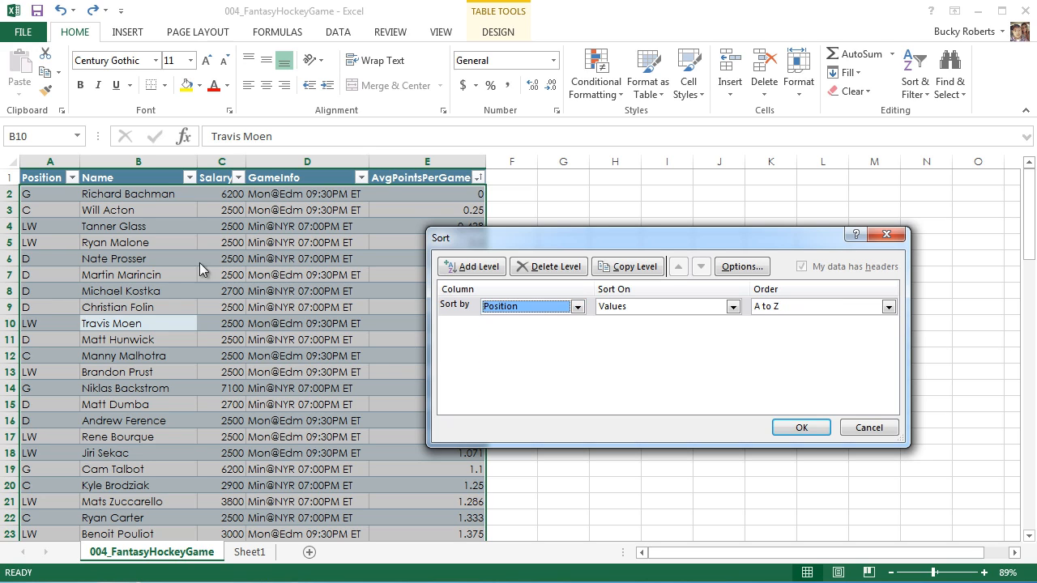
mouse_move(774, 338)
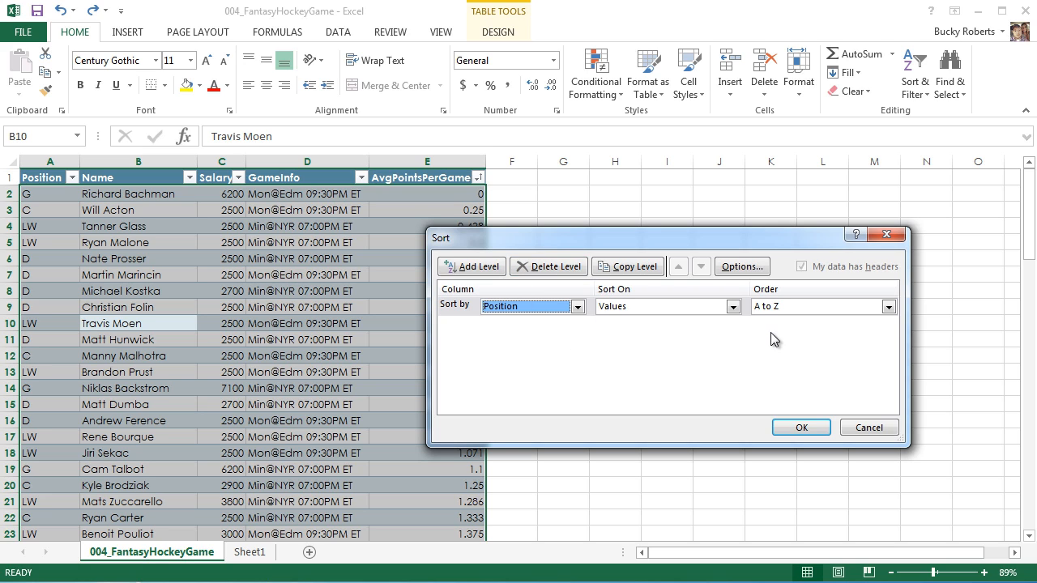
mouse_move(849, 324)
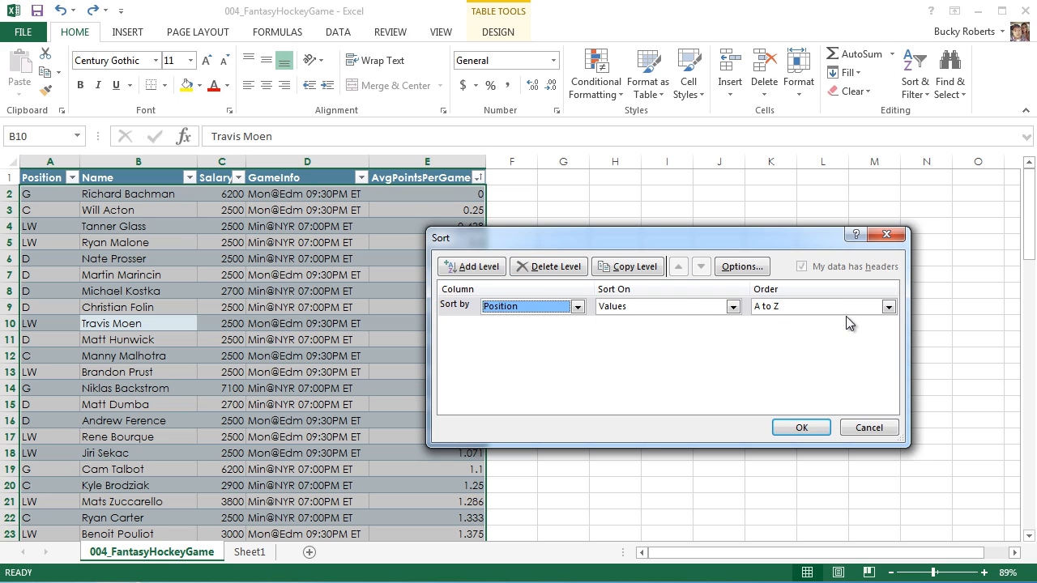
mouse_move(436, 457)
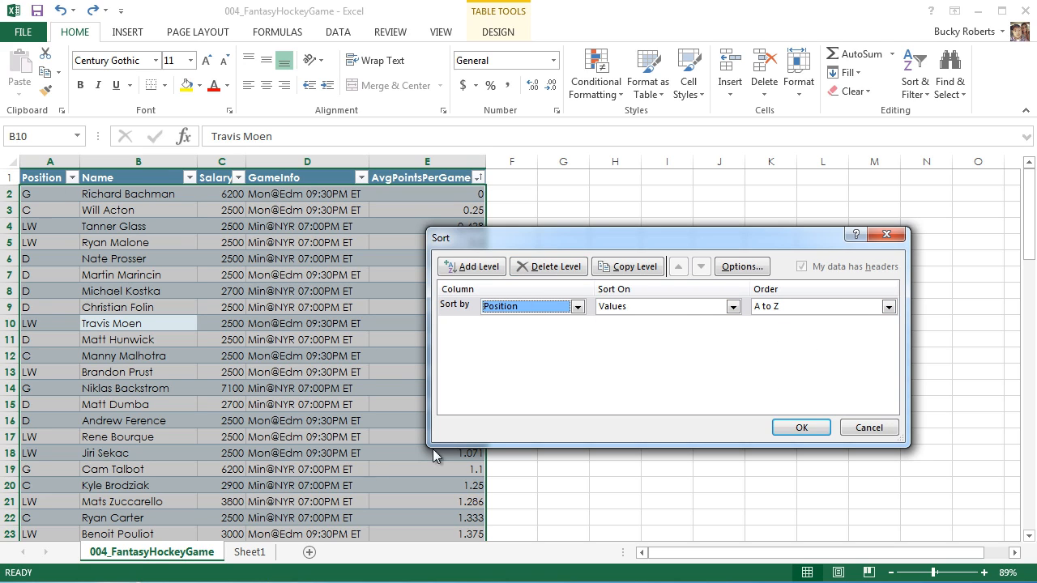
mouse_move(450, 445)
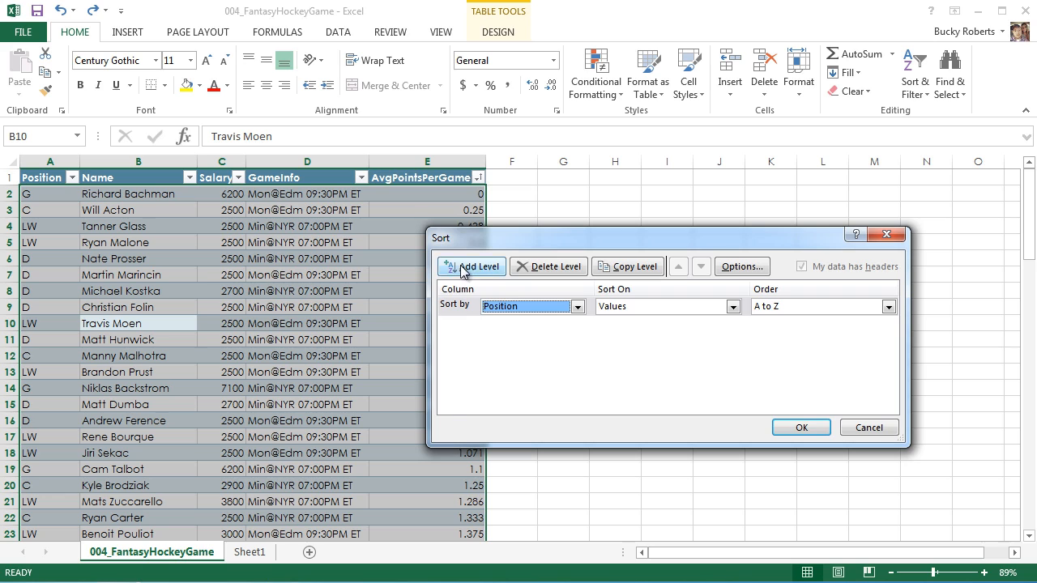
Add a second level sorting AvgPointsPerGame from smallest to largest
click(471, 266)
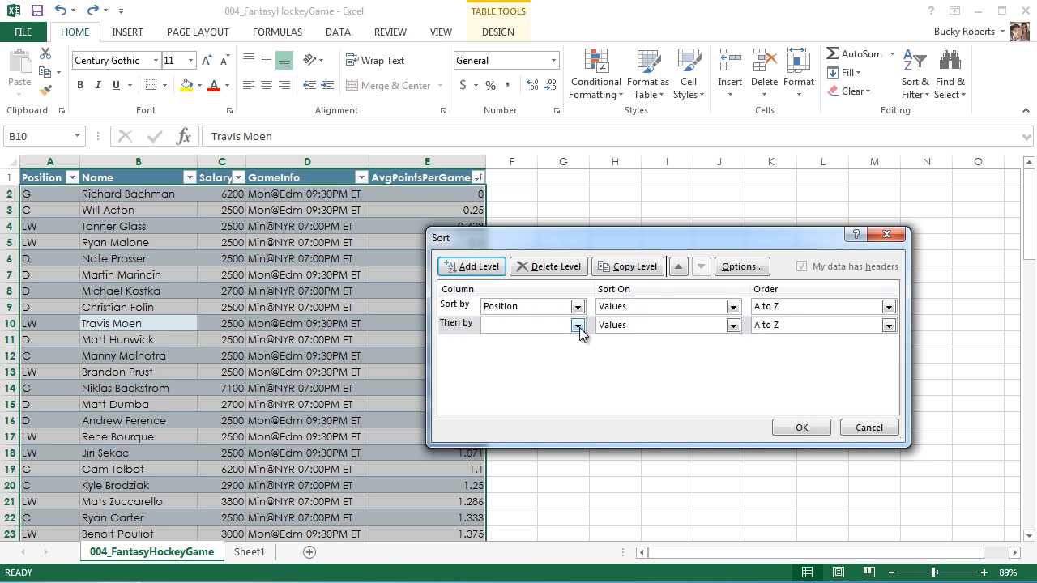
click(579, 324)
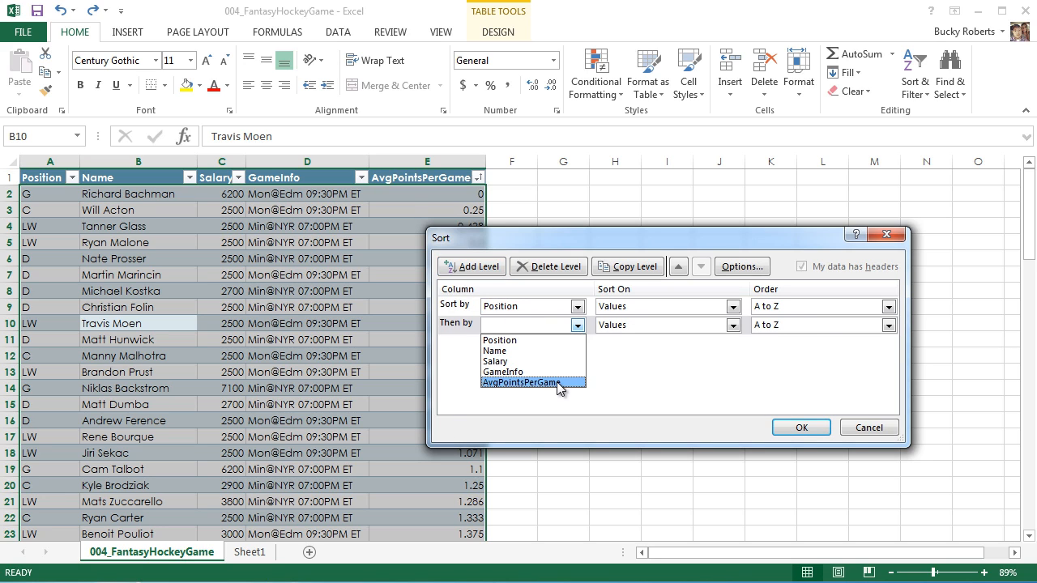
click(525, 382)
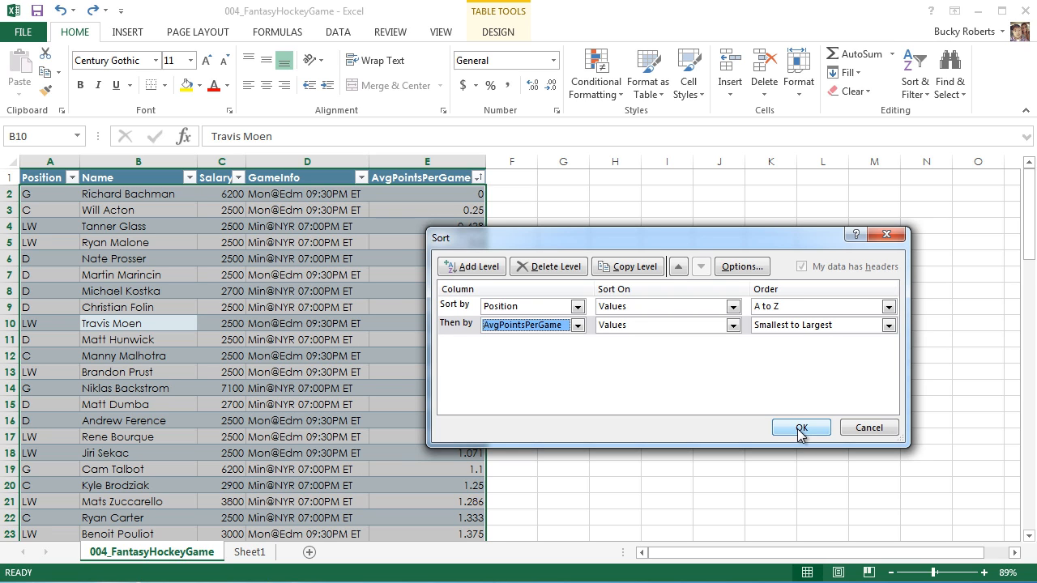
Apply the two-level sort and highlight the C players' rows to check ordering
click(801, 428)
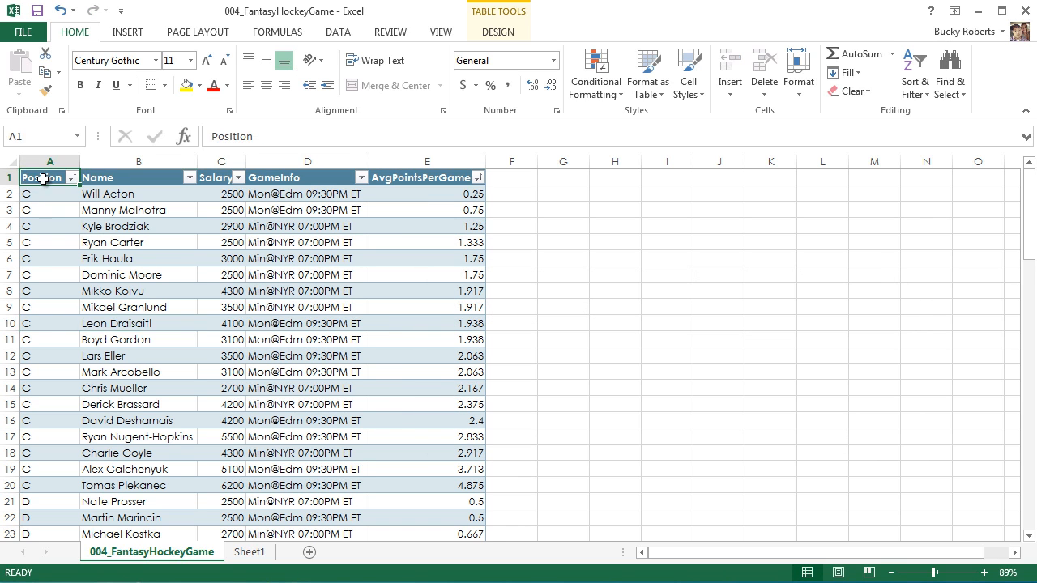
scroll(down, 3)
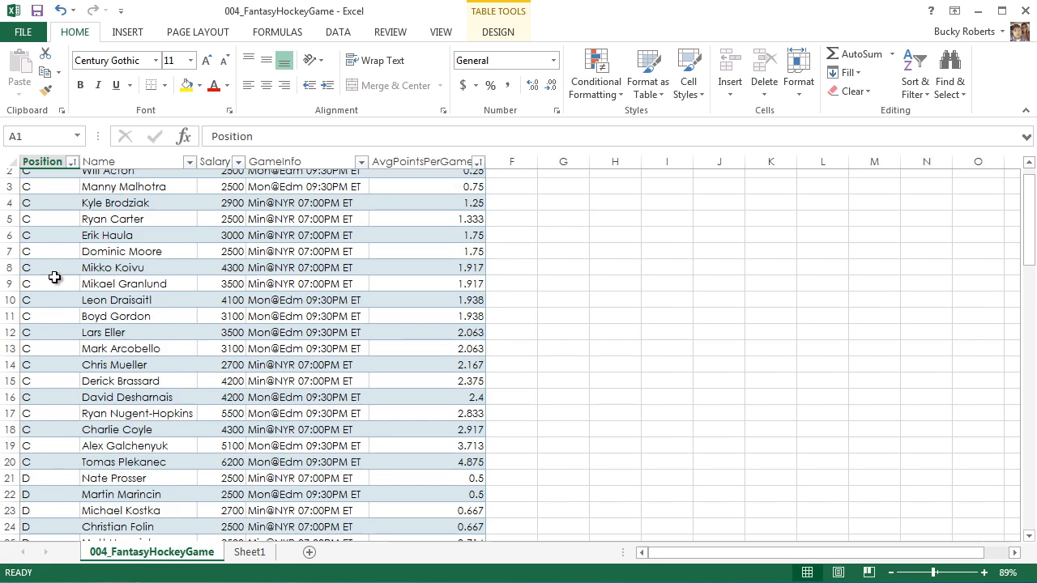
scroll(down, 3)
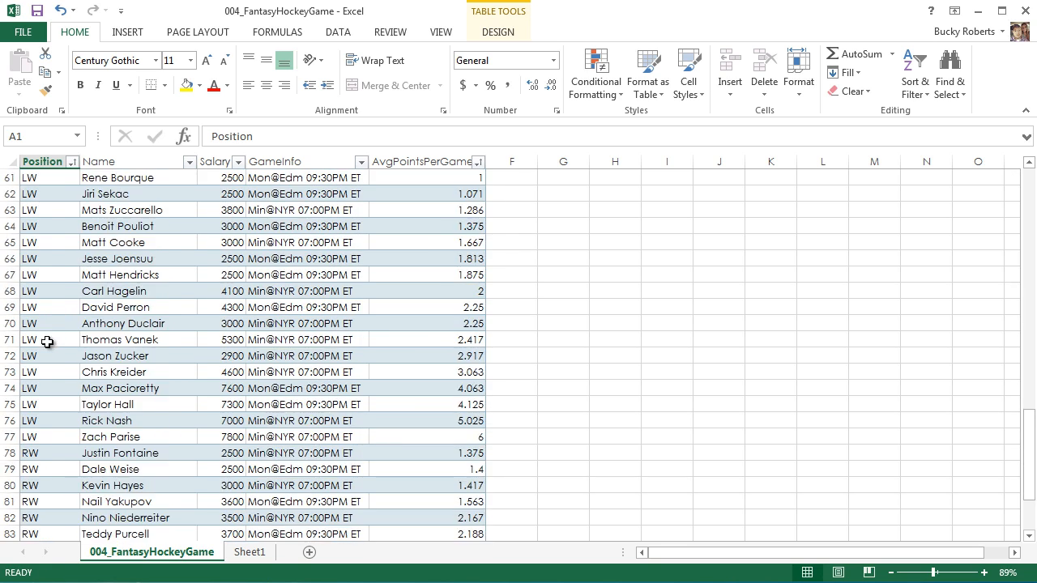
scroll(up, 3)
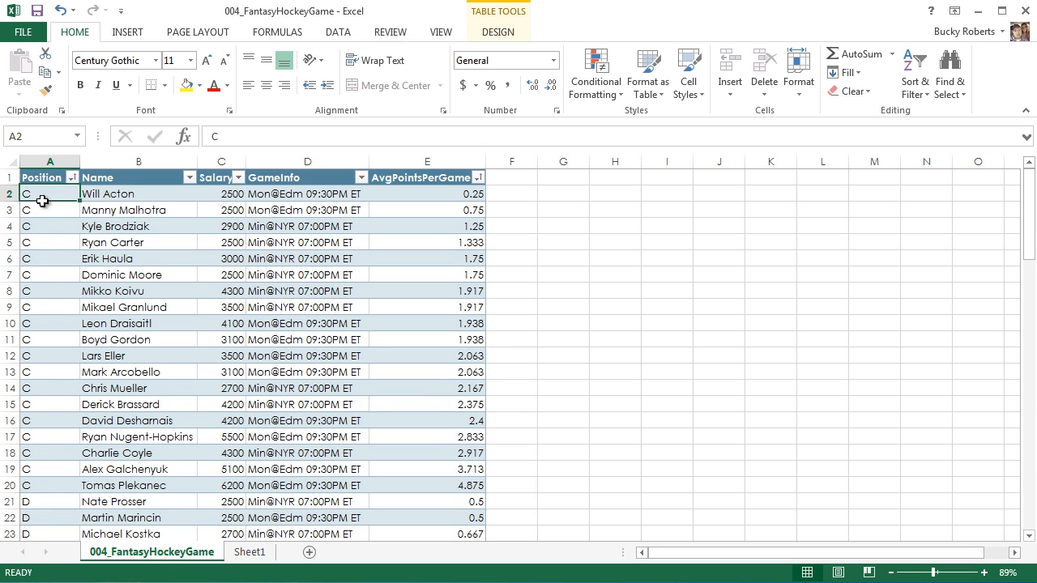
drag(49, 194, 49, 486)
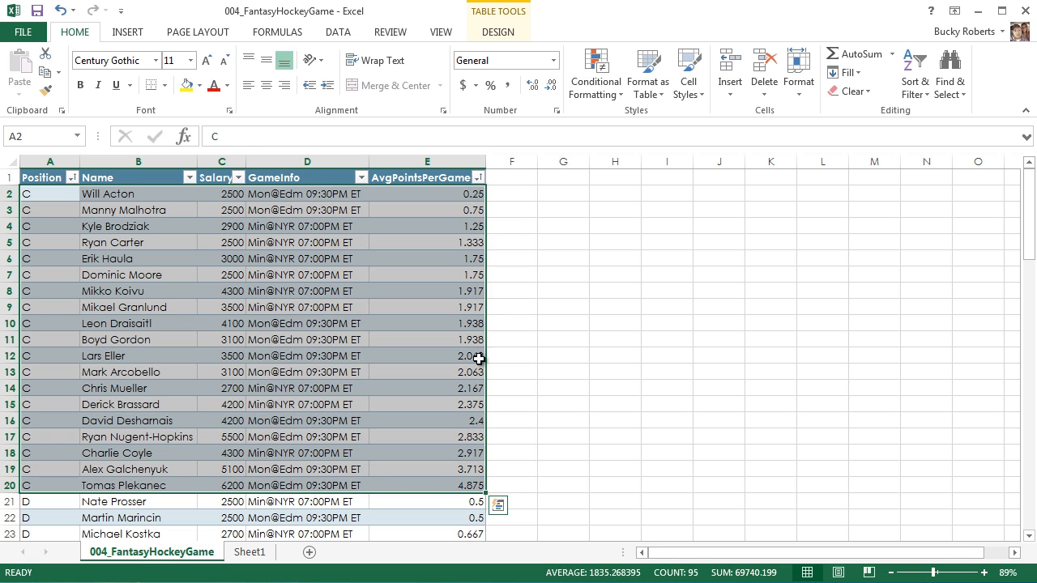
mouse_move(502, 326)
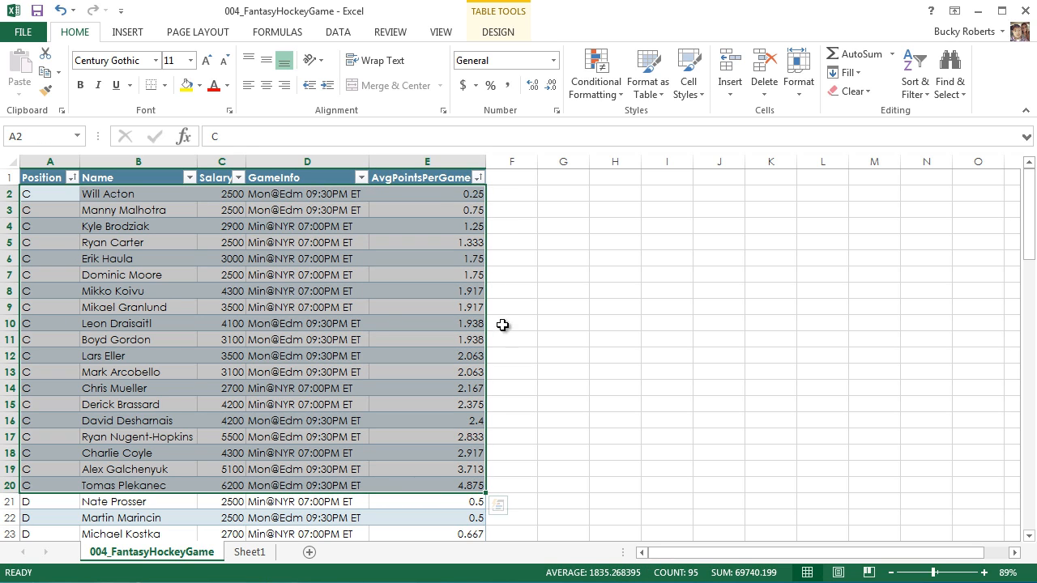
mouse_move(462, 235)
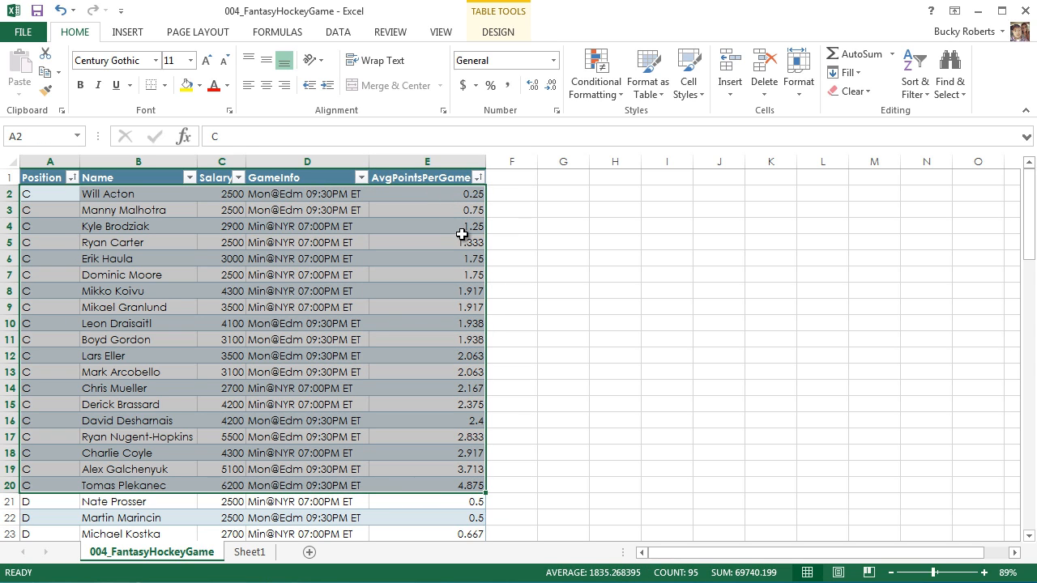
mouse_move(453, 193)
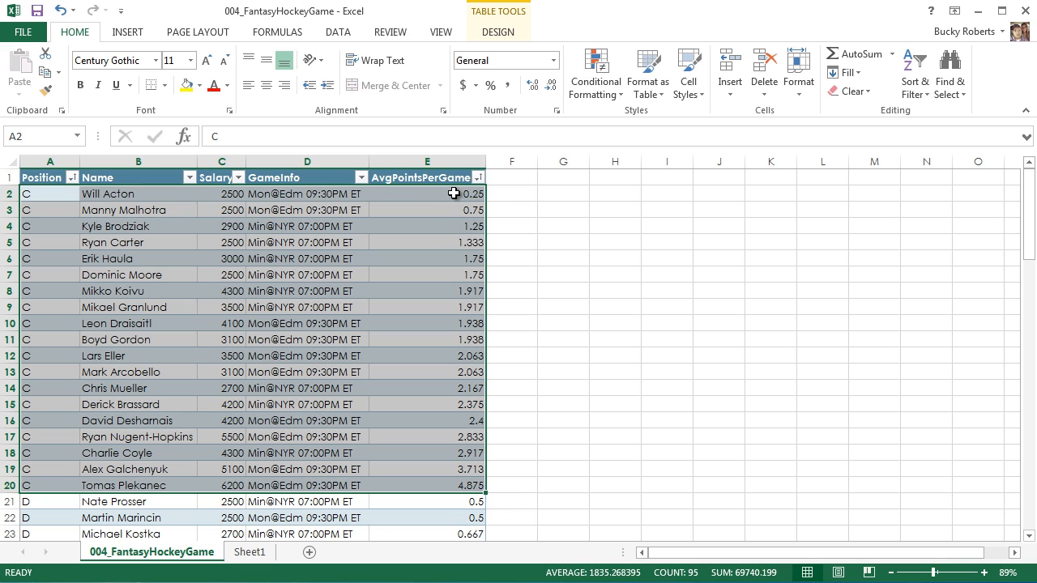
mouse_move(452, 217)
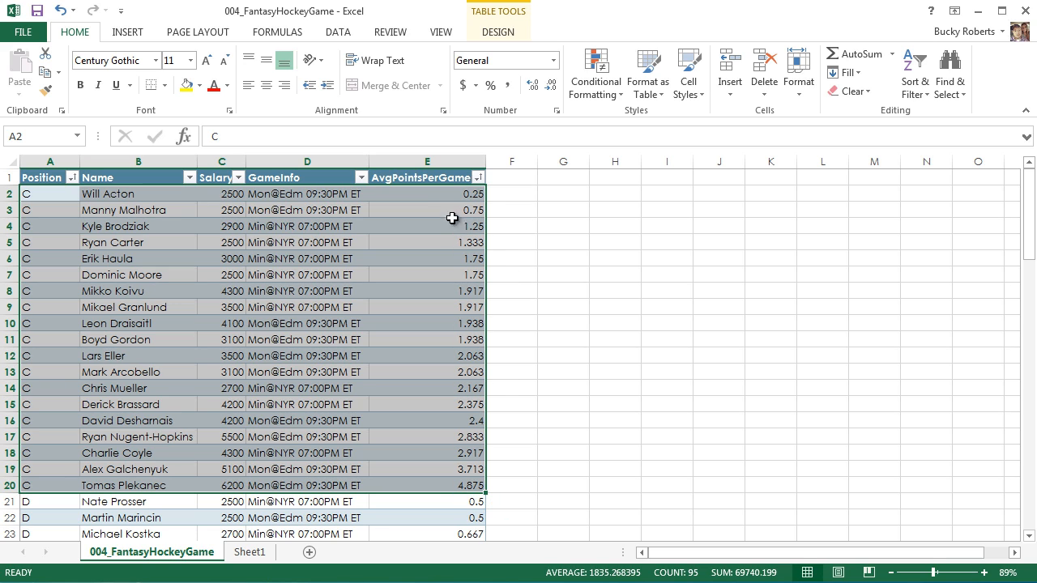
Scroll through the D and G position groups to verify rising AvgPointsPerGame
scroll(down, 3)
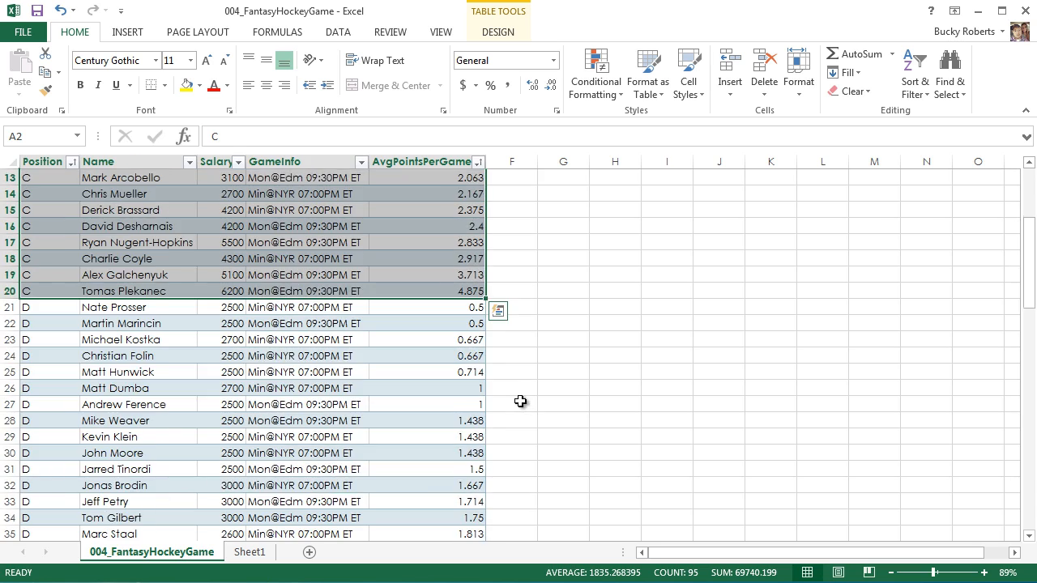
scroll(down, 3)
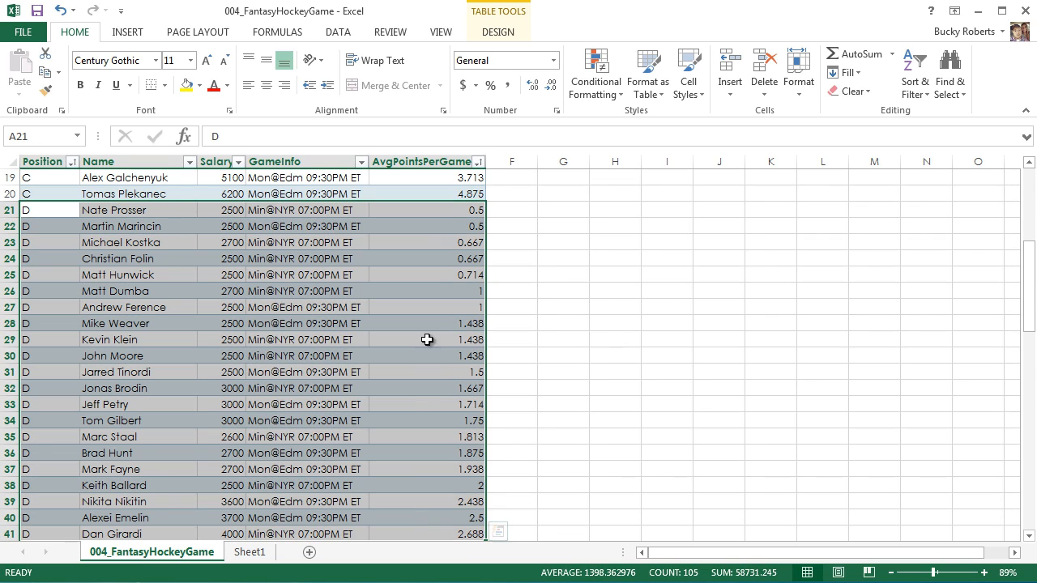
scroll(down, 3)
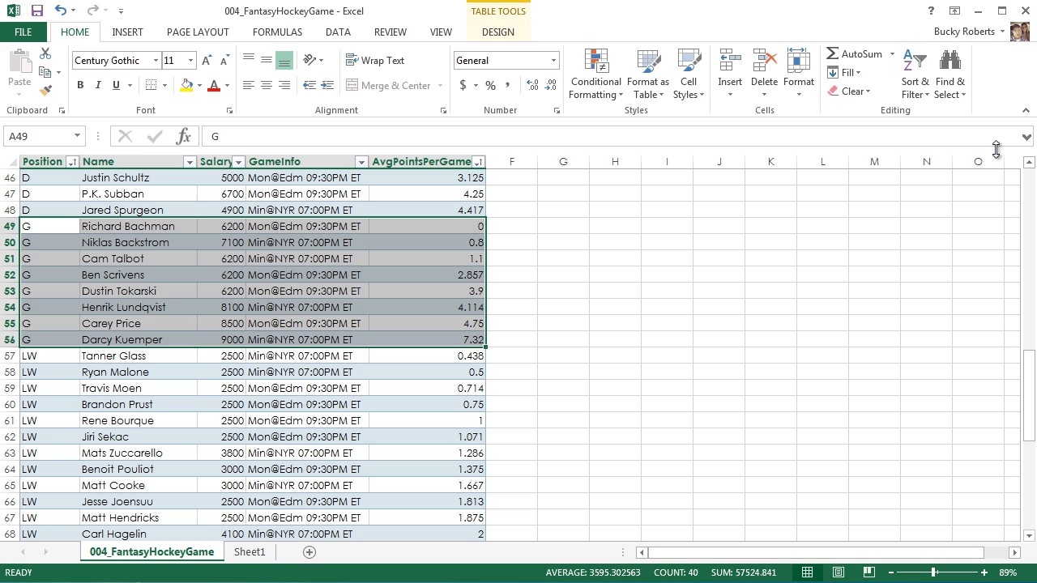
mouse_move(994, 188)
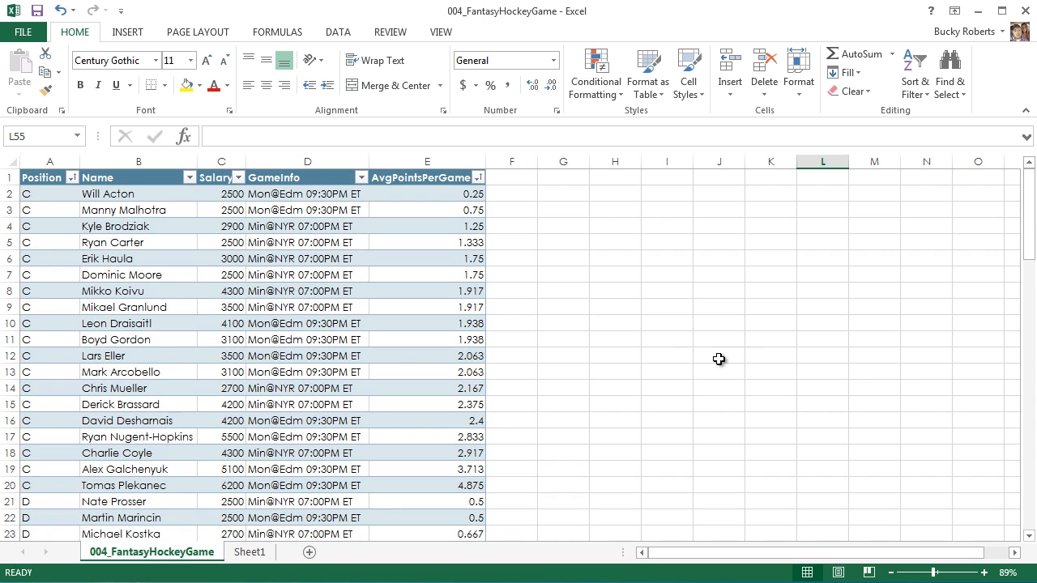
mouse_move(596, 337)
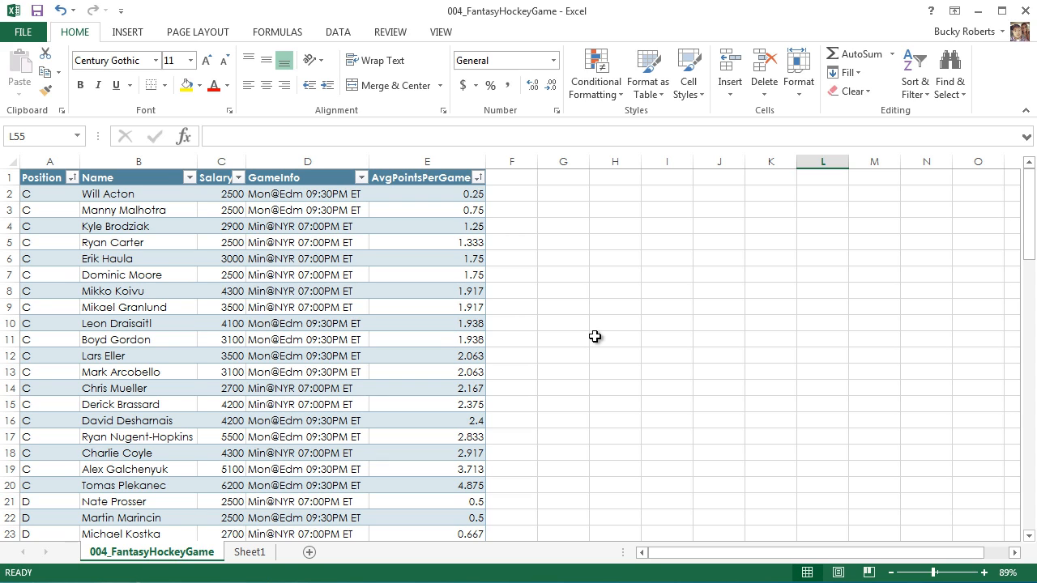
Convert the sorted player table back to a normal cell range via Convert to Range
click(616, 306)
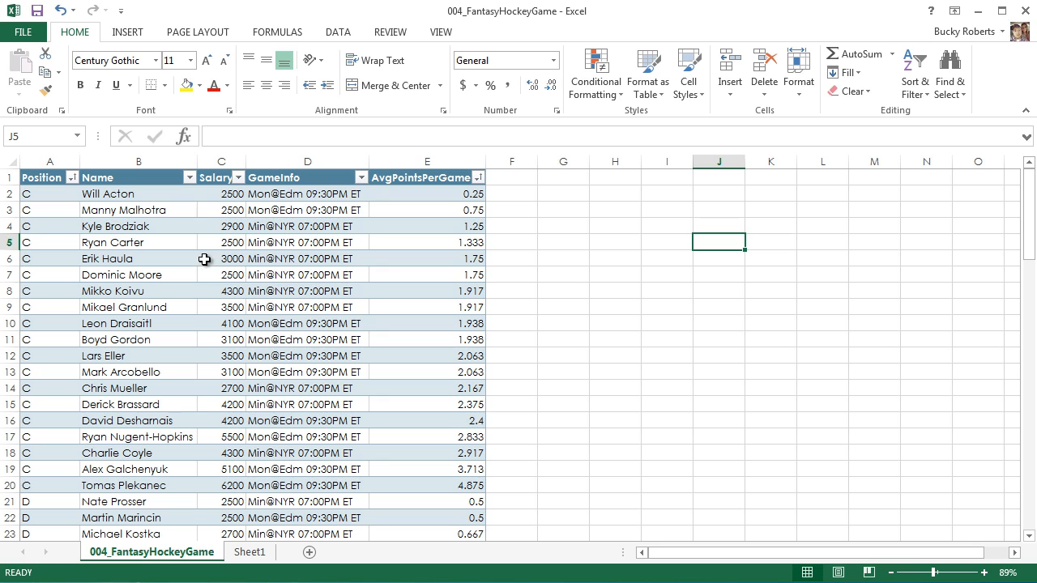
click(220, 259)
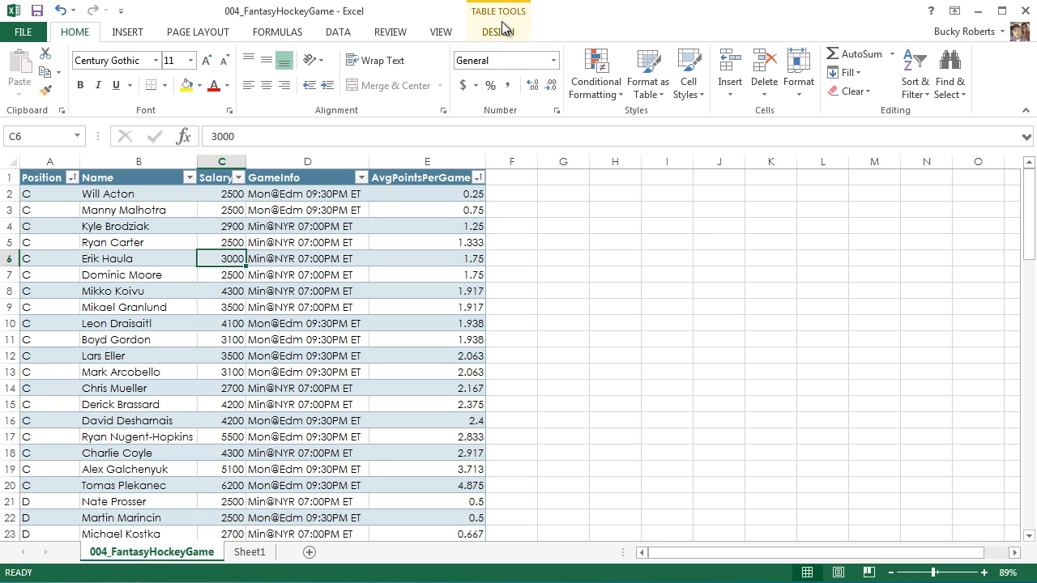
click(497, 32)
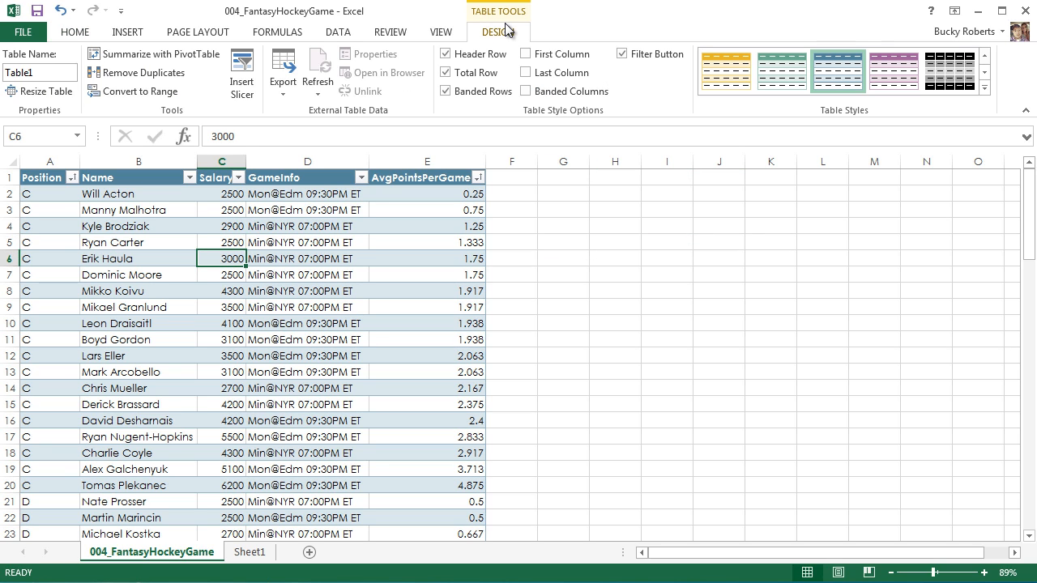
mouse_move(136, 91)
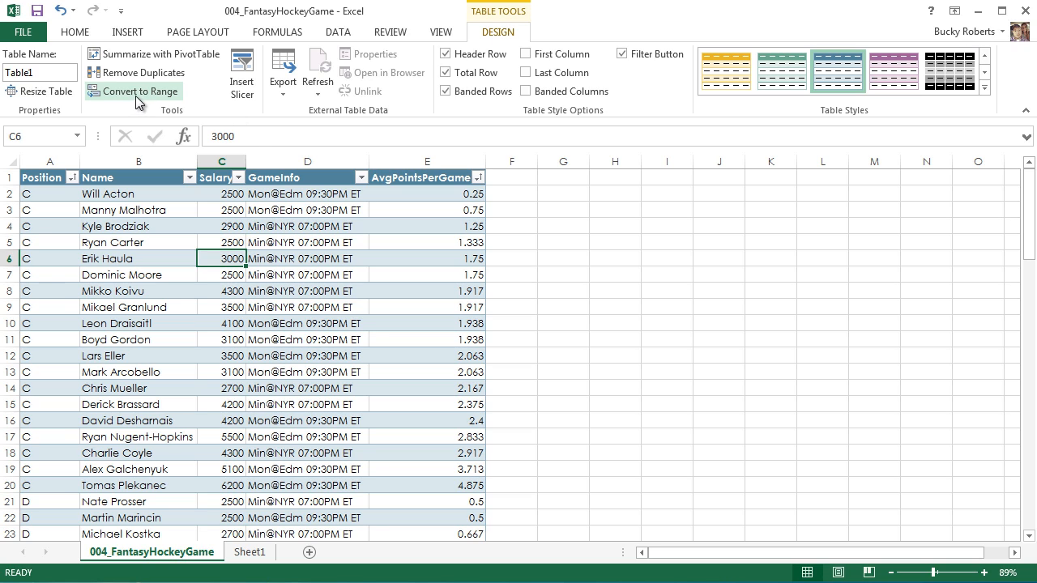
mouse_move(140, 91)
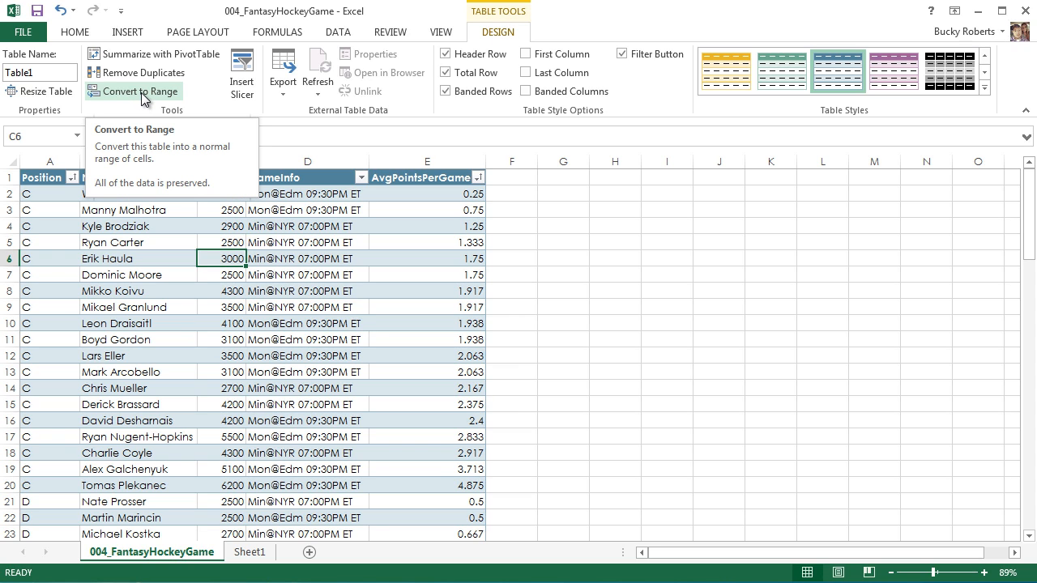
click(139, 91)
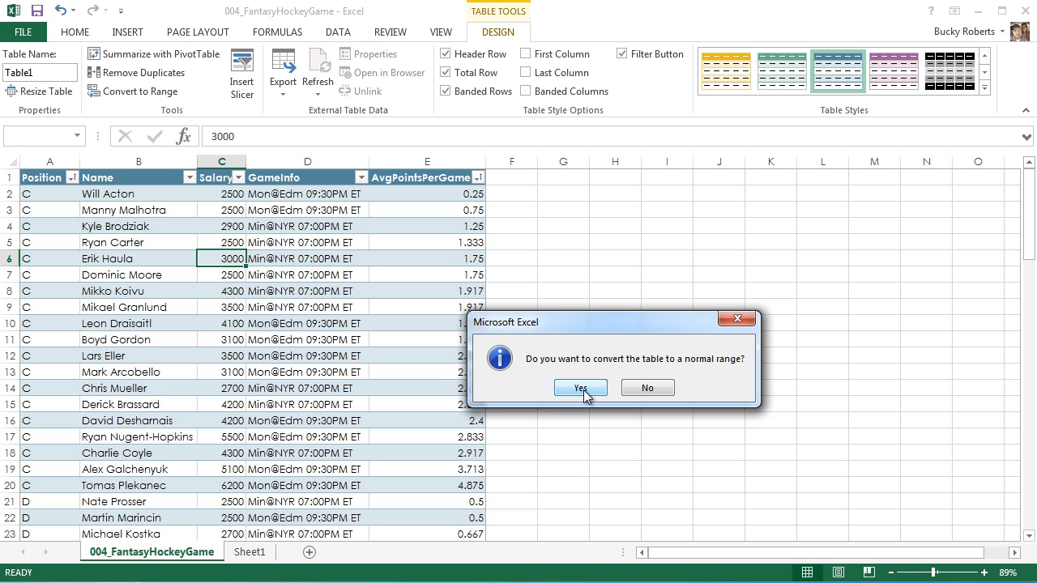
click(580, 387)
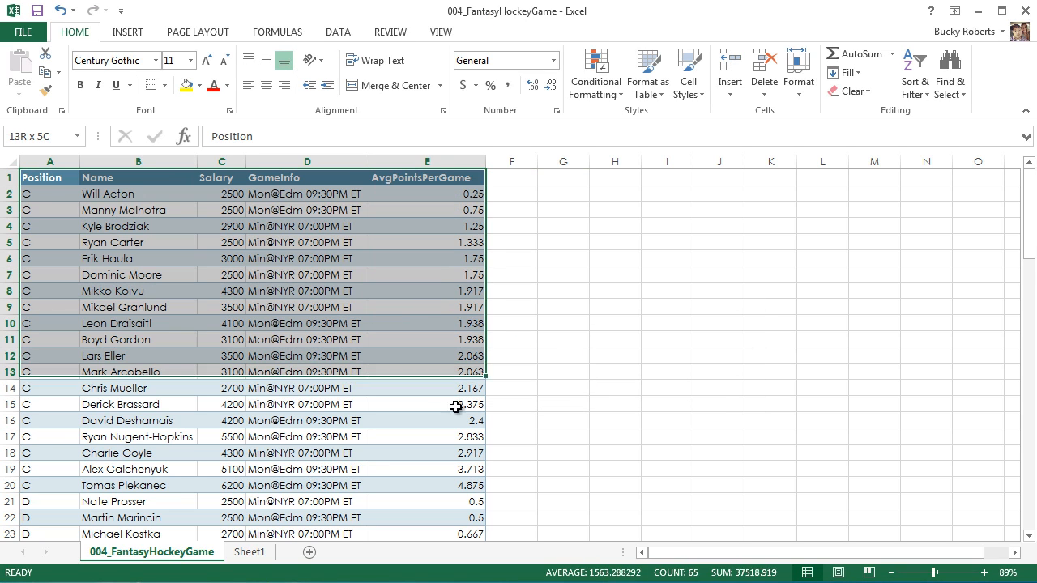
click(428, 176)
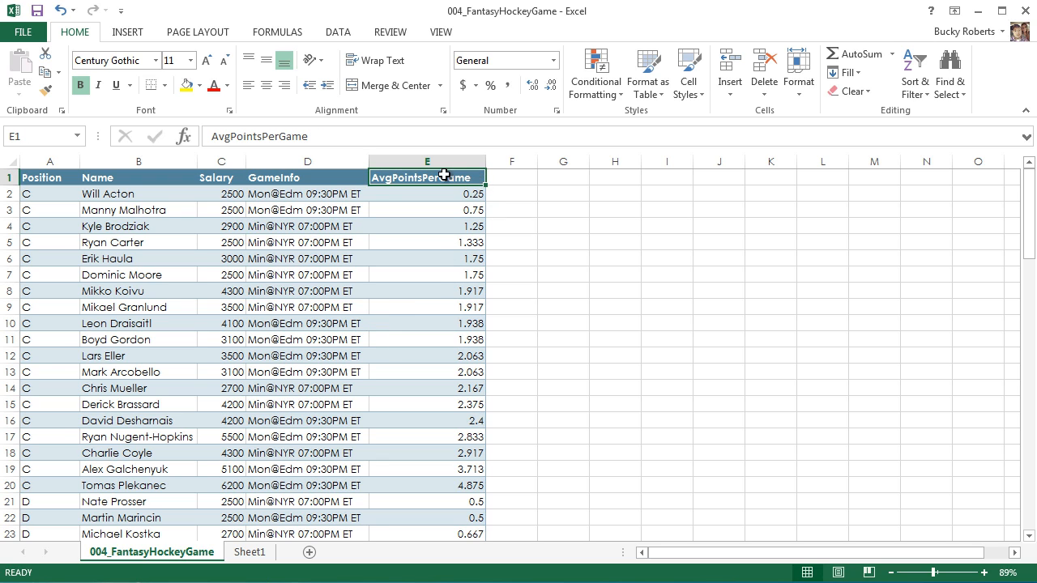
click(306, 176)
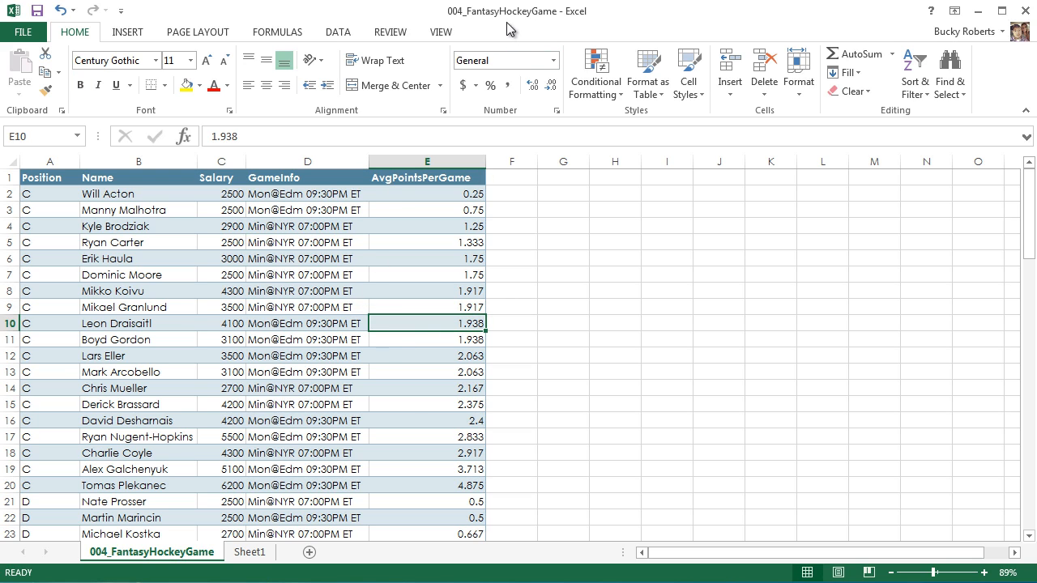
mouse_move(580, 355)
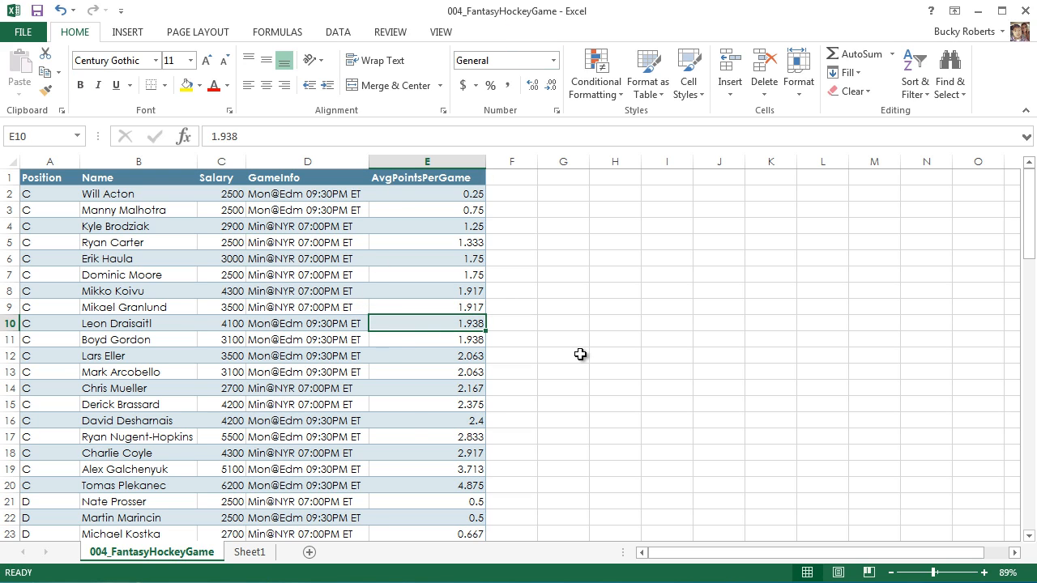
click(220, 389)
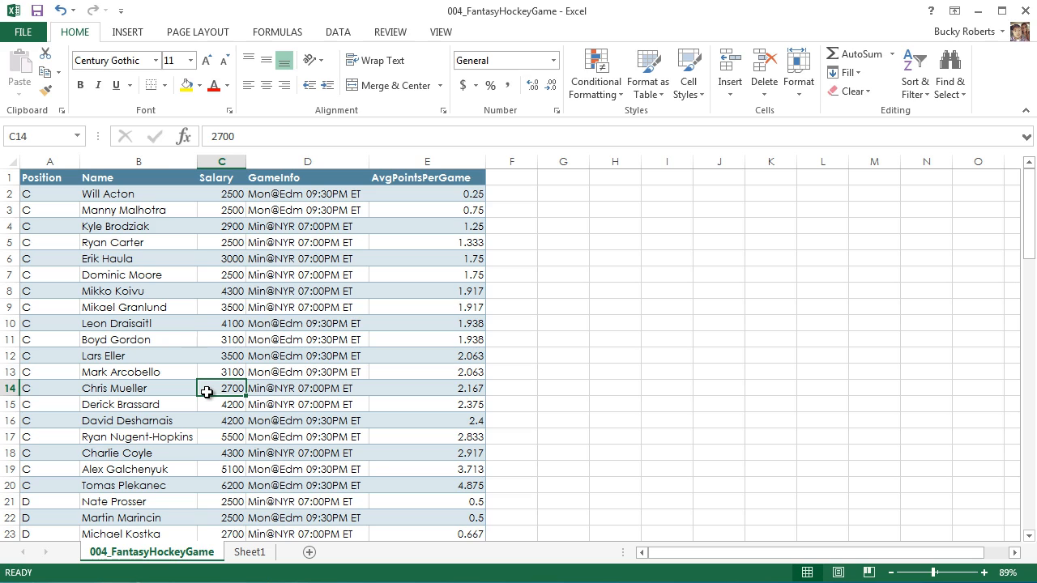